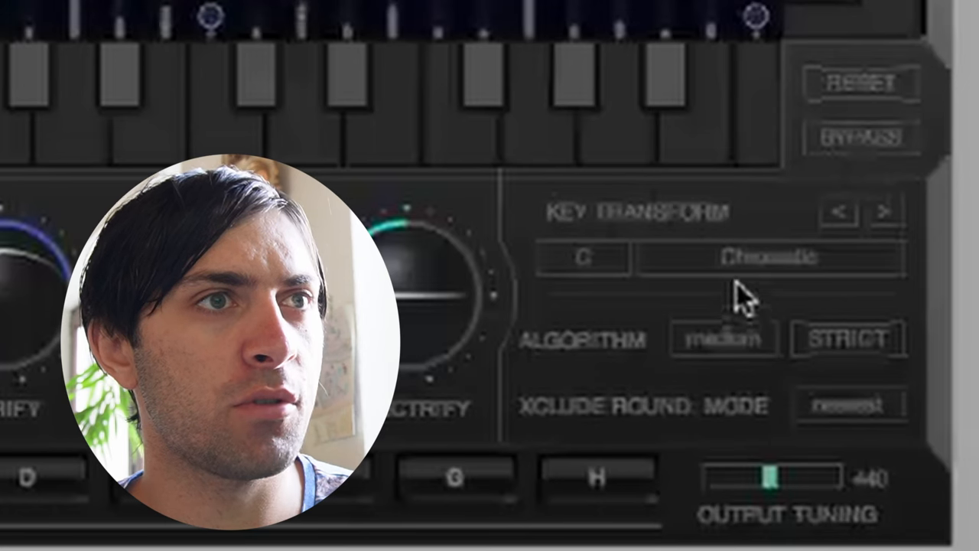
Step: Play the Zynaptiq Pitchmap demo video on YouTube to watch its key transform walkthrough
click(771, 257)
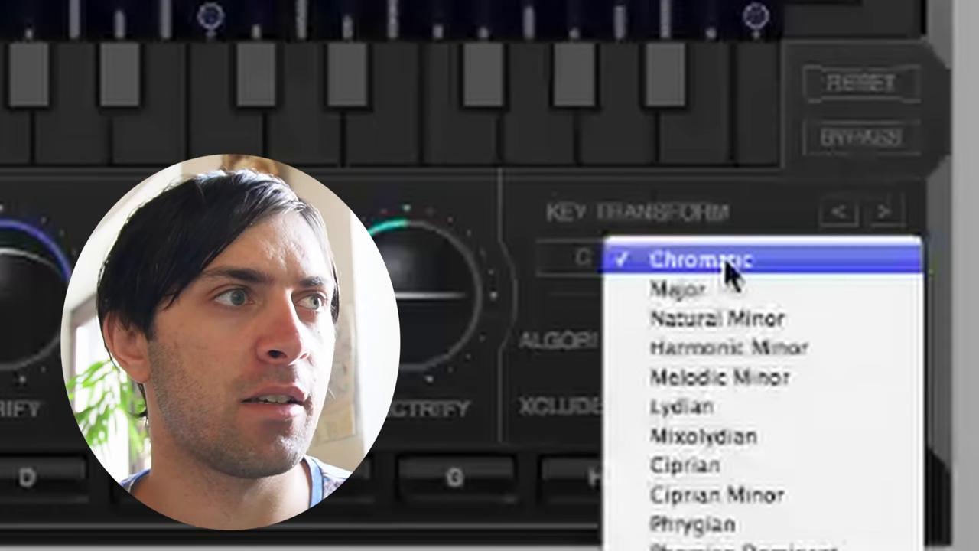
mouse_move(719, 318)
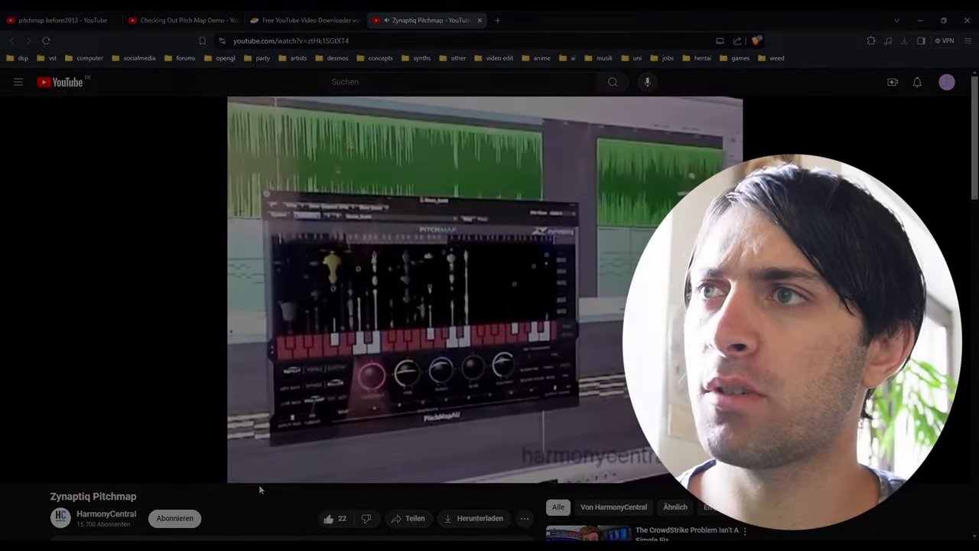
click(548, 20)
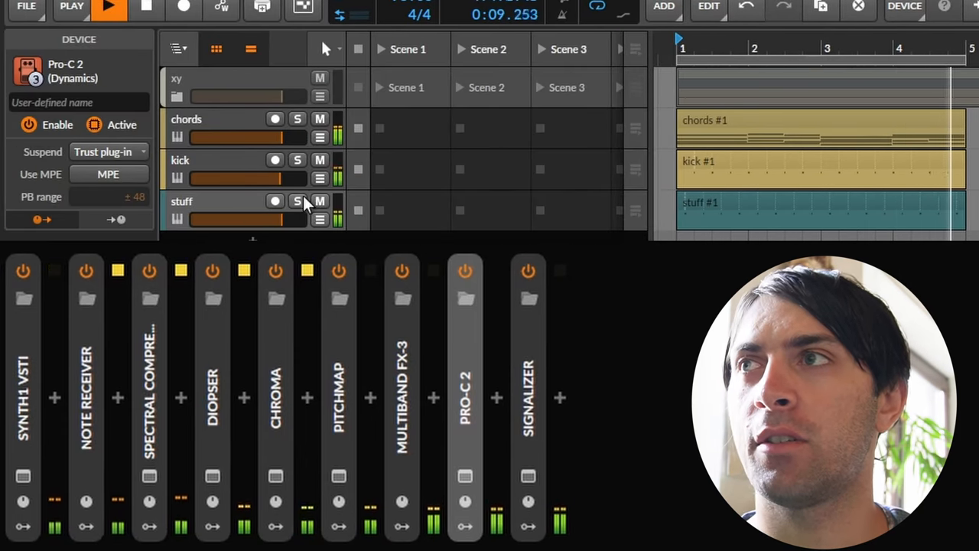
Step: Show the Synth1 VSTi synthesizer window from its device on the stuff track
click(297, 202)
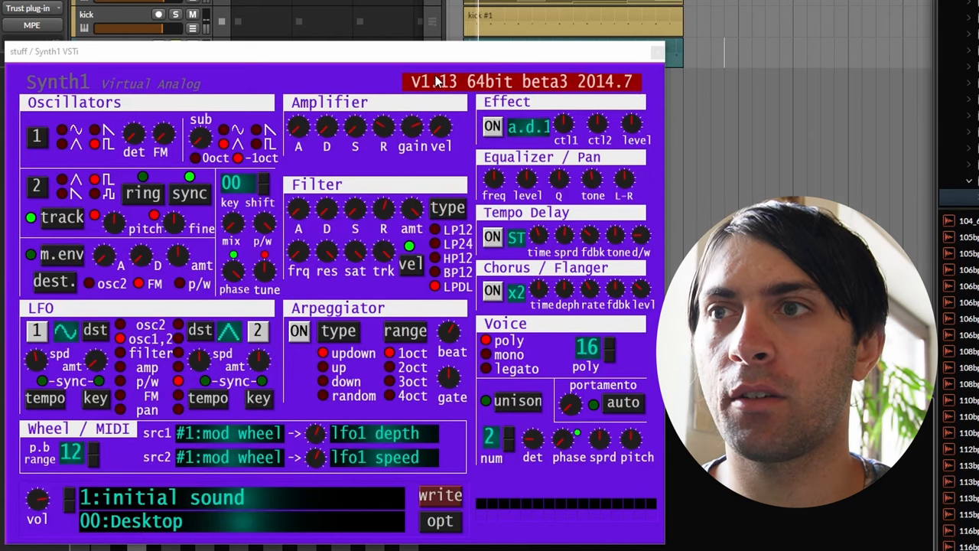
mouse_move(666, 49)
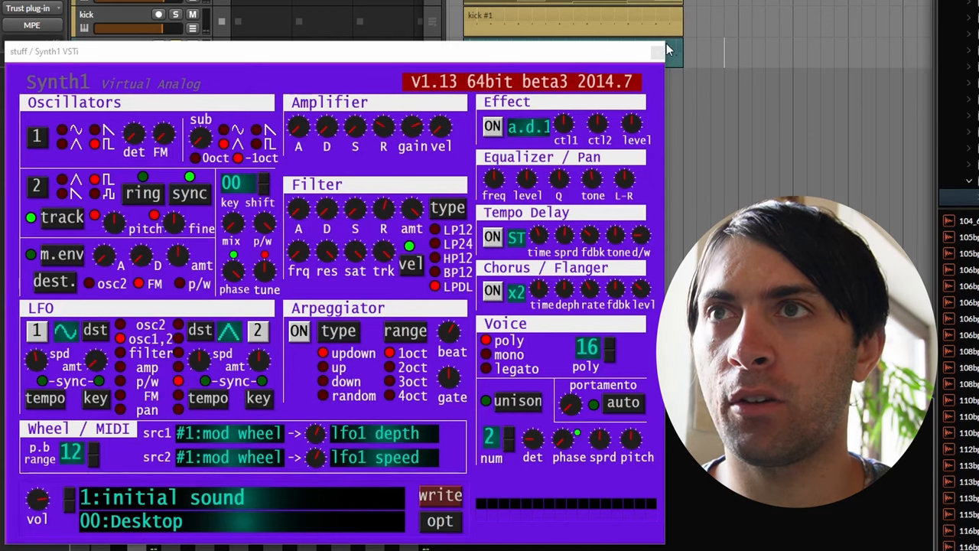
Step: Show Signalizer's oscilloscope view with auto-gain mode set to None
click(656, 52)
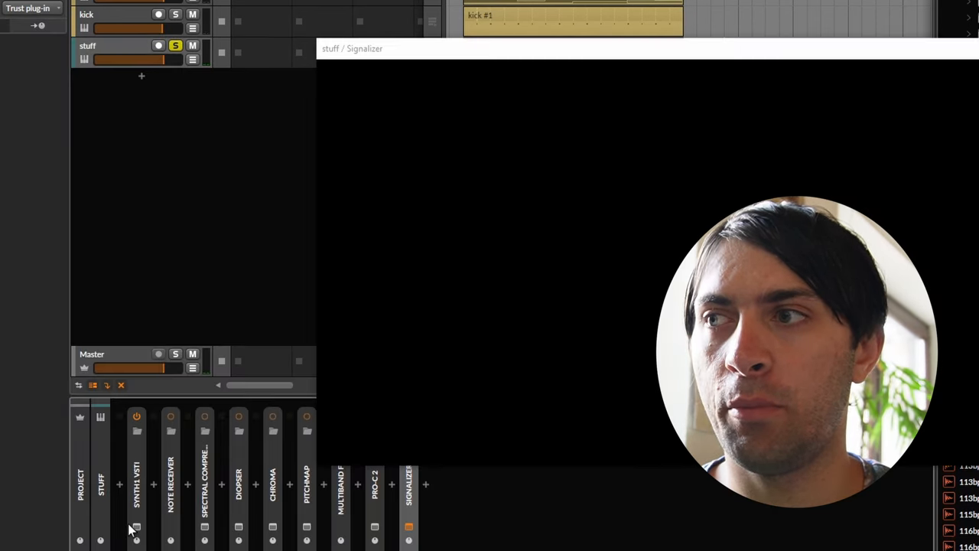
click(136, 483)
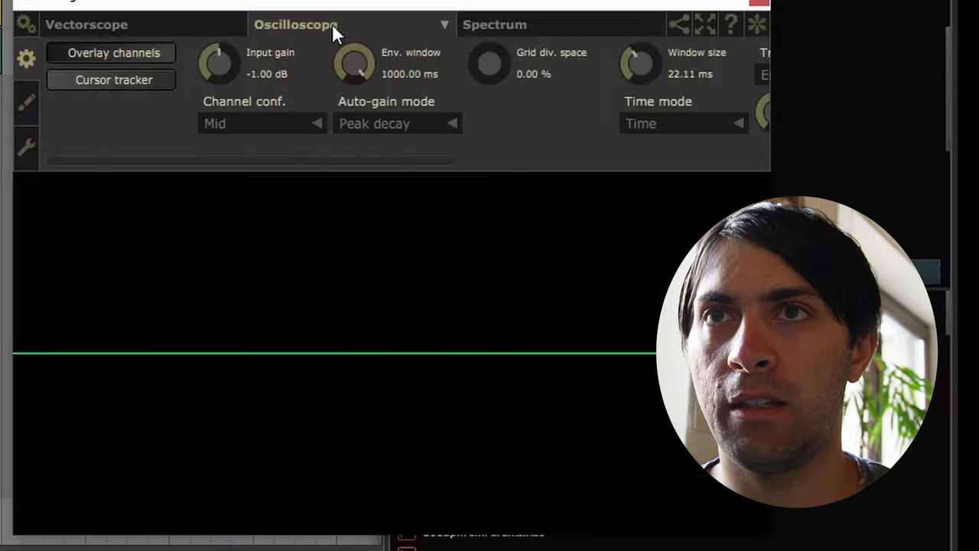
click(397, 122)
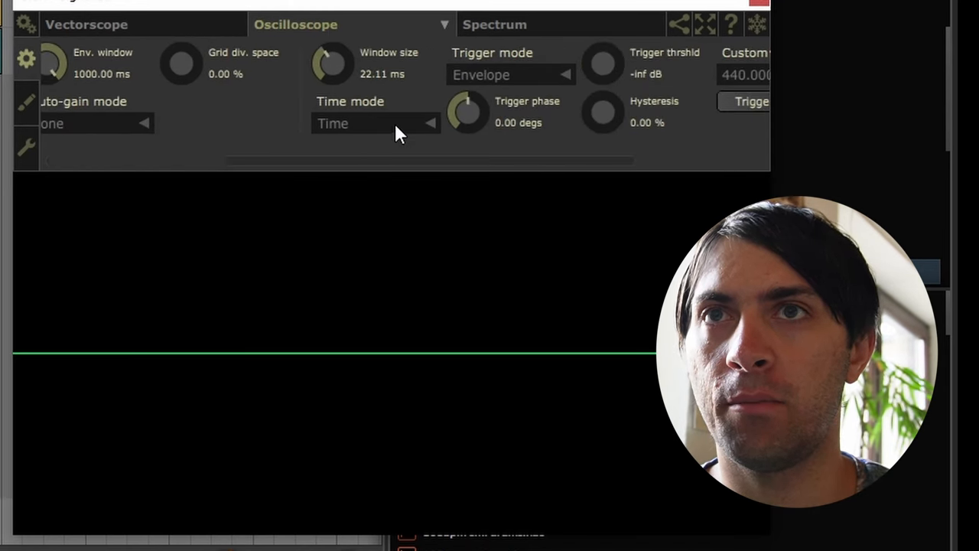
mouse_move(404, 355)
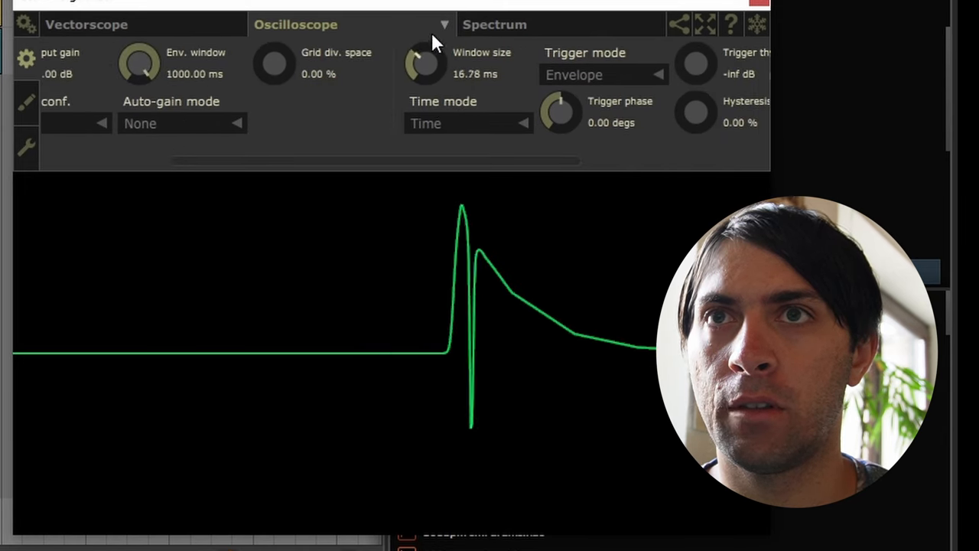
mouse_move(803, 48)
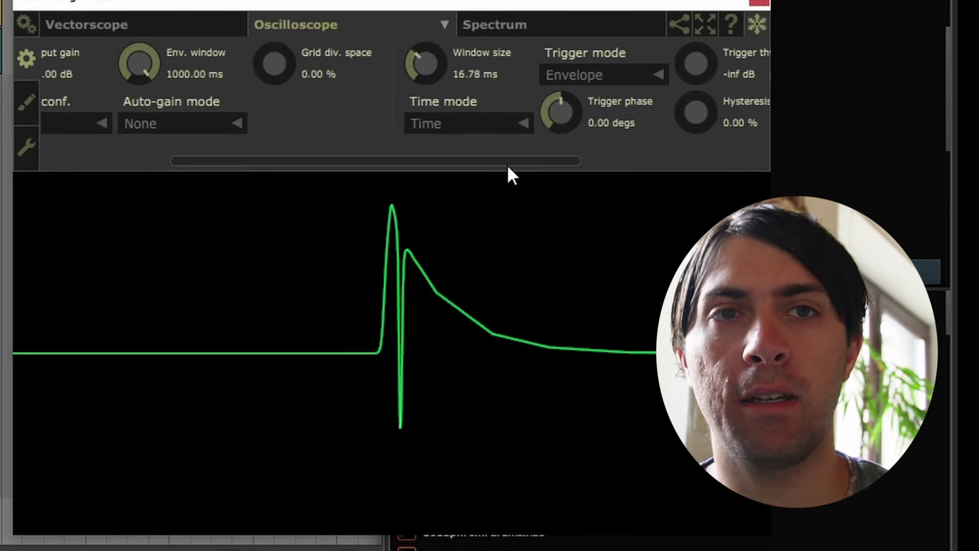
mouse_move(358, 269)
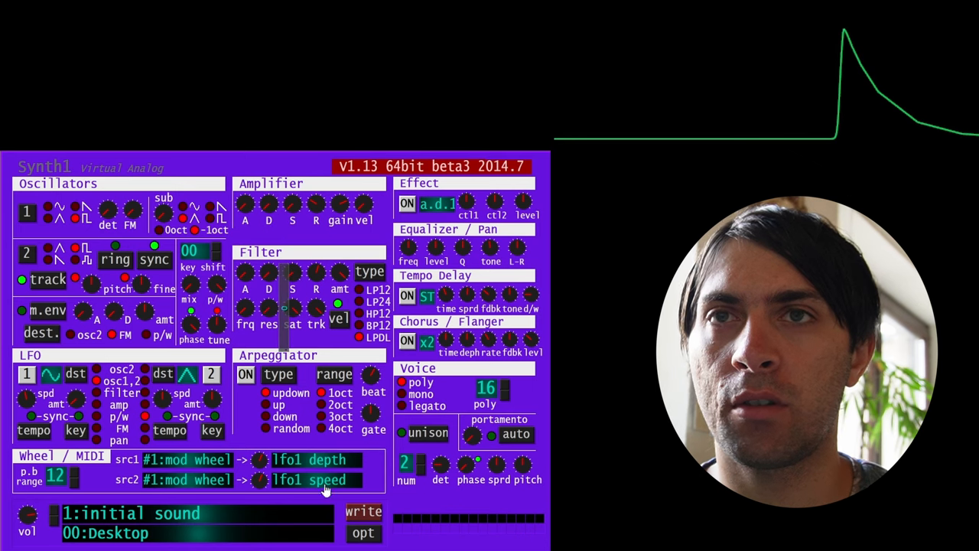
mouse_move(933, 134)
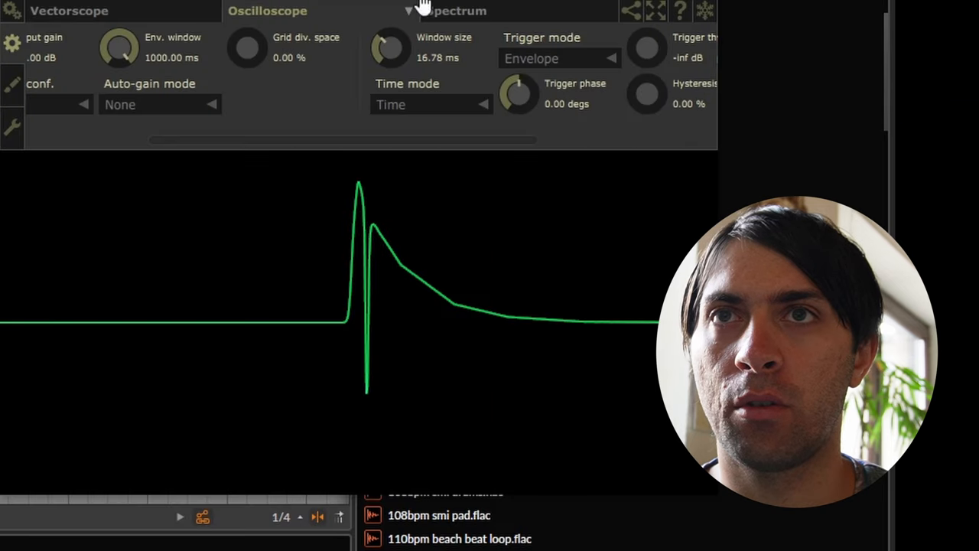
Step: Switch Signalizer to its Spectrum view showing the frequency curve
click(458, 11)
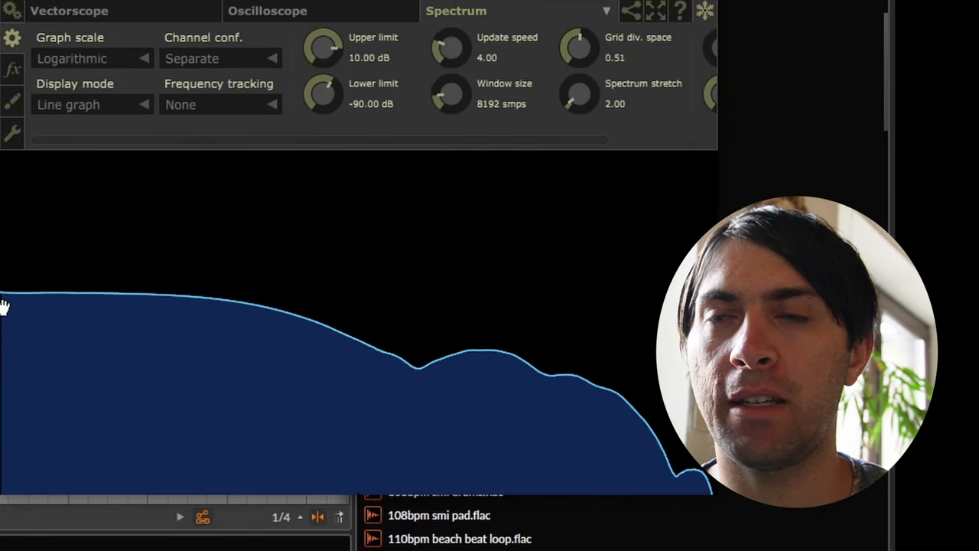
mouse_move(451, 359)
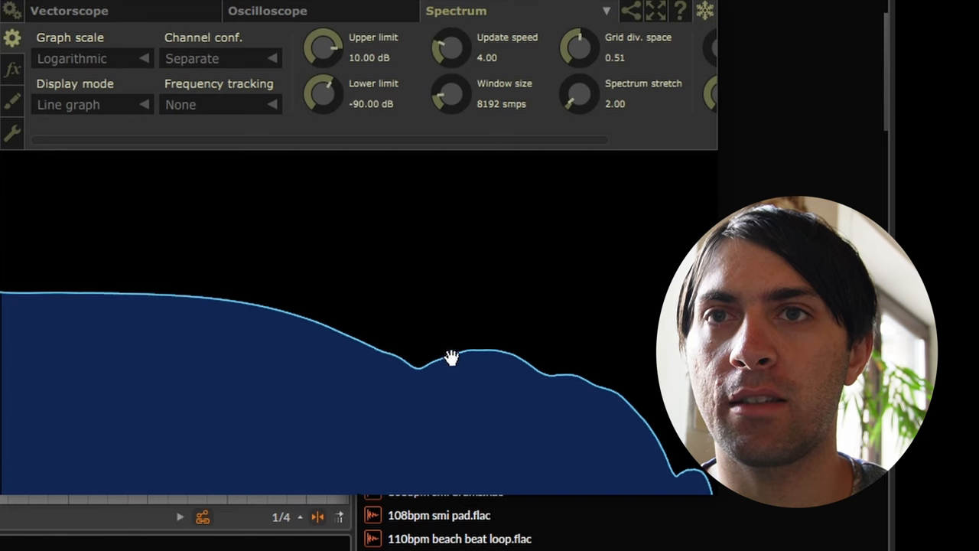
mouse_move(337, 293)
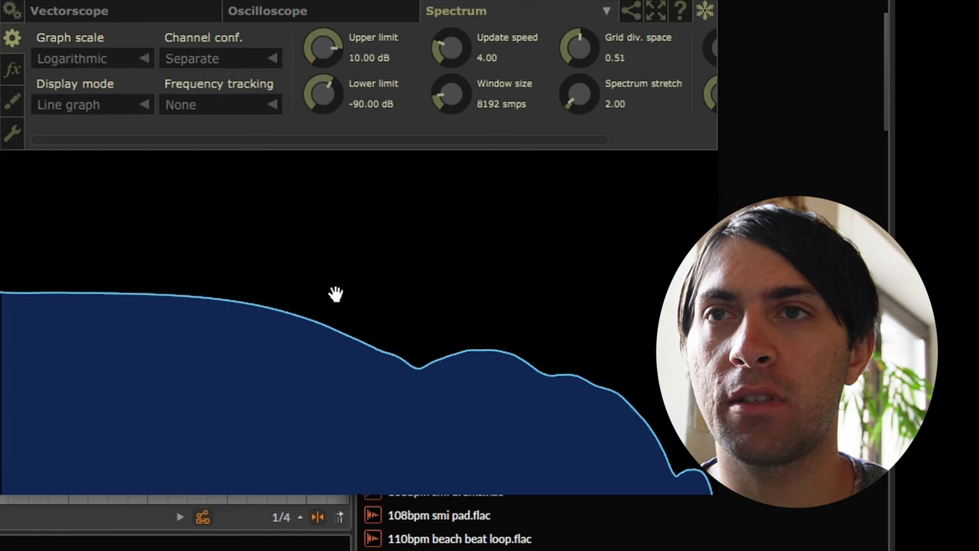
mouse_move(352, 211)
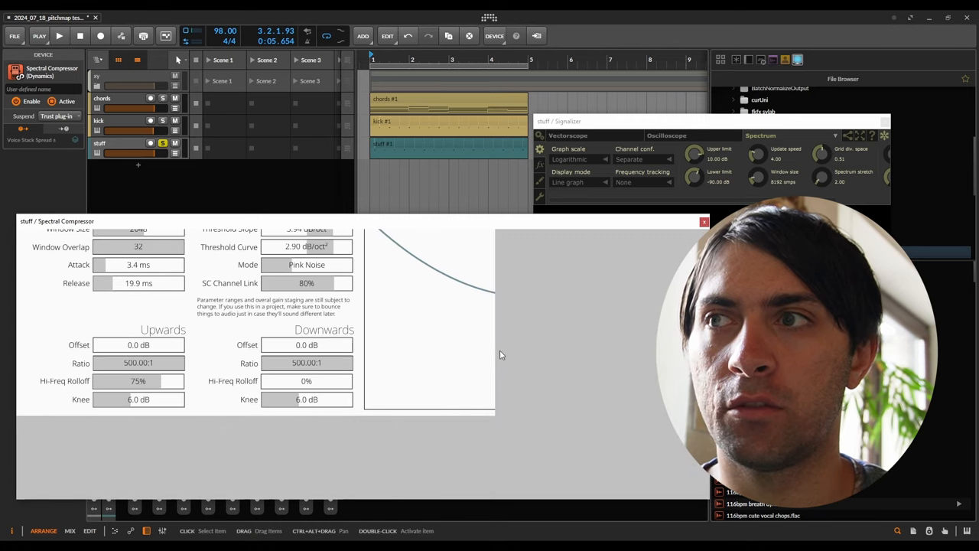
click(704, 221)
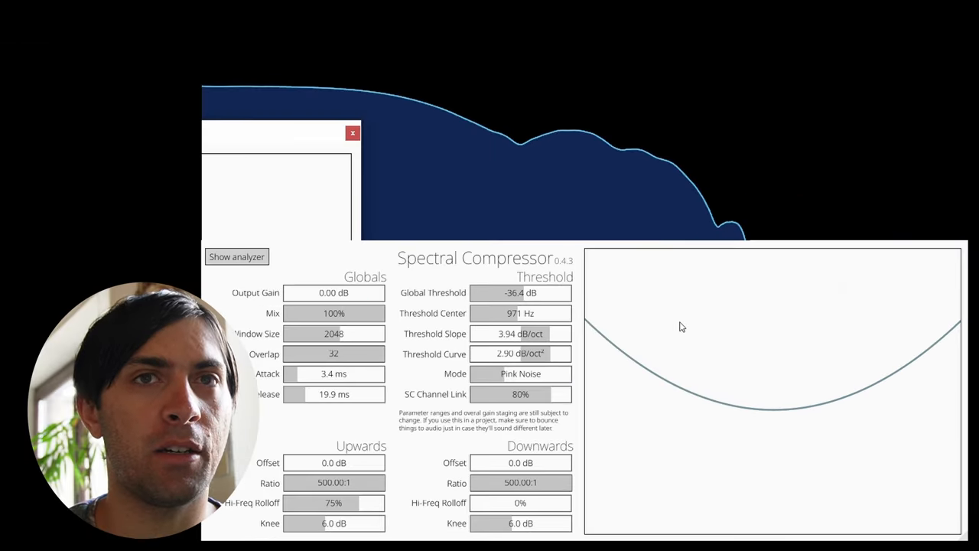
mouse_move(528, 87)
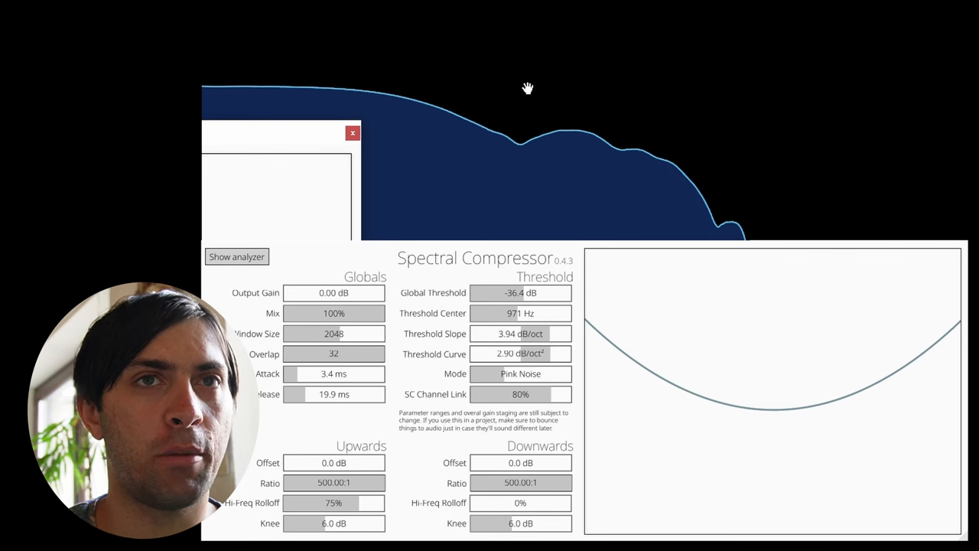
click(352, 133)
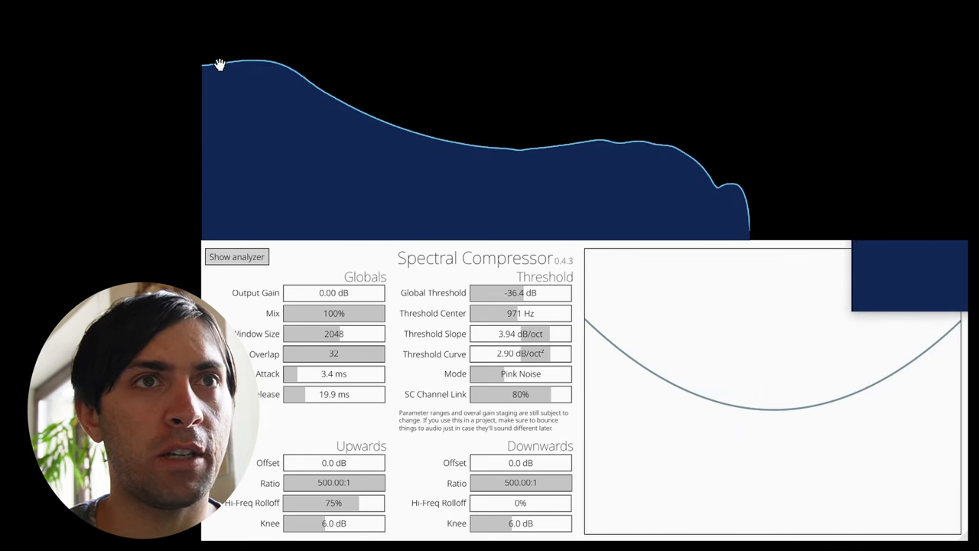
mouse_move(438, 171)
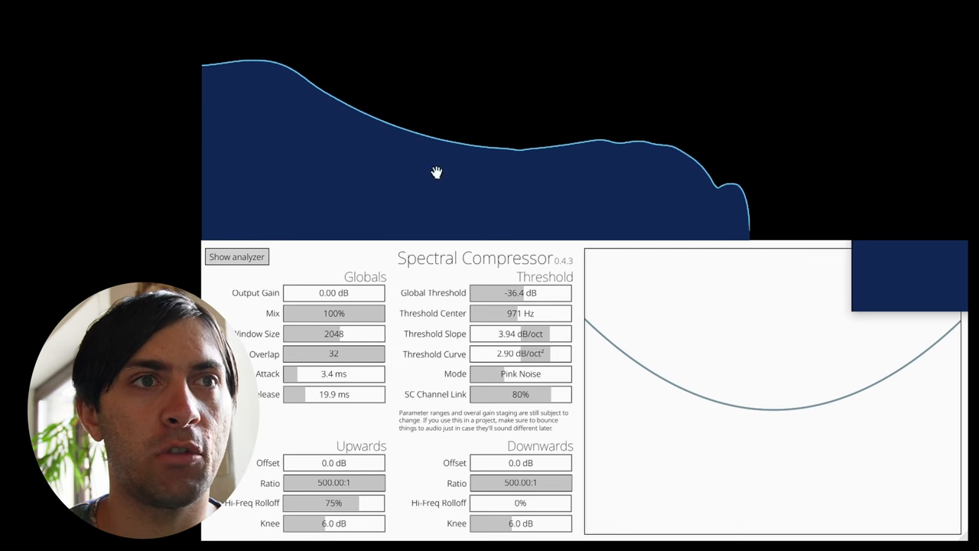
mouse_move(356, 226)
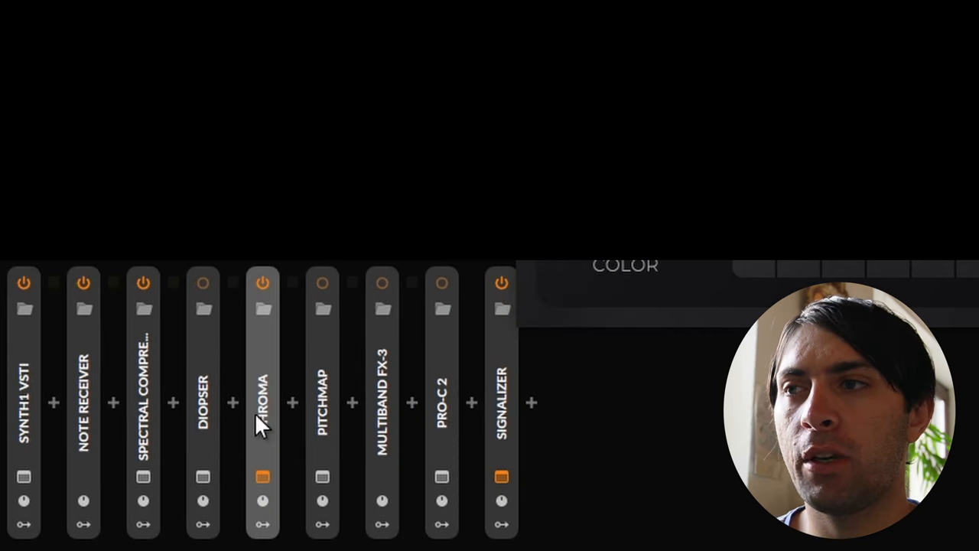
mouse_move(352, 410)
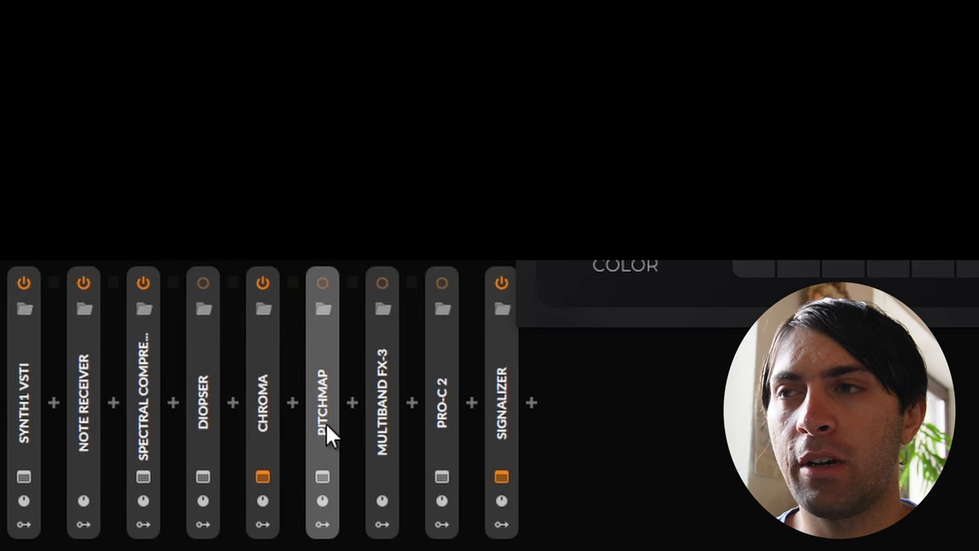
Step: Show the Pitchmap plugin window, then bring up Diopser's interface with its 193 filter stages
click(321, 282)
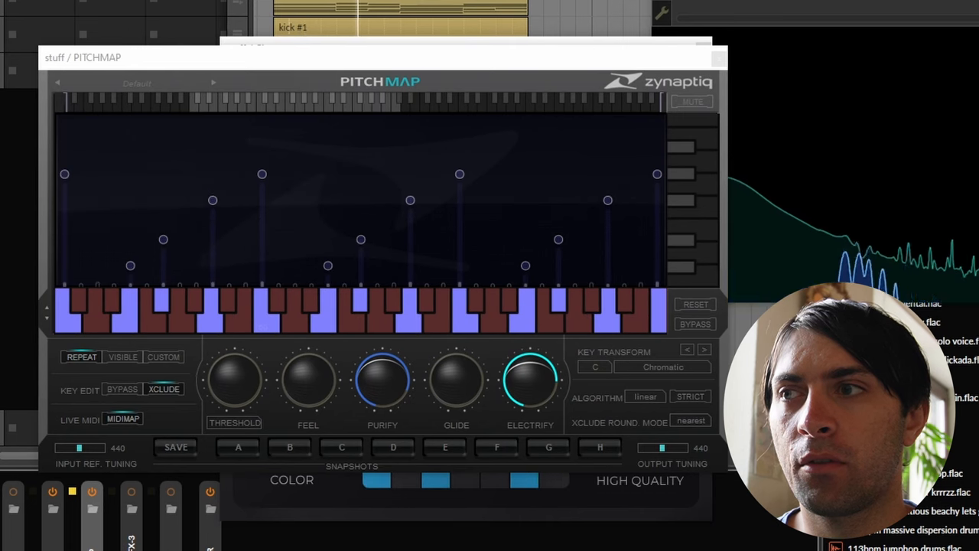
click(695, 303)
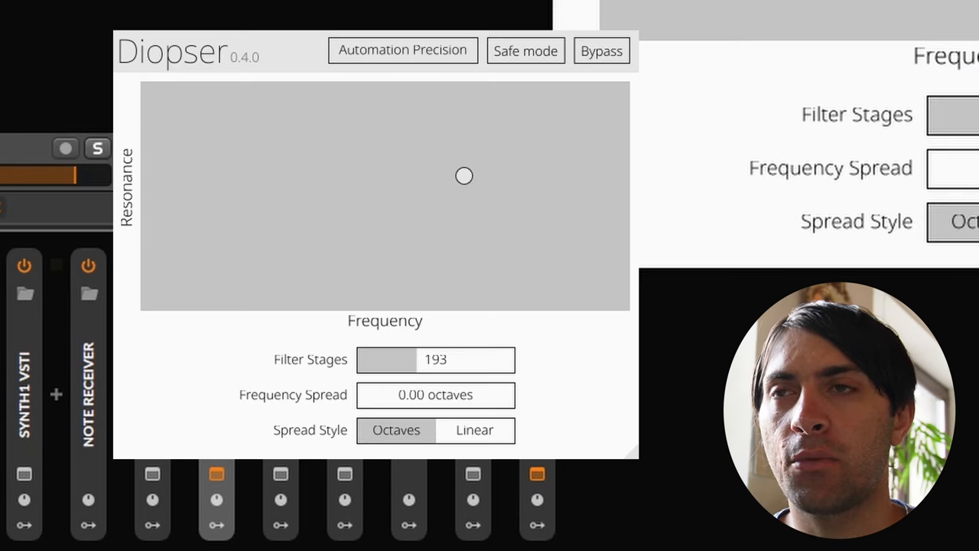
mouse_move(156, 294)
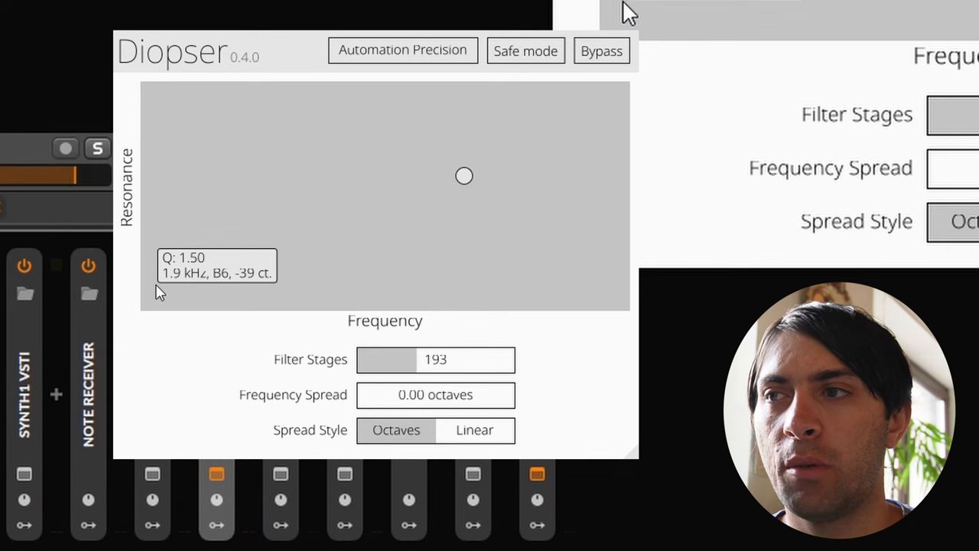
mouse_move(283, 349)
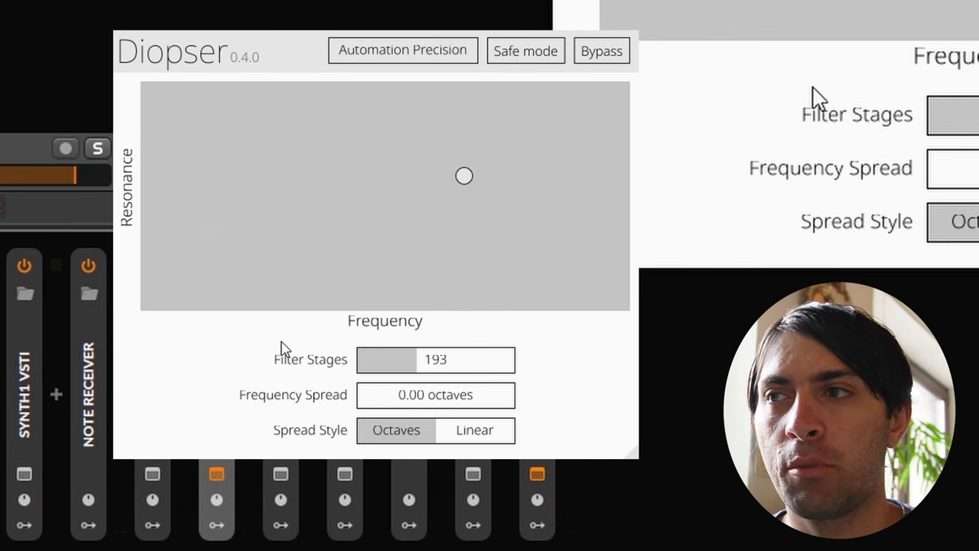
mouse_move(465, 176)
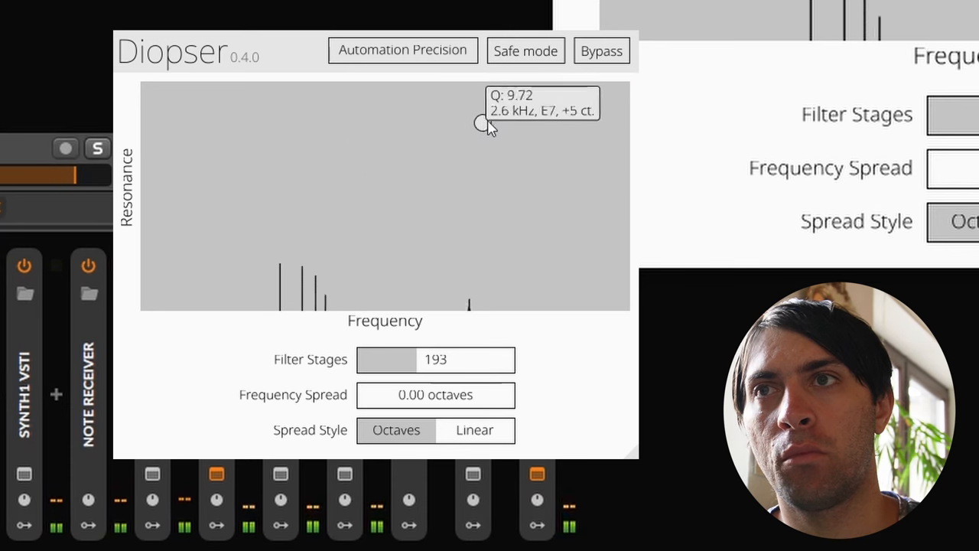
Step: Sweep Diopser's filter point between about 1.2 kHz and 5 kHz, leaving resonance near 15
drag(480, 123, 452, 99)
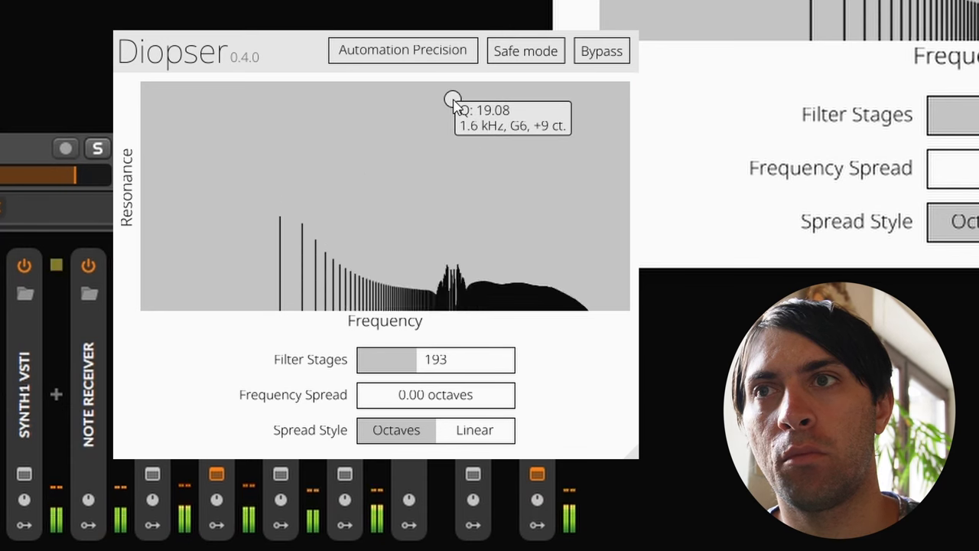
drag(453, 99, 436, 107)
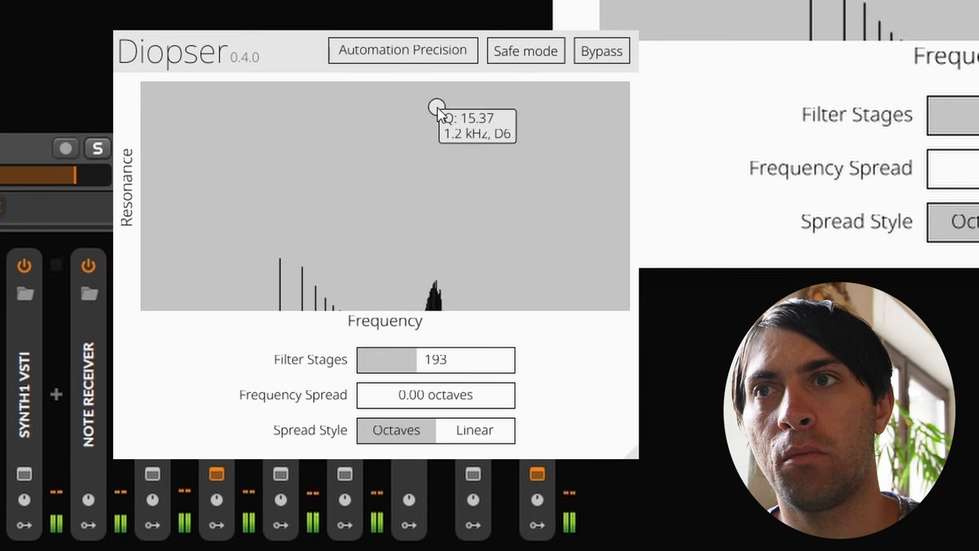
drag(437, 106, 429, 119)
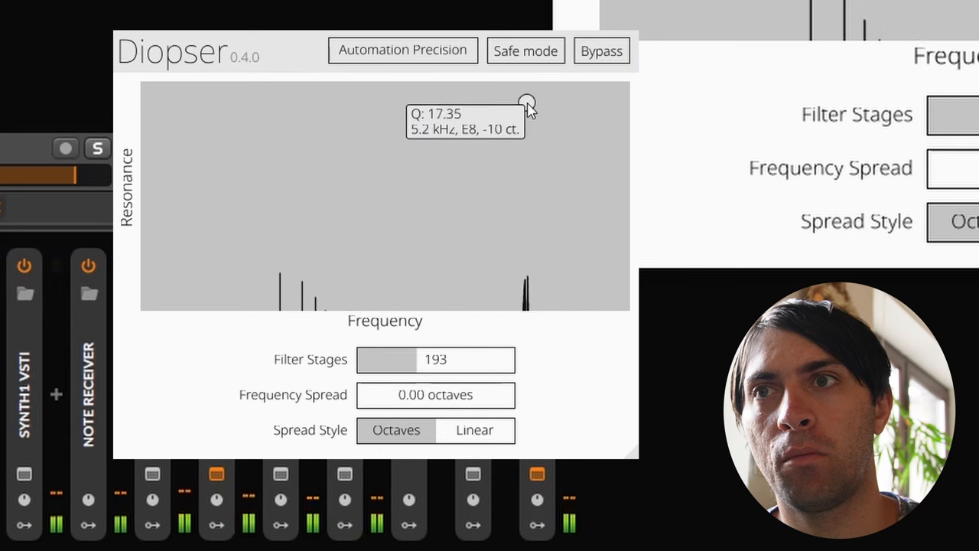
drag(528, 104, 459, 107)
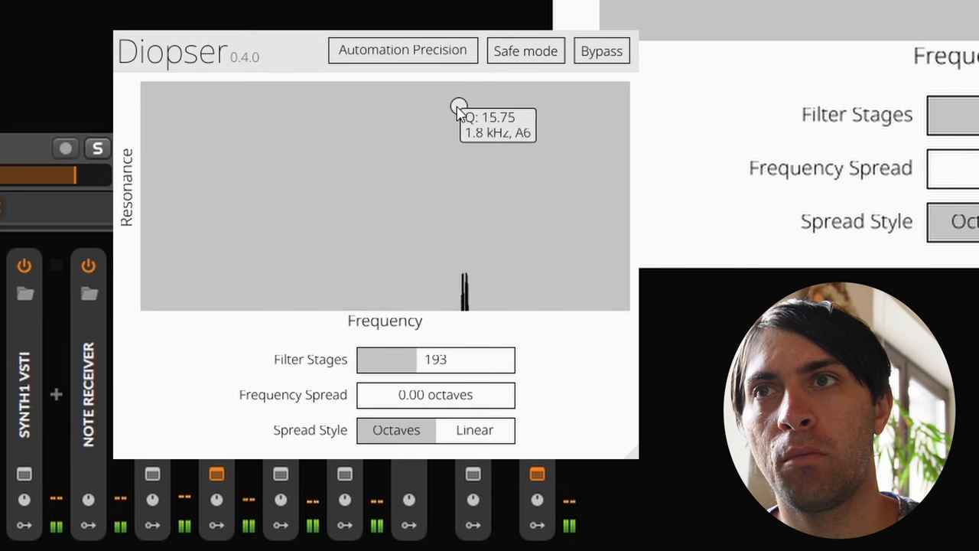
drag(459, 105, 394, 107)
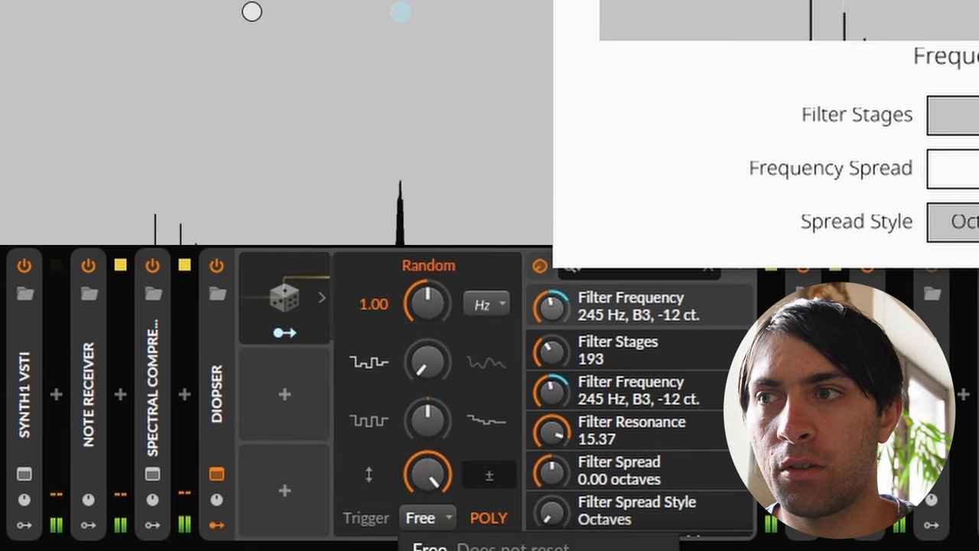
Step: Set Diopser's Random modulator to Sync trigger with a note-value rate, then show Diopser's window
click(420, 517)
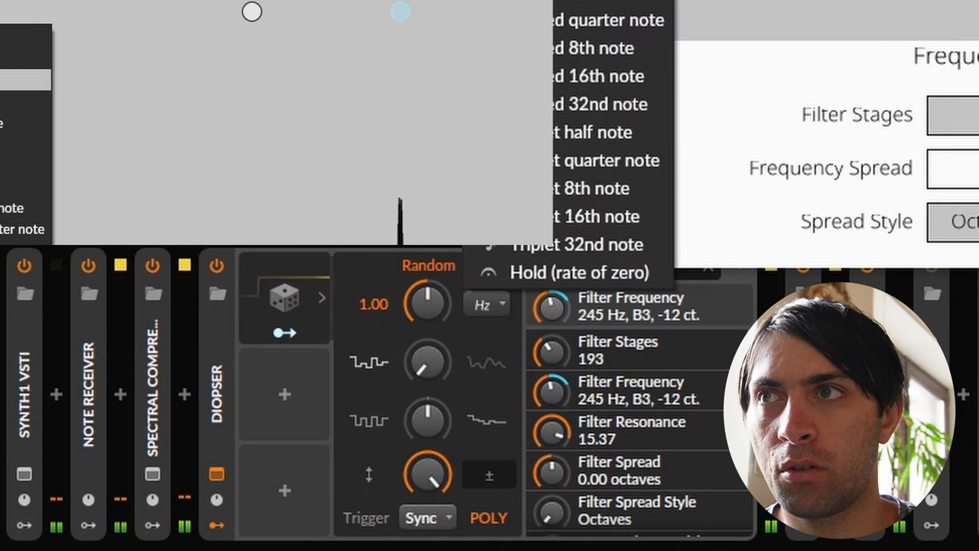
click(482, 304)
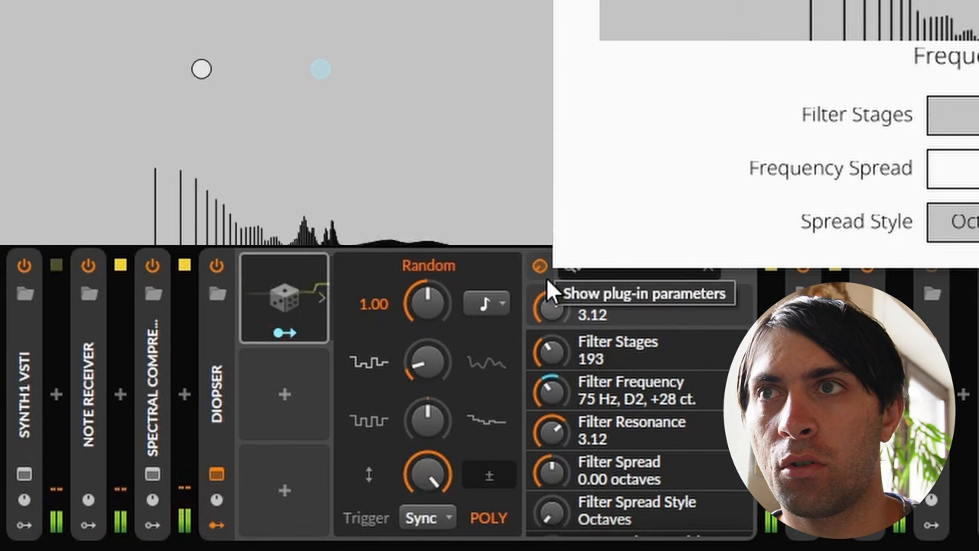
click(646, 294)
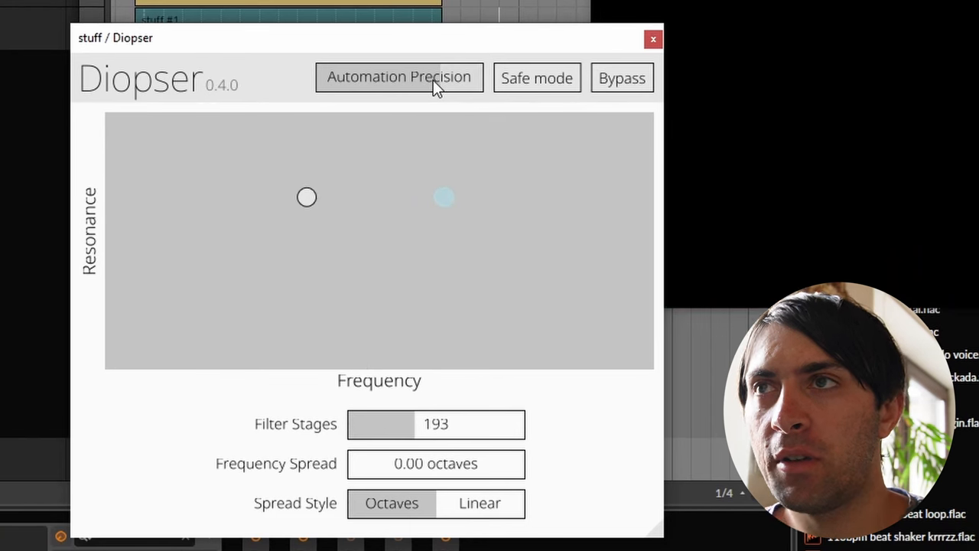
Step: Drag Diopser's modulated filter dot back and forth while the sound plays, toggling Automation Precision
drag(444, 197, 367, 198)
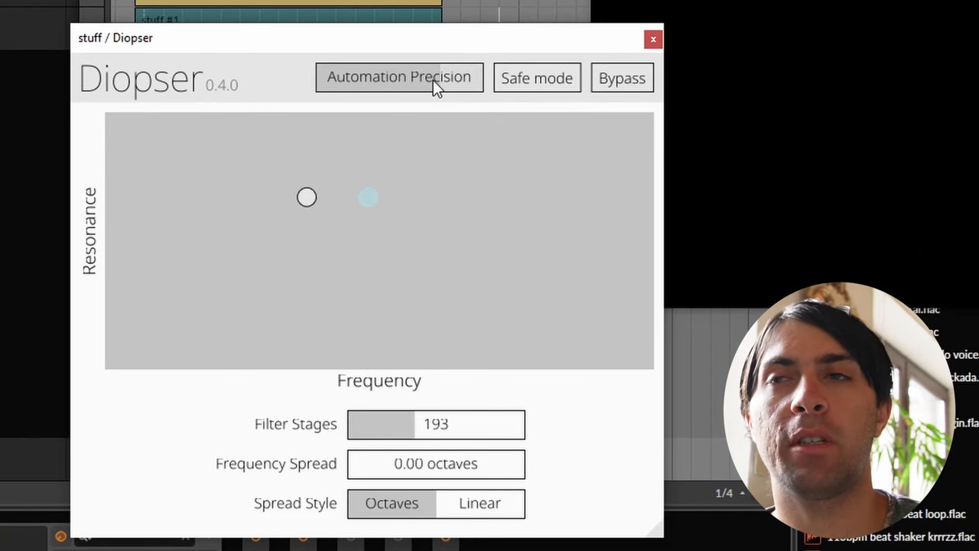
drag(367, 198, 517, 197)
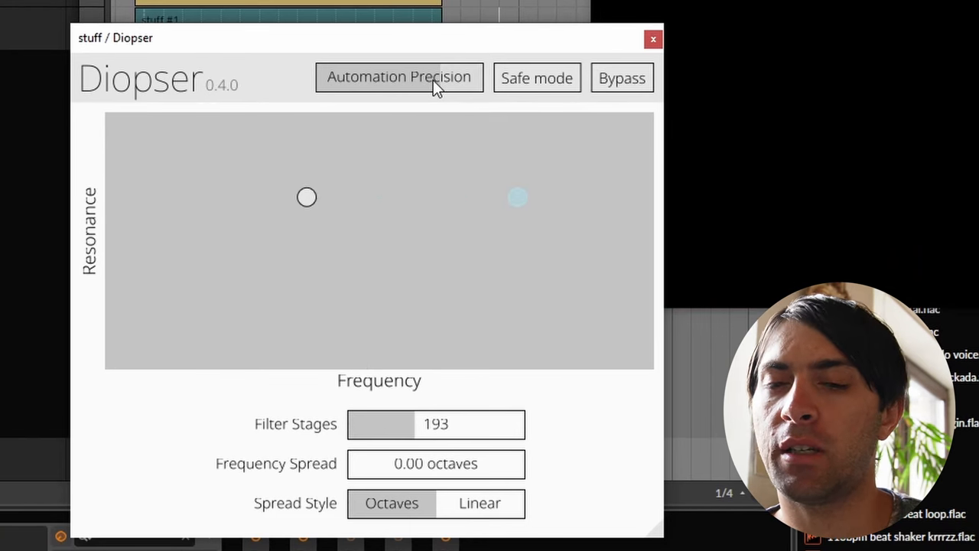
drag(517, 197, 395, 197)
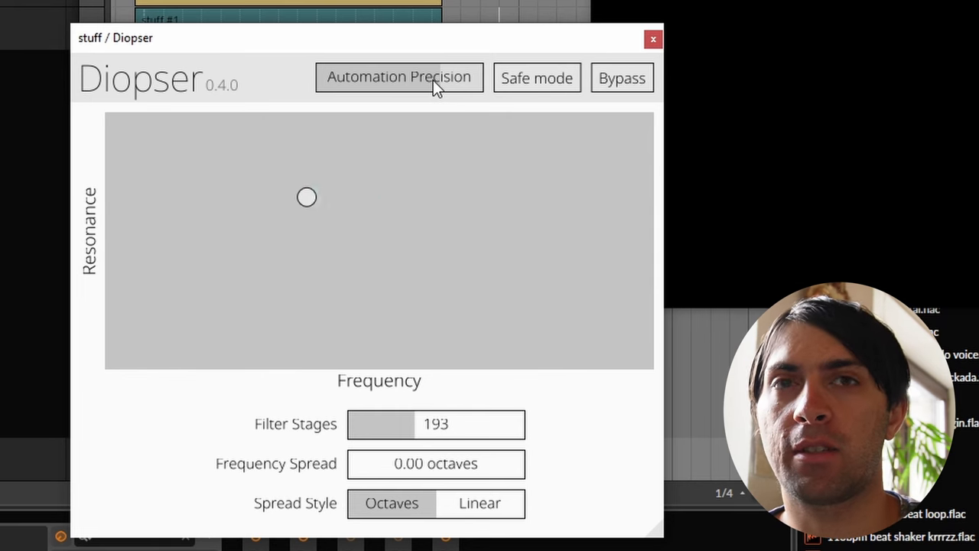
click(505, 197)
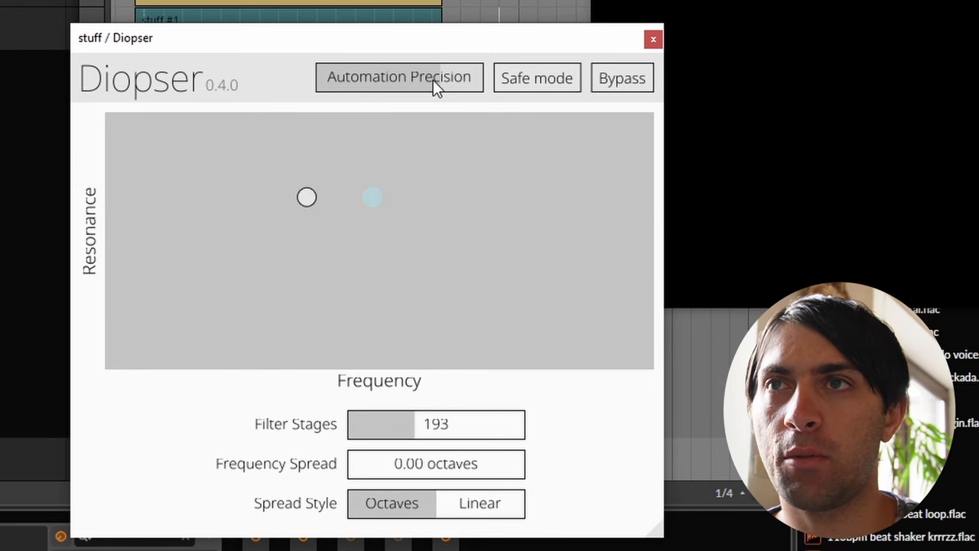
drag(373, 197, 492, 197)
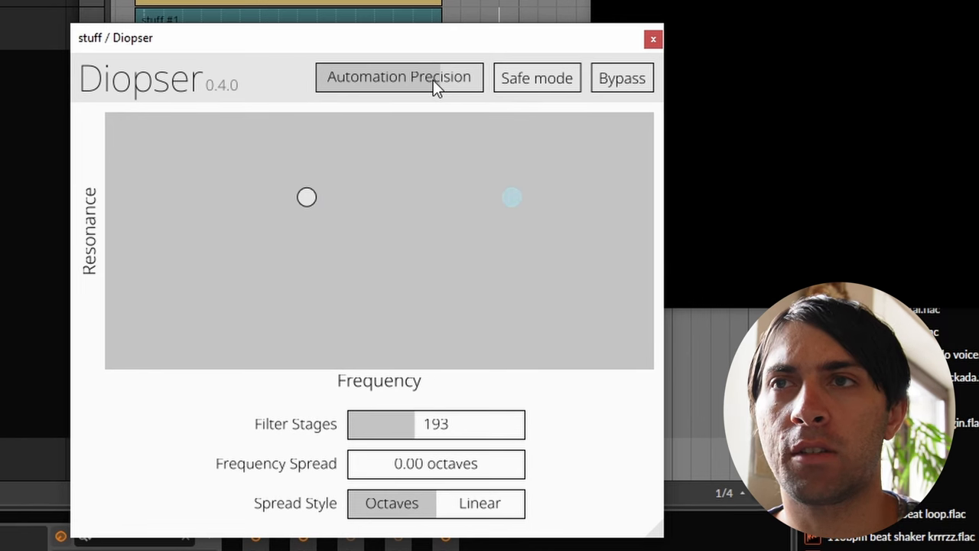
drag(511, 197, 468, 198)
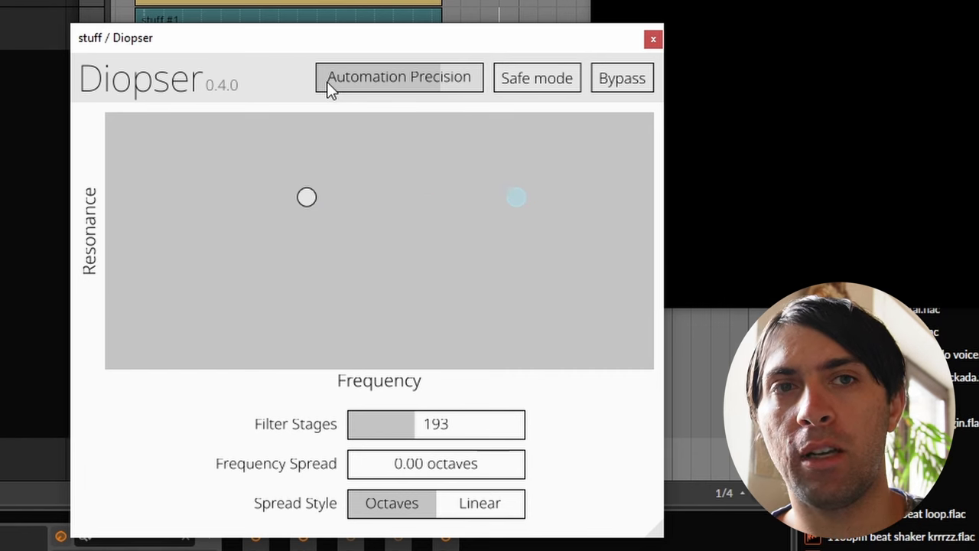
drag(517, 197, 355, 197)
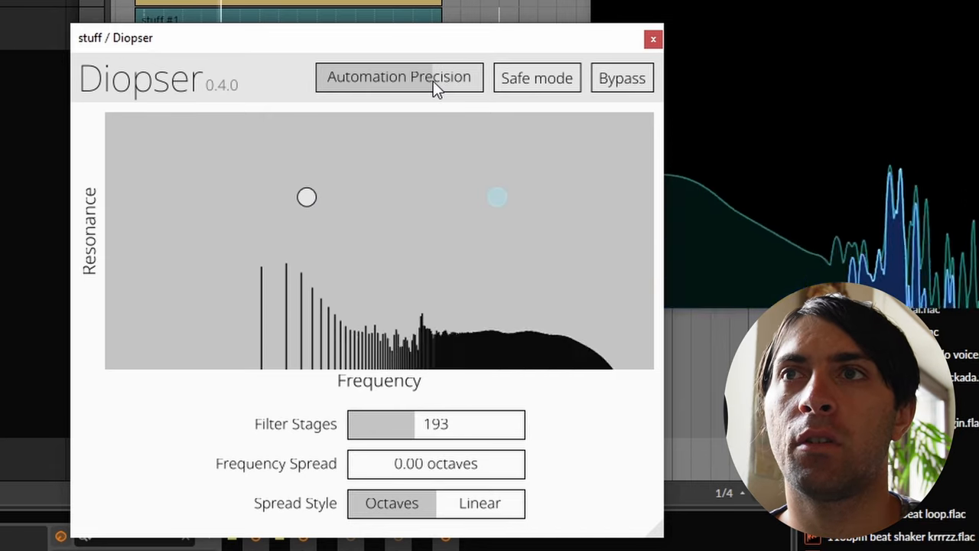
click(652, 38)
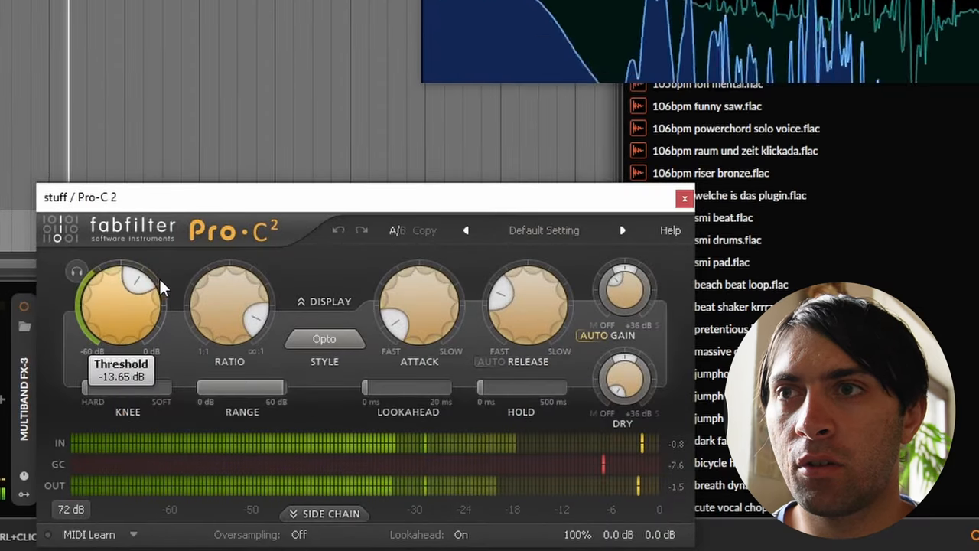
Step: Start playback and settle the Pro-C 2 compressor threshold around -12.6 dB
click(684, 199)
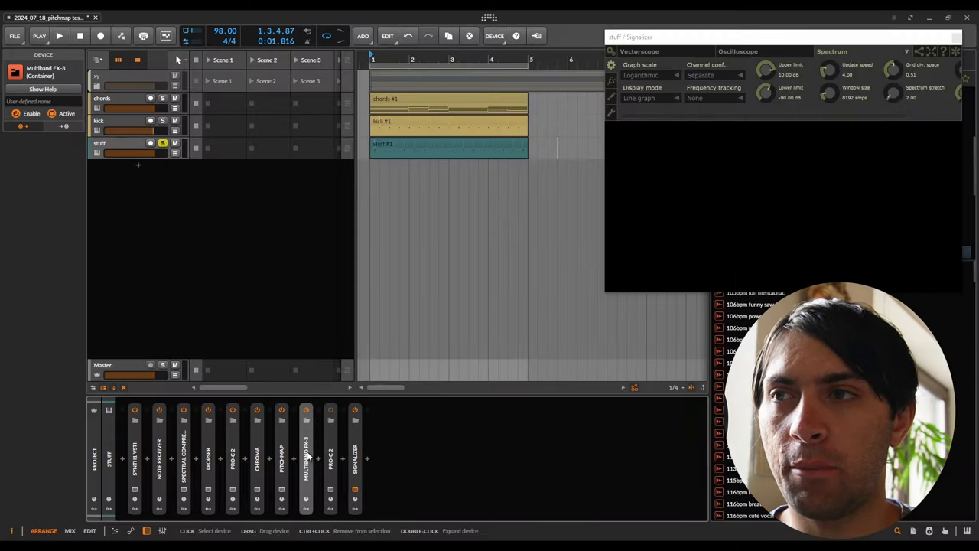
click(59, 37)
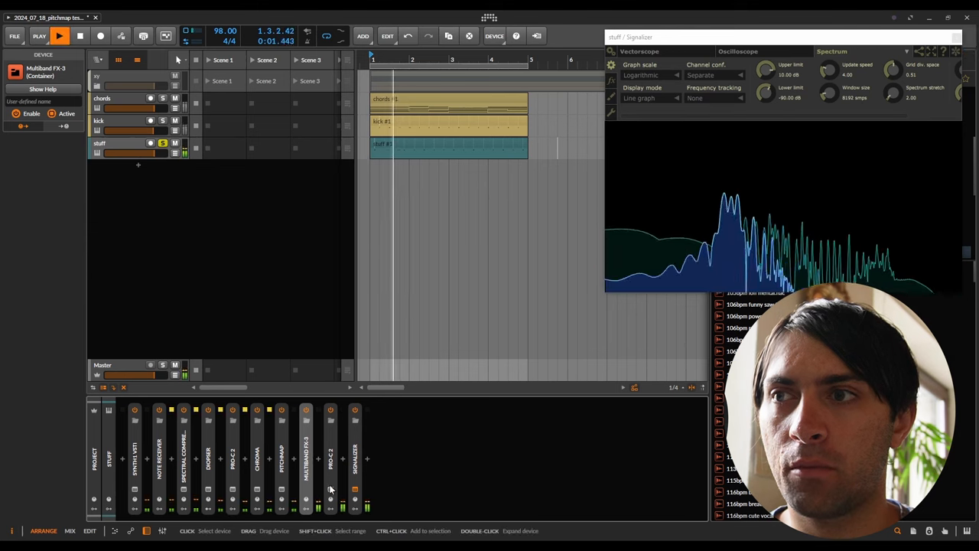
double_click(331, 459)
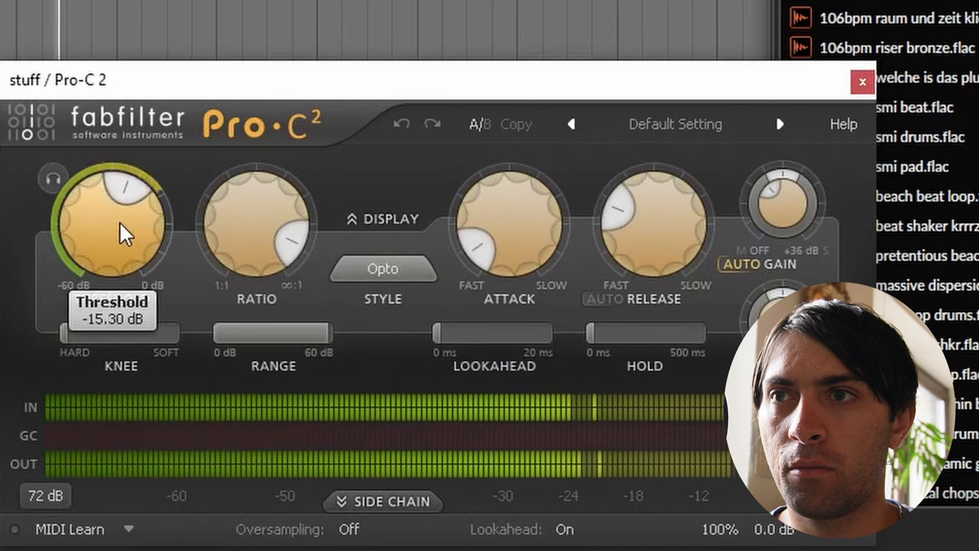
drag(122, 232, 125, 211)
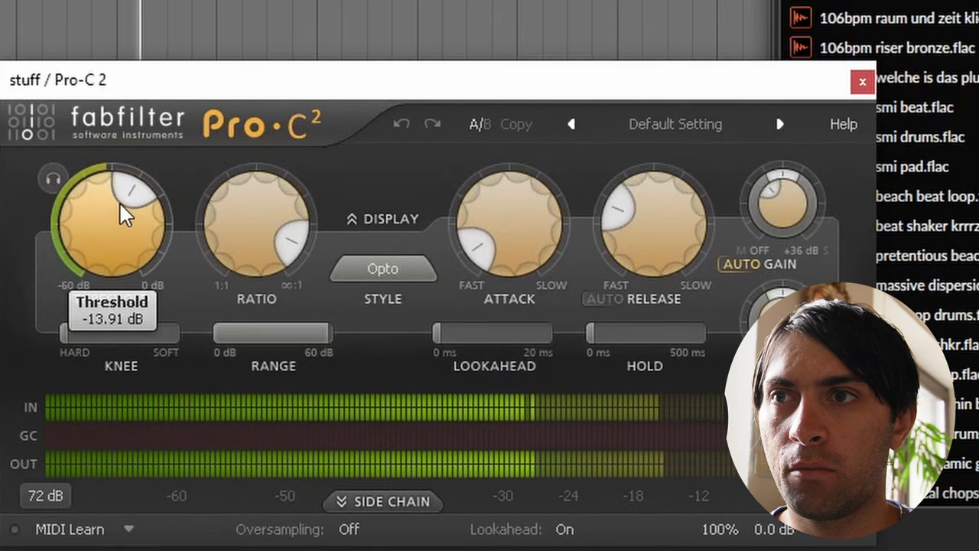
drag(125, 214, 126, 192)
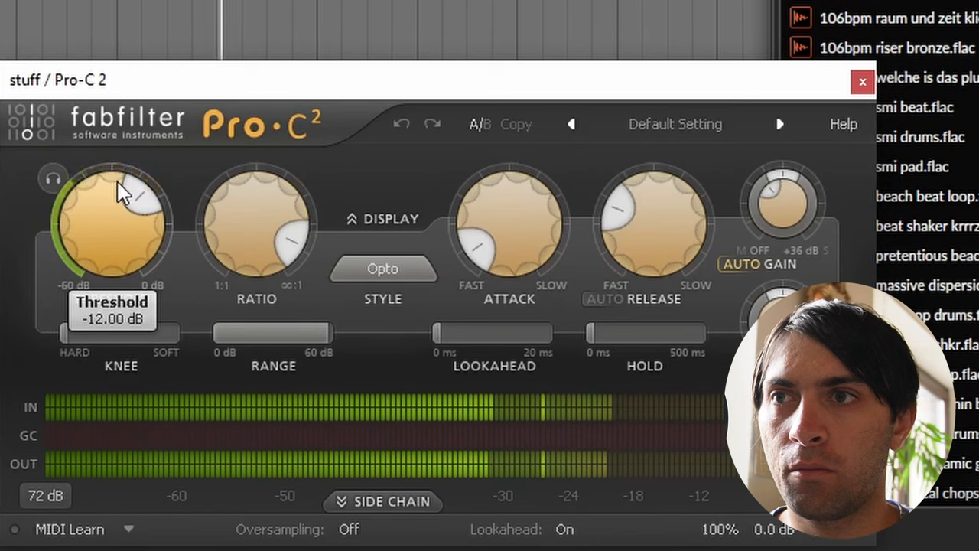
drag(120, 191, 123, 237)
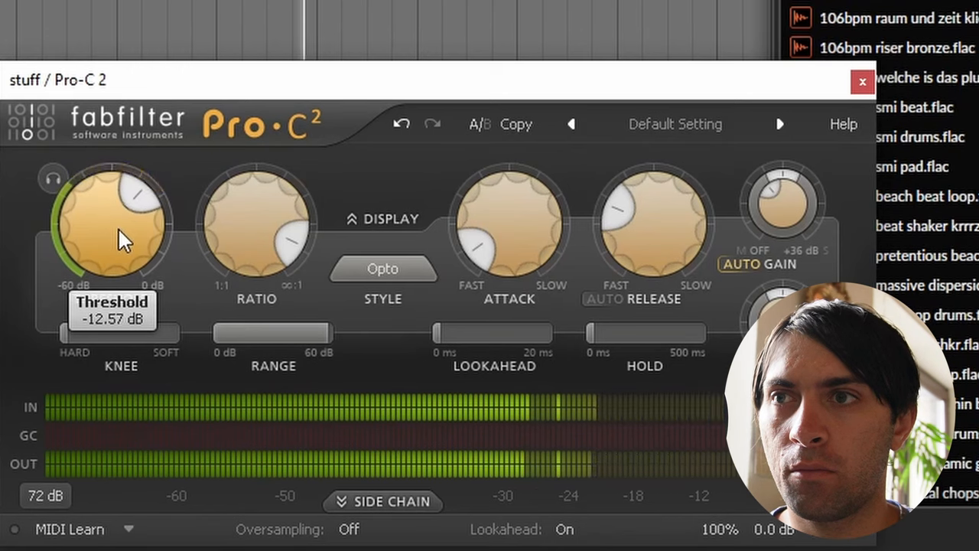
click(862, 81)
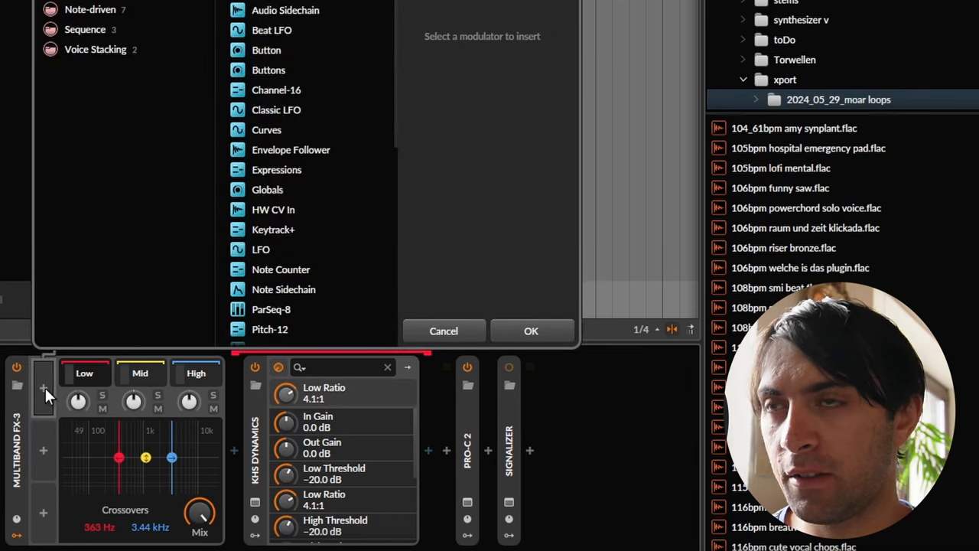
Step: Insert a macro on Multiband FX-3 mapped to KHS Dynamics Low Ratio and turn it to change compression
click(444, 330)
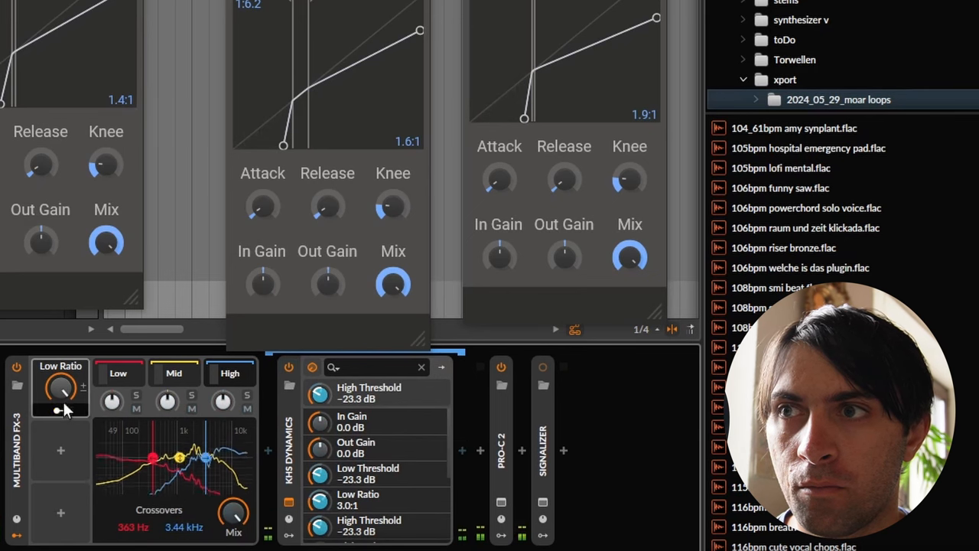
drag(62, 390, 61, 413)
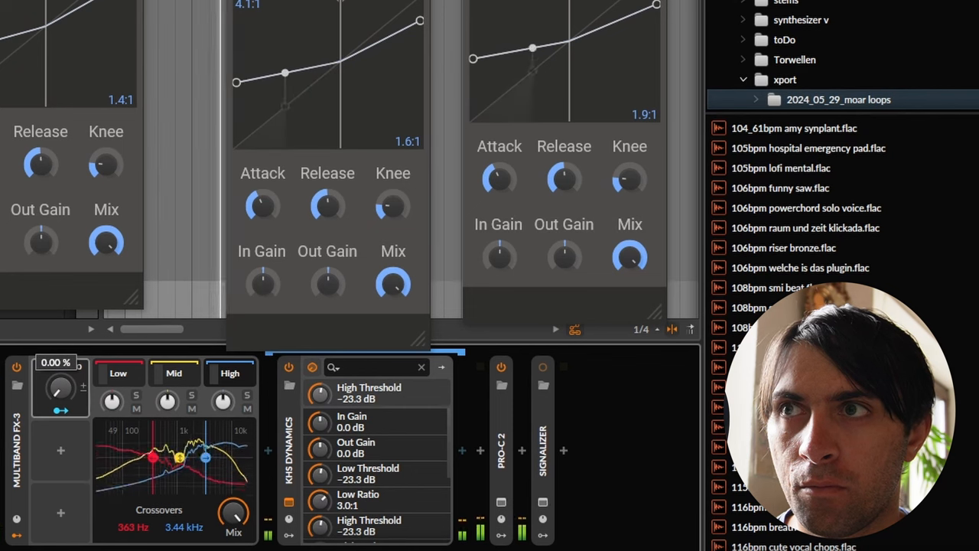
drag(284, 74, 321, 64)
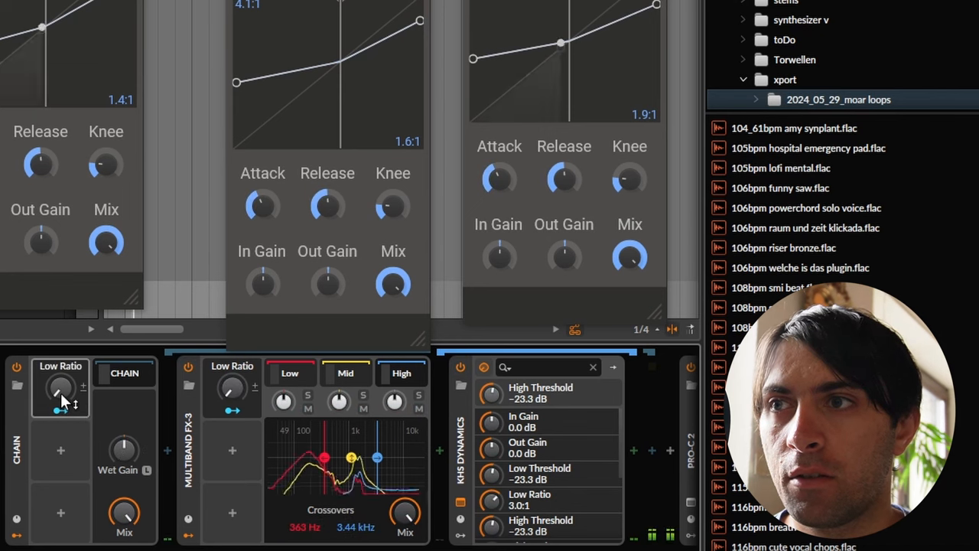
Step: Lower the chain's low-band ratio and slow its Random modulator rate to about 0.32 Hz
drag(61, 390, 61, 375)
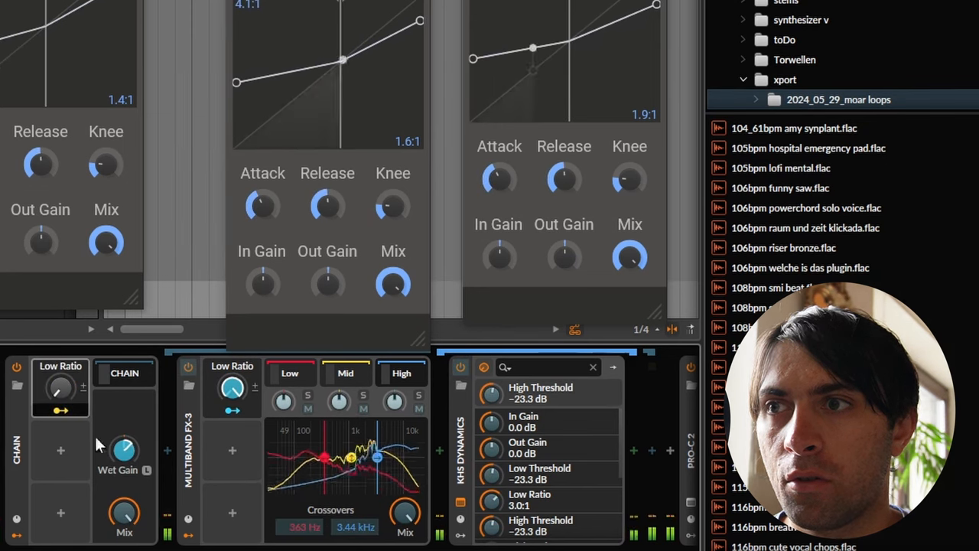
drag(60, 390, 61, 385)
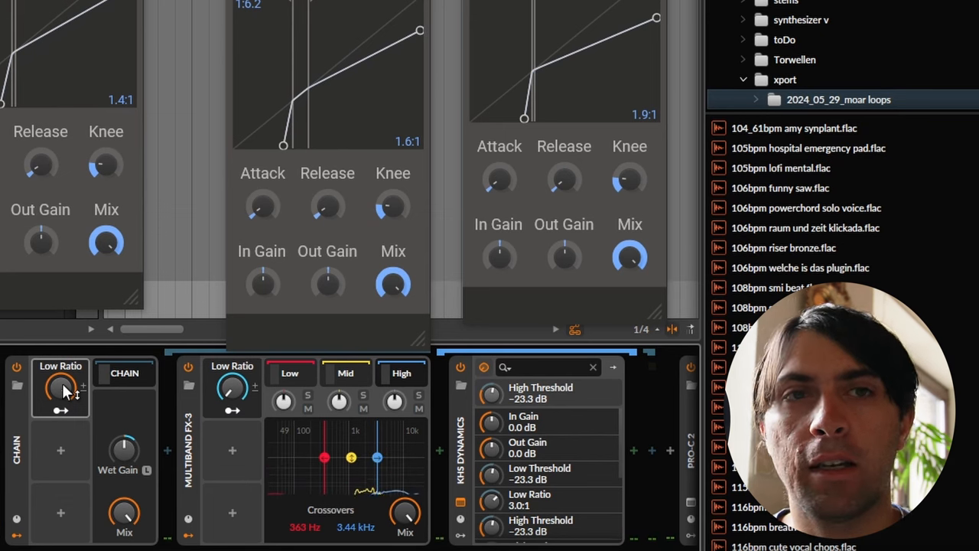
mouse_move(193, 27)
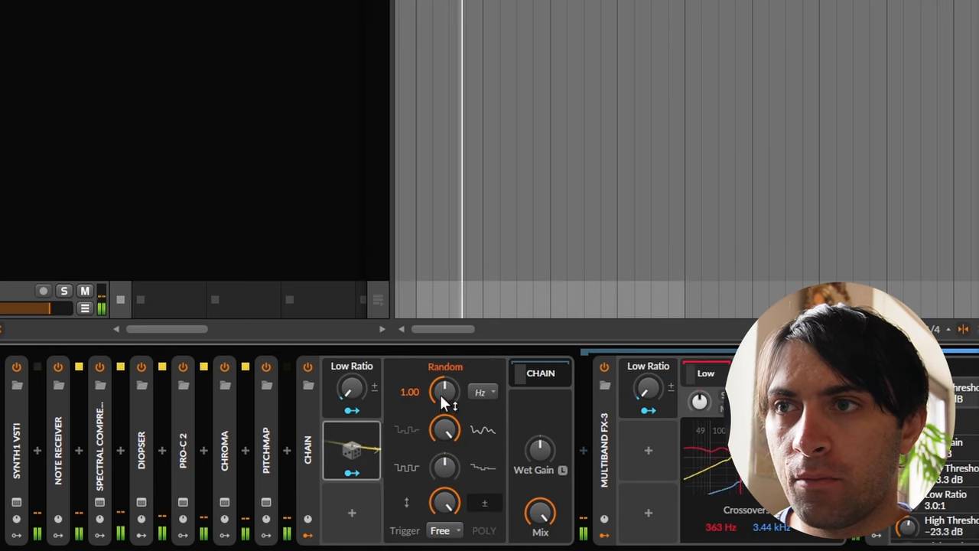
drag(445, 392, 445, 413)
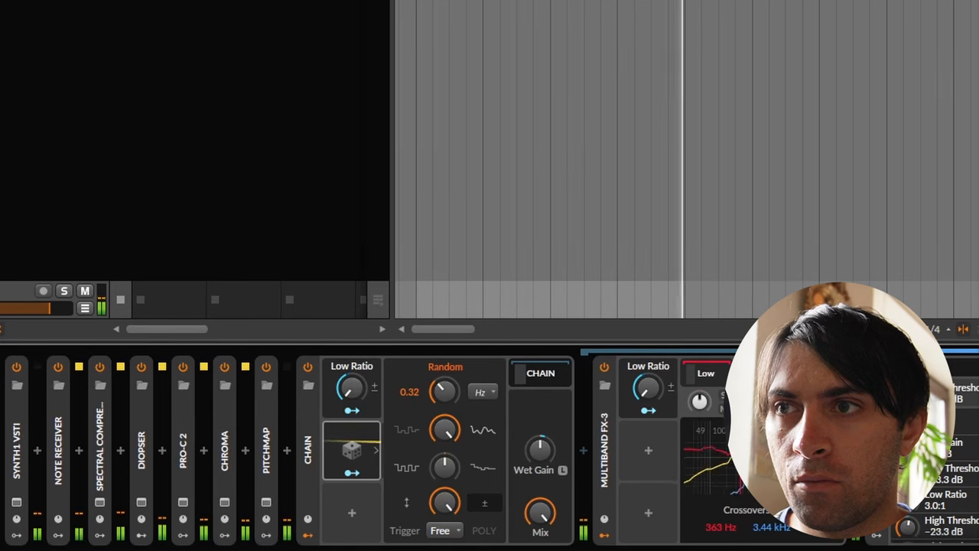
drag(445, 392, 445, 385)
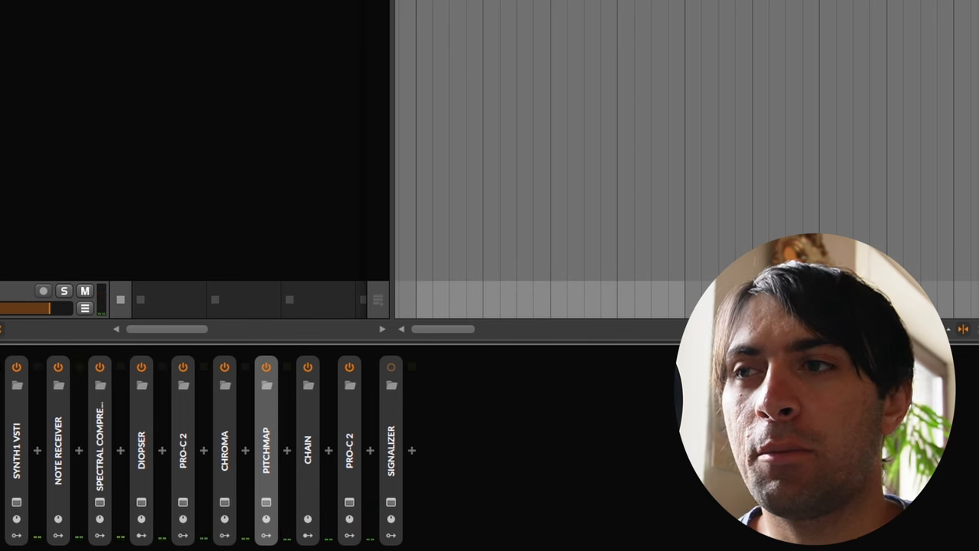
mouse_move(290, 379)
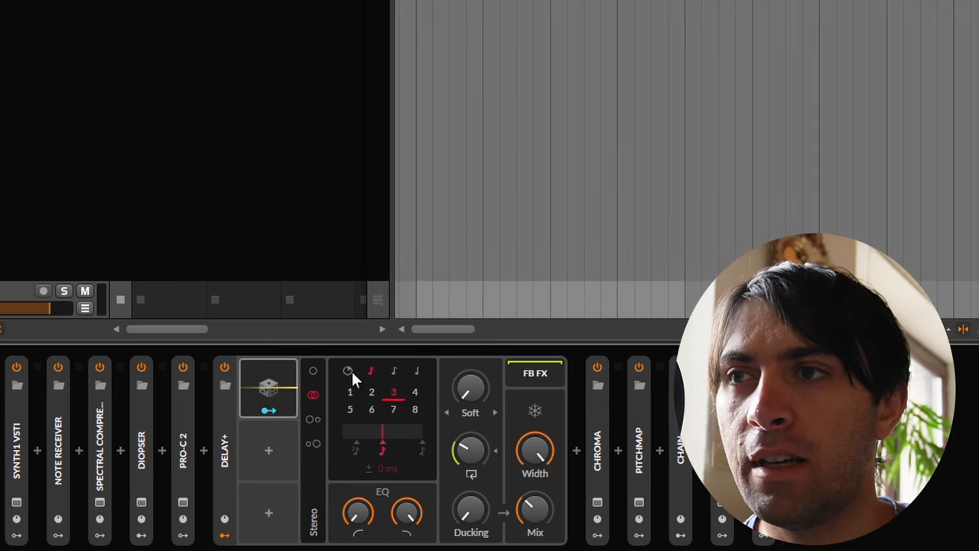
Step: Switch Delay+ to millisecond delay time and push its feedback to about 106%
click(348, 372)
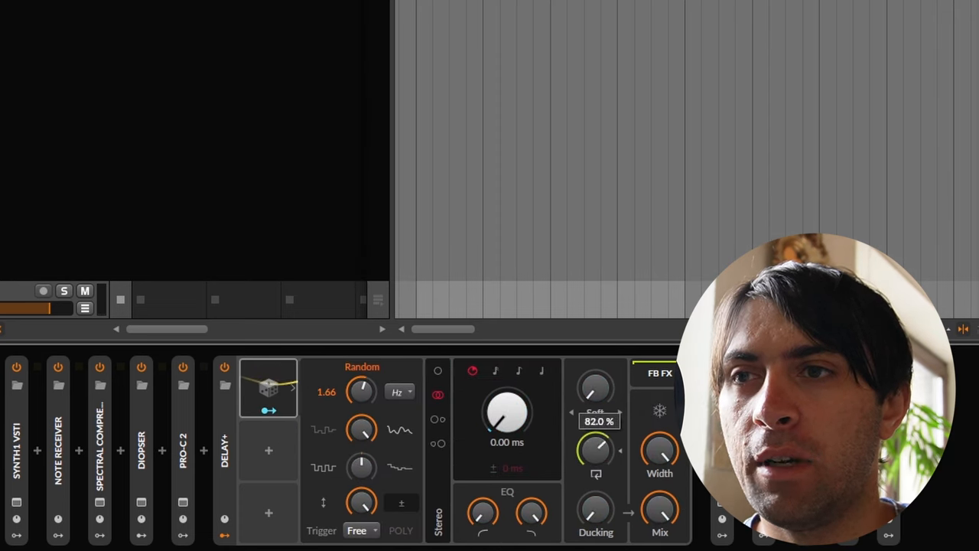
drag(595, 449, 595, 429)
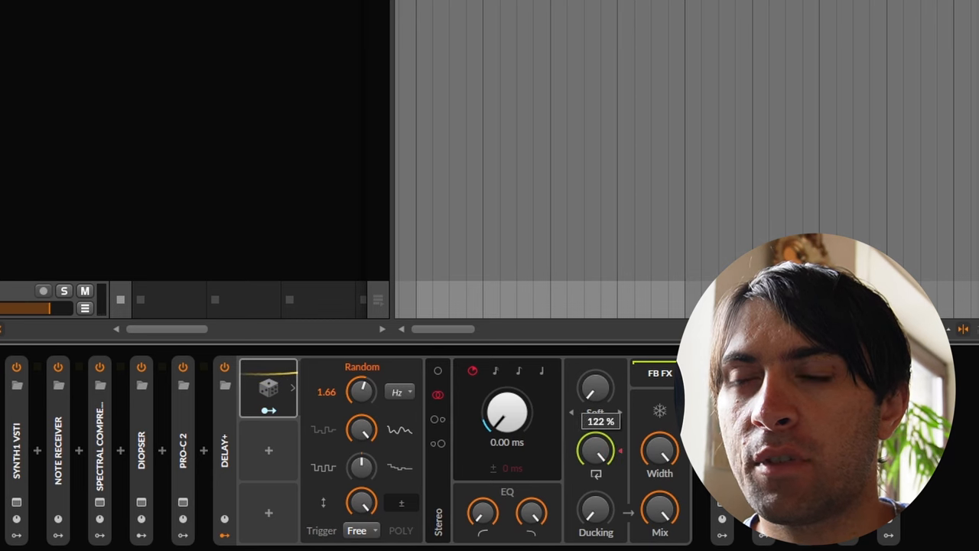
drag(595, 449, 595, 475)
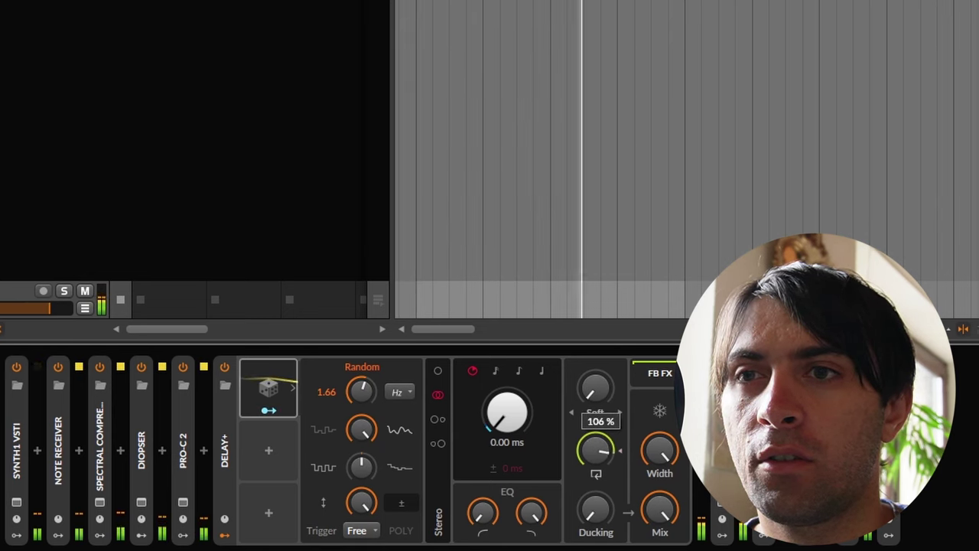
drag(600, 451, 600, 459)
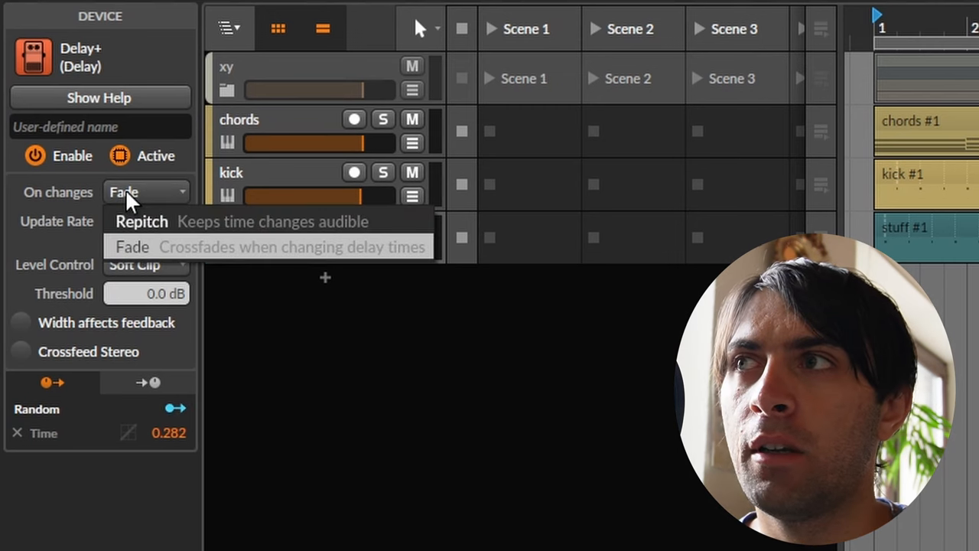
Step: Set the Delay+ on-changes behaviour to Repitch instead of crossfade
click(141, 220)
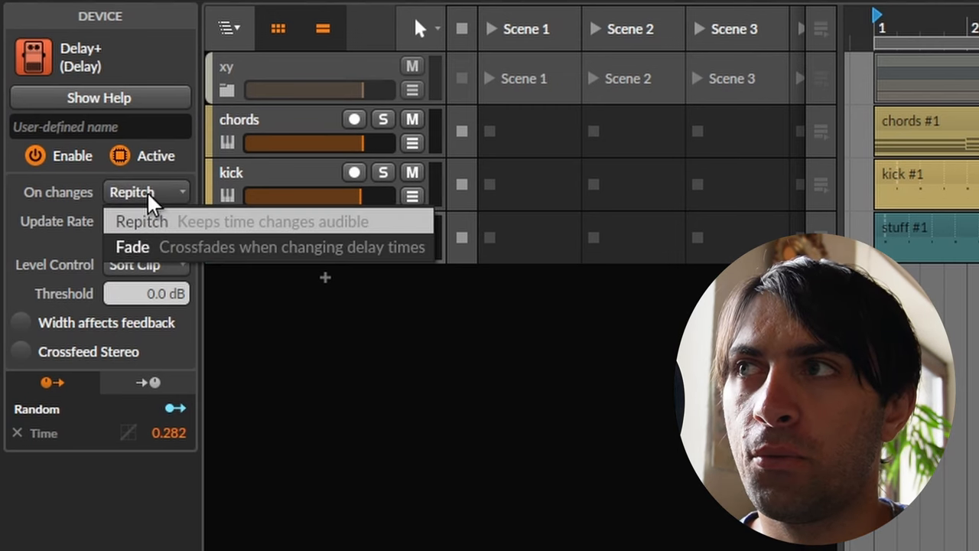
mouse_move(145, 382)
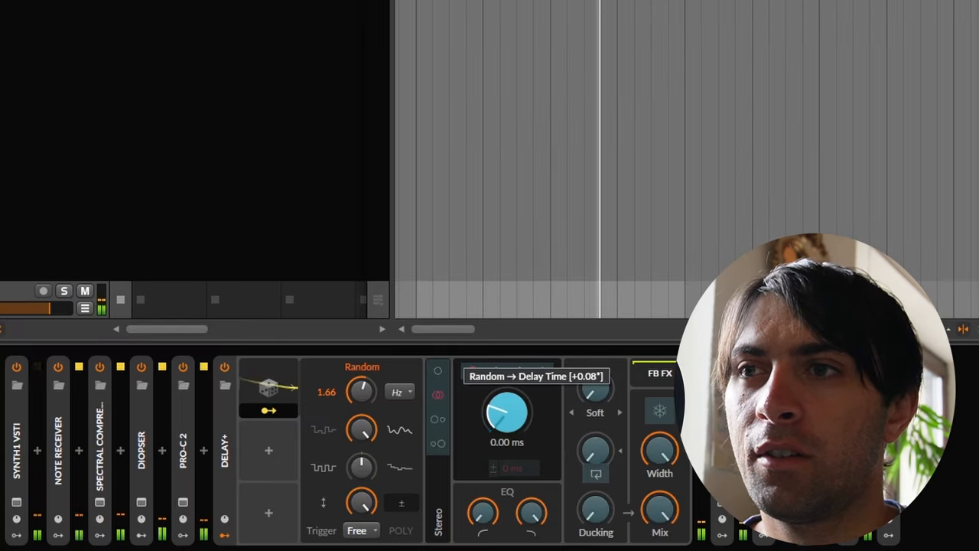
Step: Deepen the Random modulation of delay time to about 0.410 and raise delay time to 37.1 ms
drag(508, 413, 505, 416)
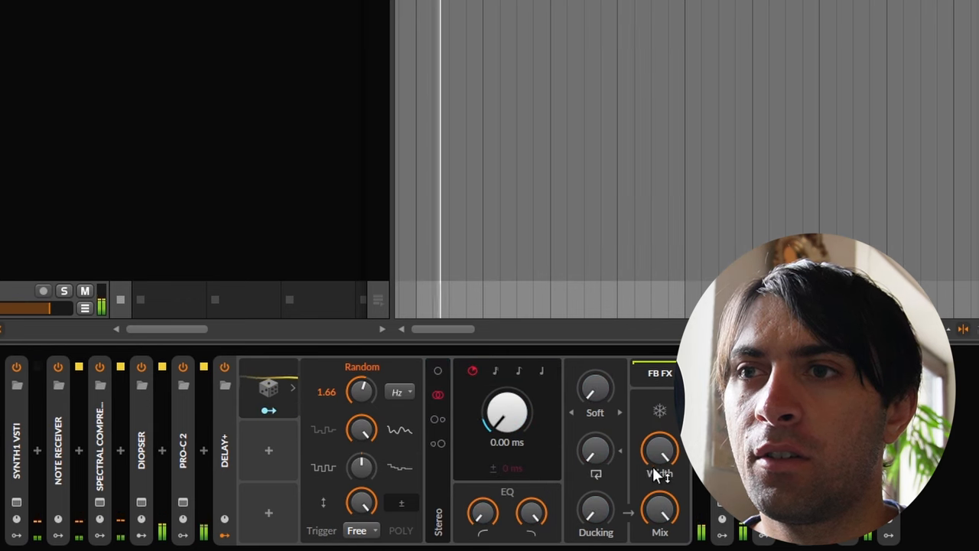
drag(661, 451, 661, 428)
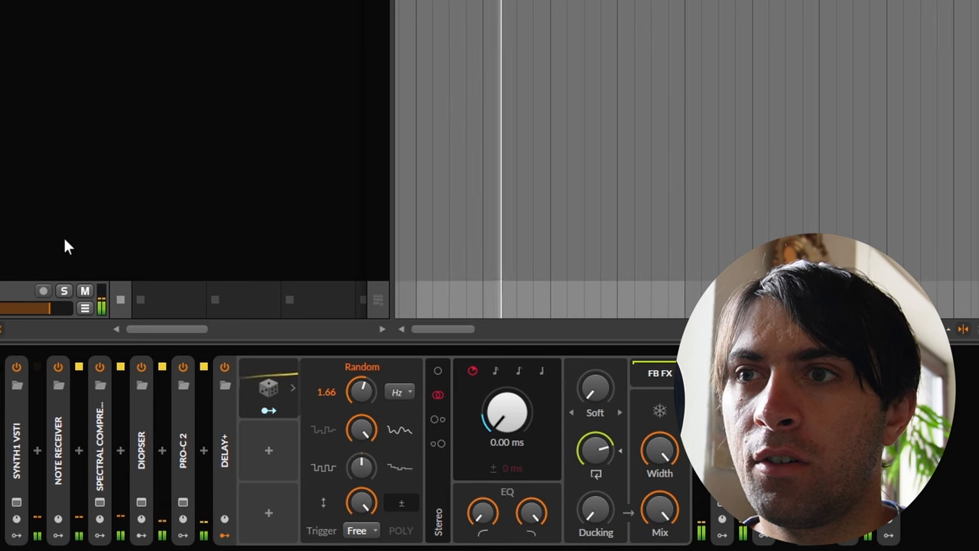
drag(507, 413, 507, 398)
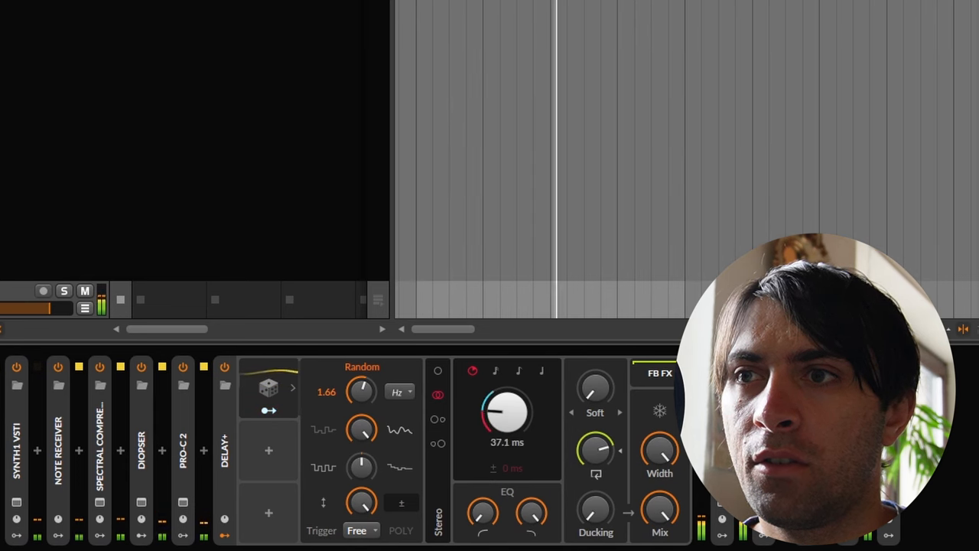
drag(507, 411, 508, 429)
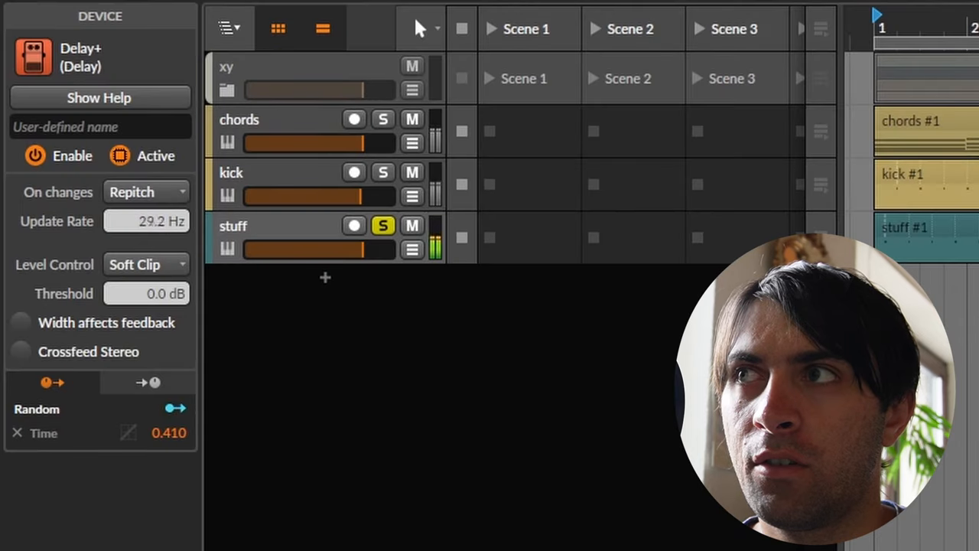
Step: Raise the update rate to 58.8 Hz, set level control to Comp. and enable width affecting feedback
drag(147, 220, 147, 238)
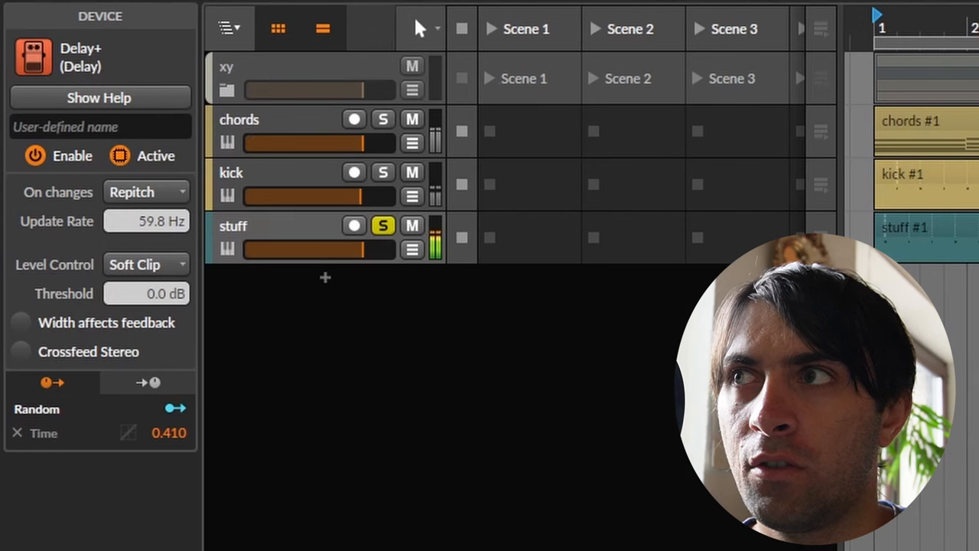
drag(145, 221, 145, 226)
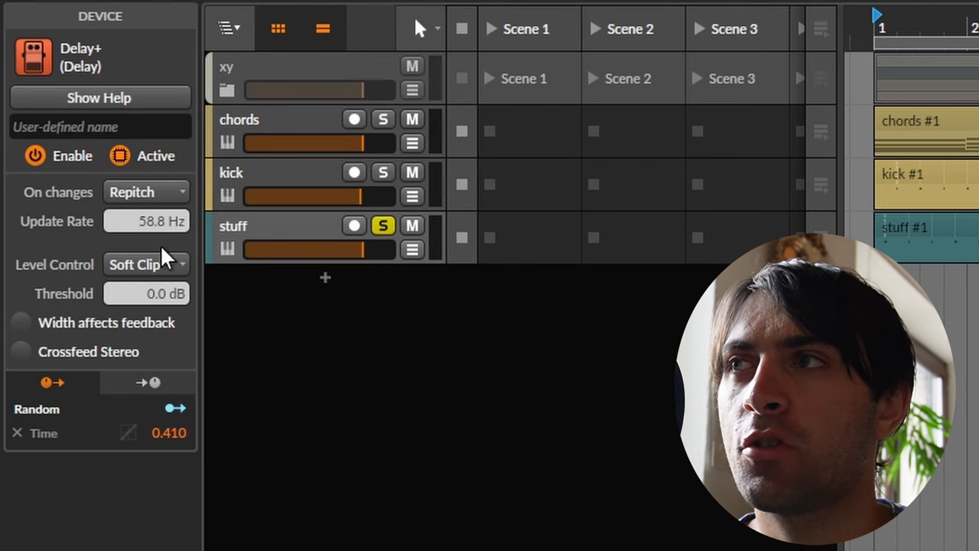
click(145, 263)
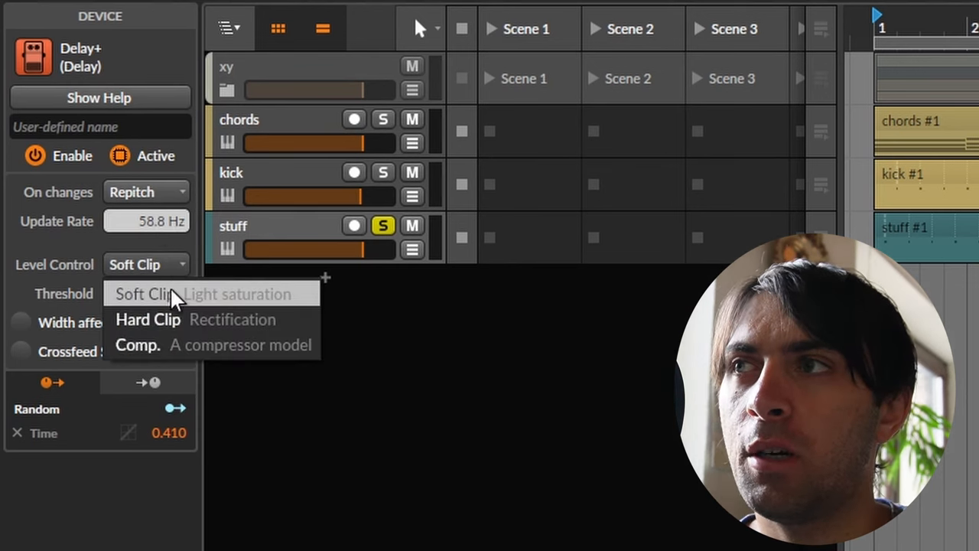
mouse_move(167, 346)
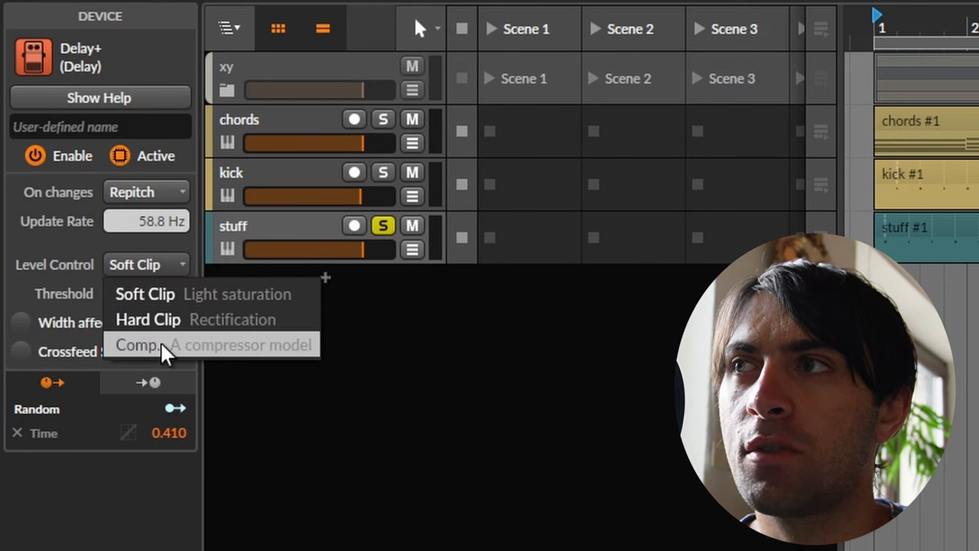
click(141, 344)
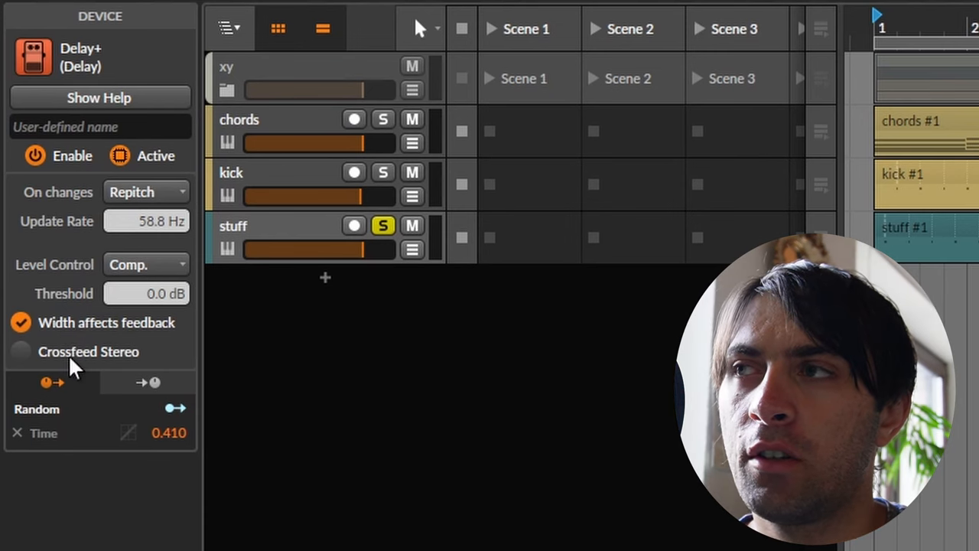
click(22, 351)
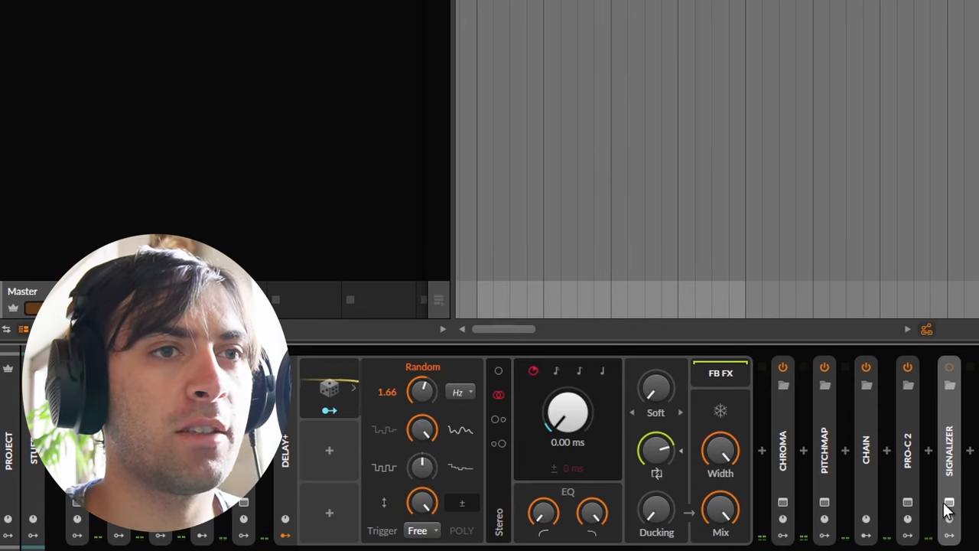
mouse_move(795, 413)
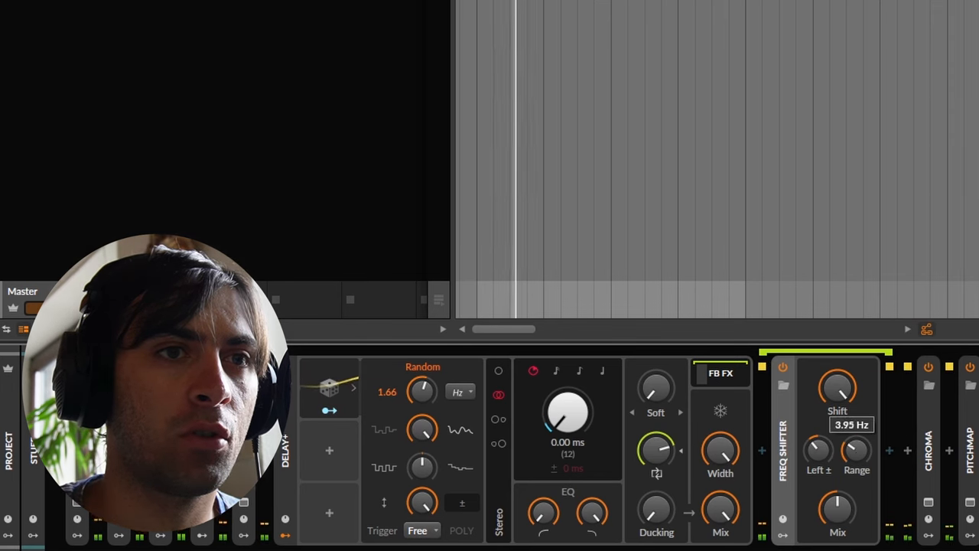
Step: Set the Freq Shifter's shift to about 3.95 Hz
drag(837, 385, 837, 413)
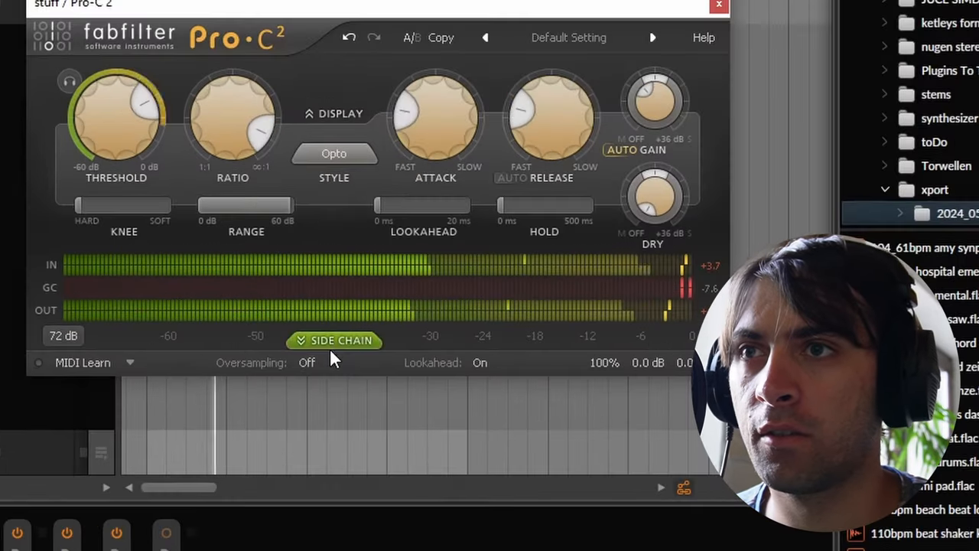
Step: Bring up the Chroma plugin window and turn its Color amount down from 74%
click(334, 340)
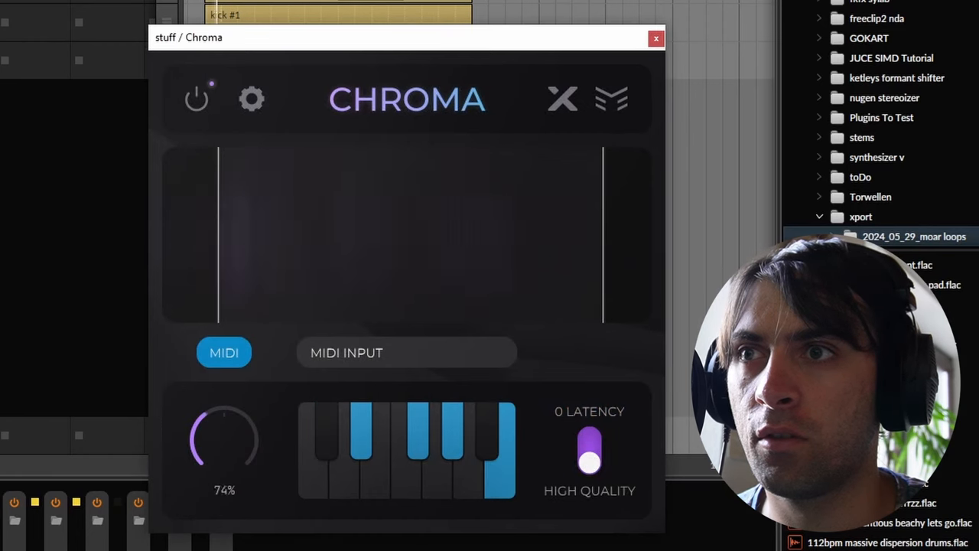
drag(223, 420, 223, 462)
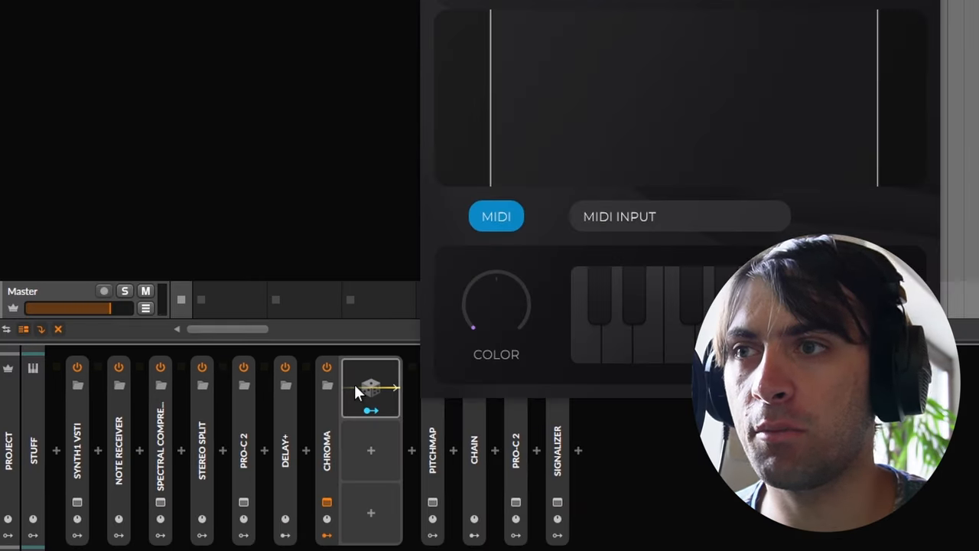
Step: Adjust Chroma's Random modulator and move its upper frequency limit to about 1.70 kHz
right_click(370, 386)
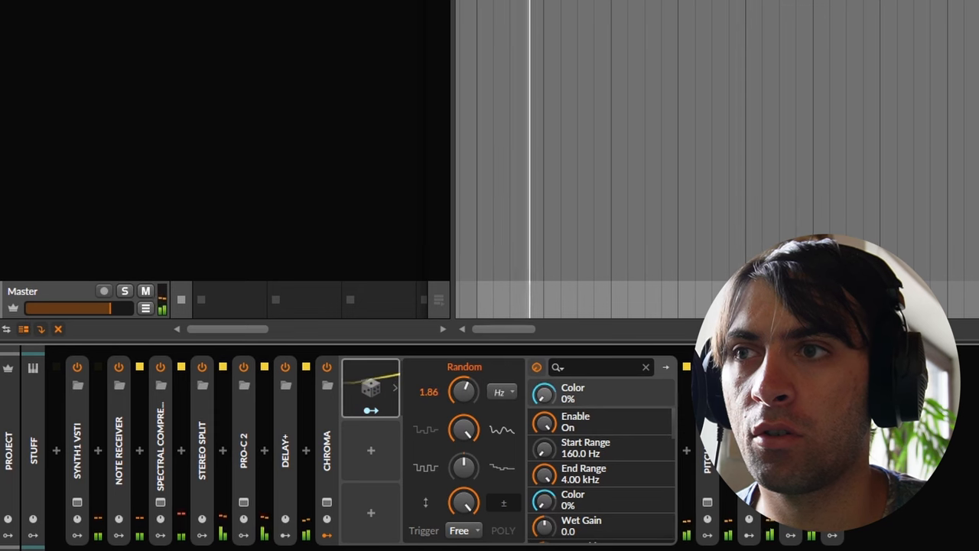
drag(462, 390, 462, 401)
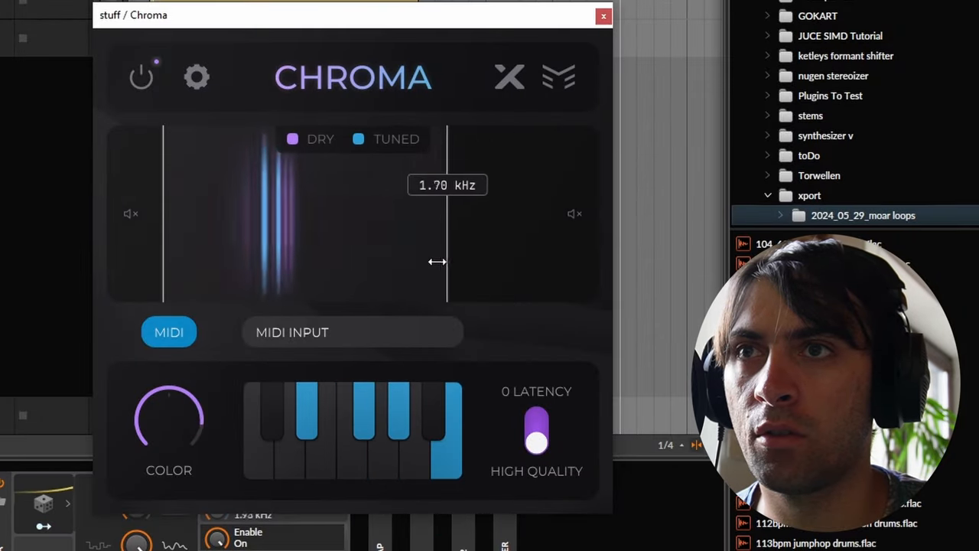
drag(438, 262, 228, 315)
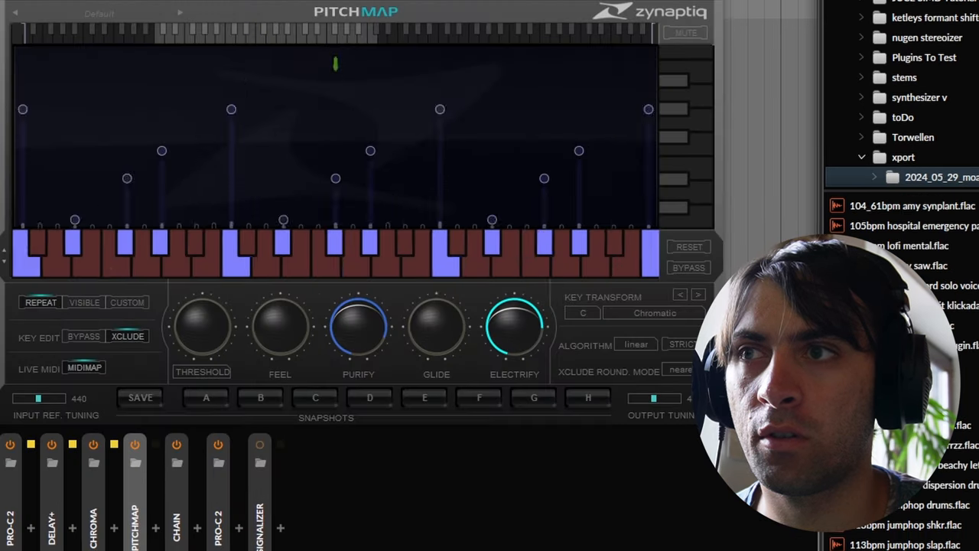
Step: Turn Pitchmap's Electrify amount well up
drag(514, 324, 495, 355)
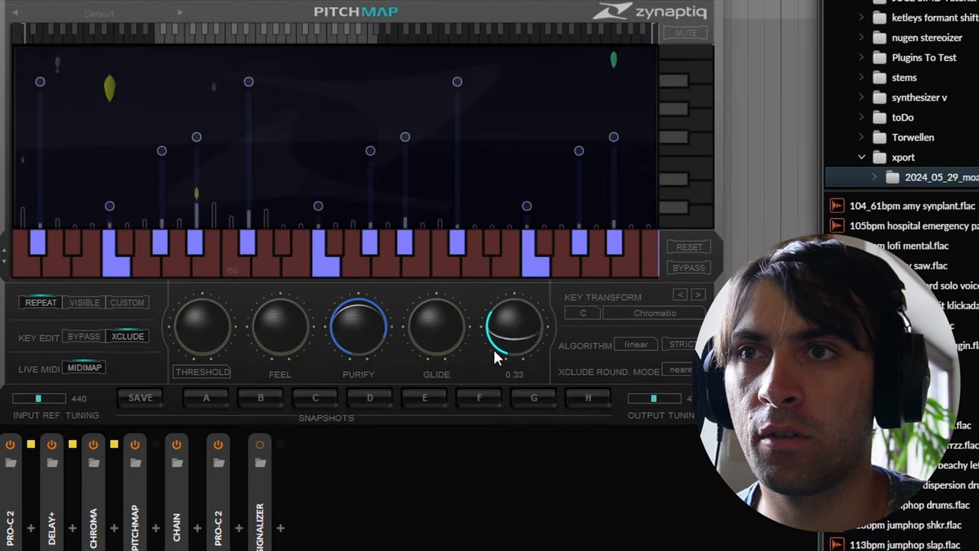
drag(514, 328, 514, 298)
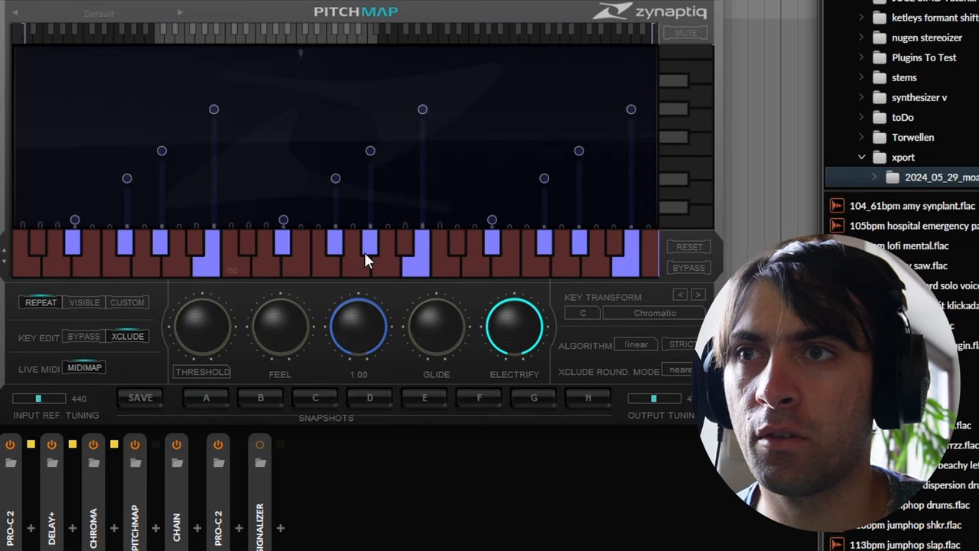
drag(514, 325, 514, 345)
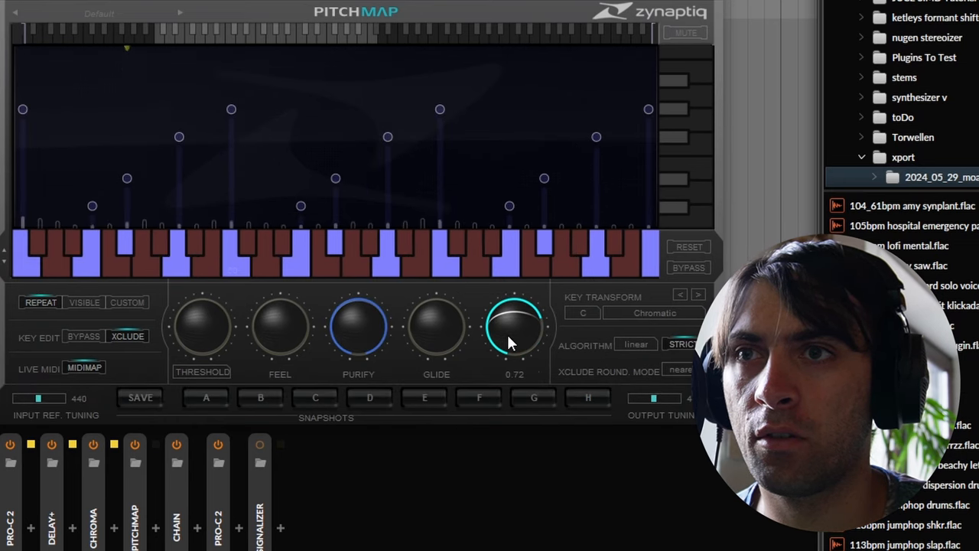
drag(514, 327, 514, 352)
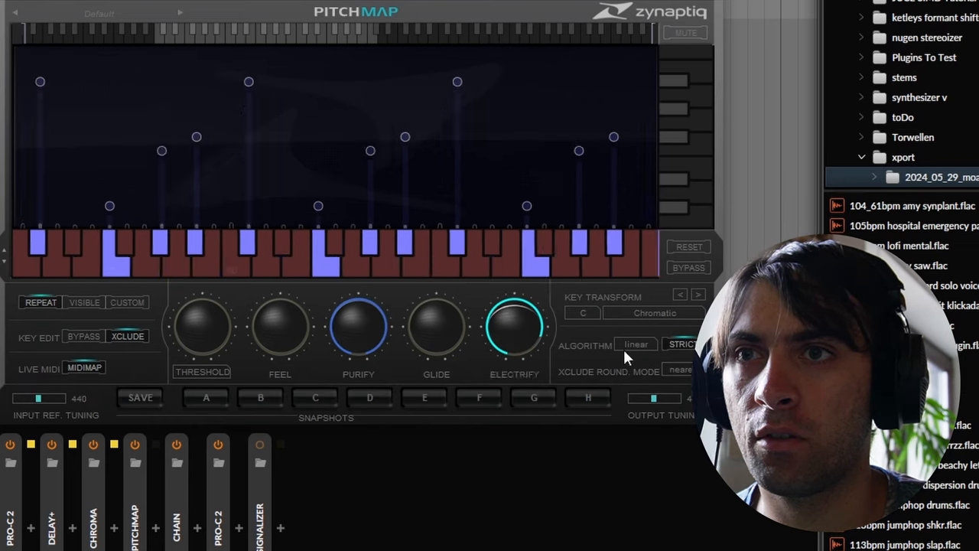
Step: Audition other pitch algorithms, return to linear, and raise Purify to near 1.00
click(636, 345)
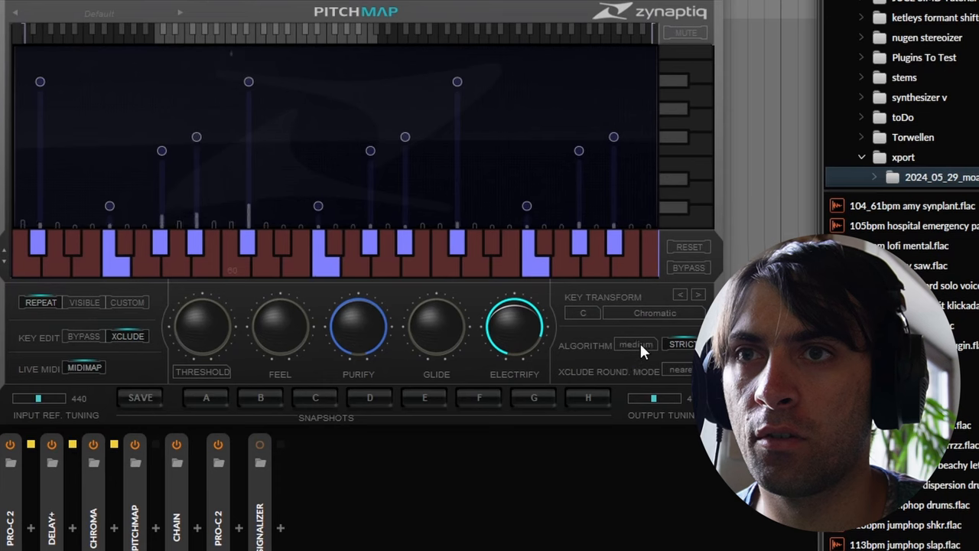
click(635, 344)
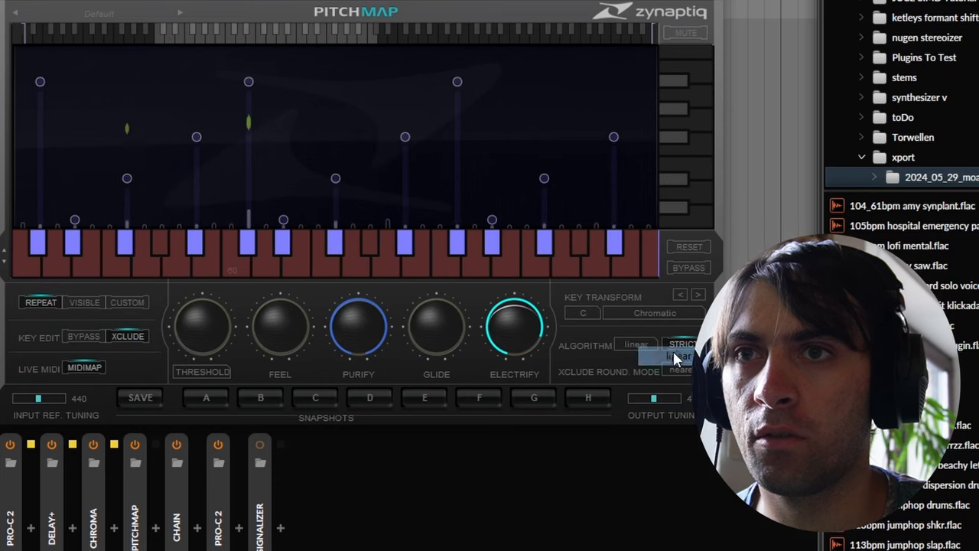
drag(514, 324, 514, 336)
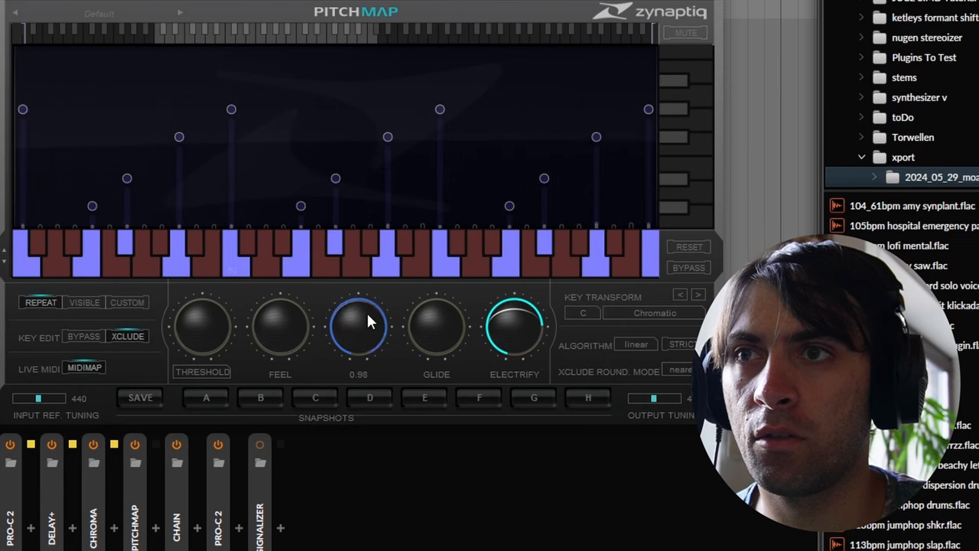
drag(358, 324, 358, 337)
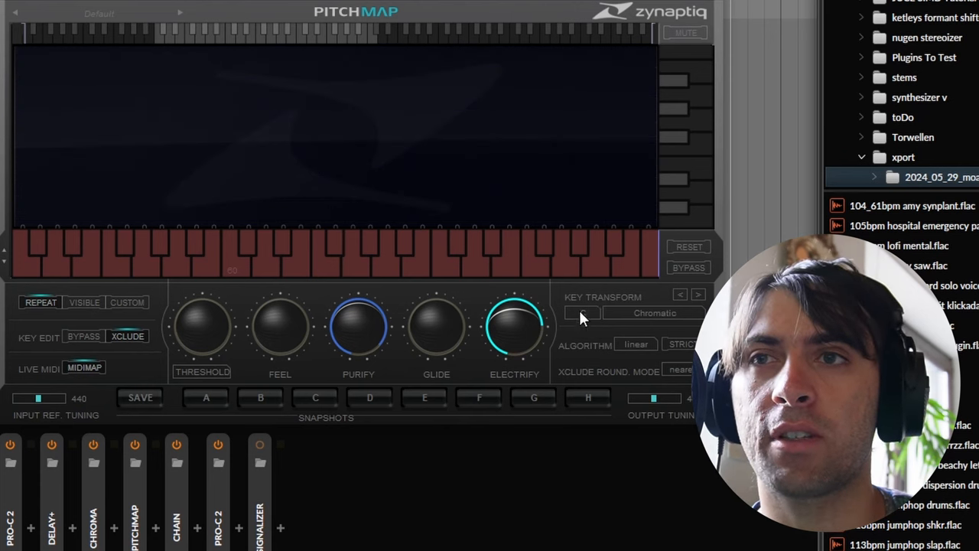
Step: Set Pitchmap's key transform root to C#/Db with the Dorian scale
click(655, 312)
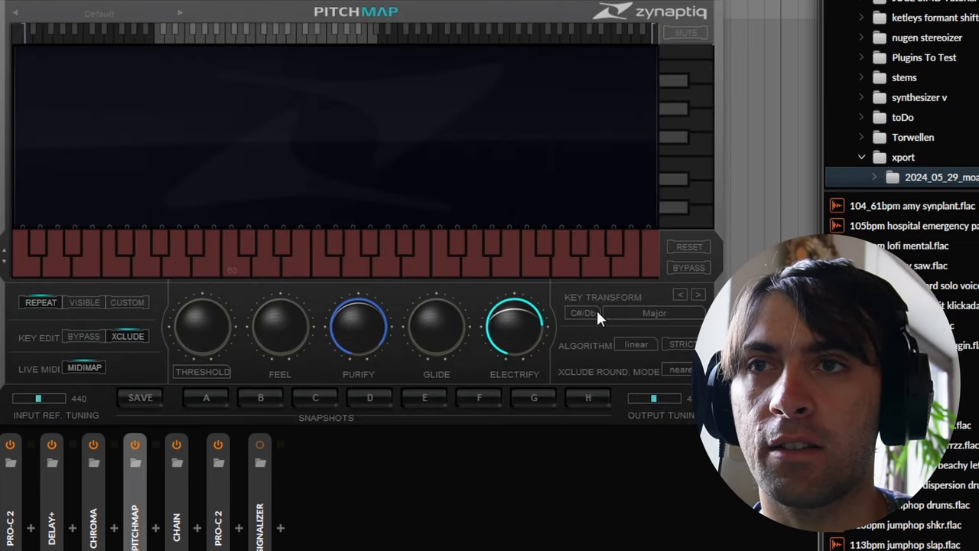
mouse_move(600, 320)
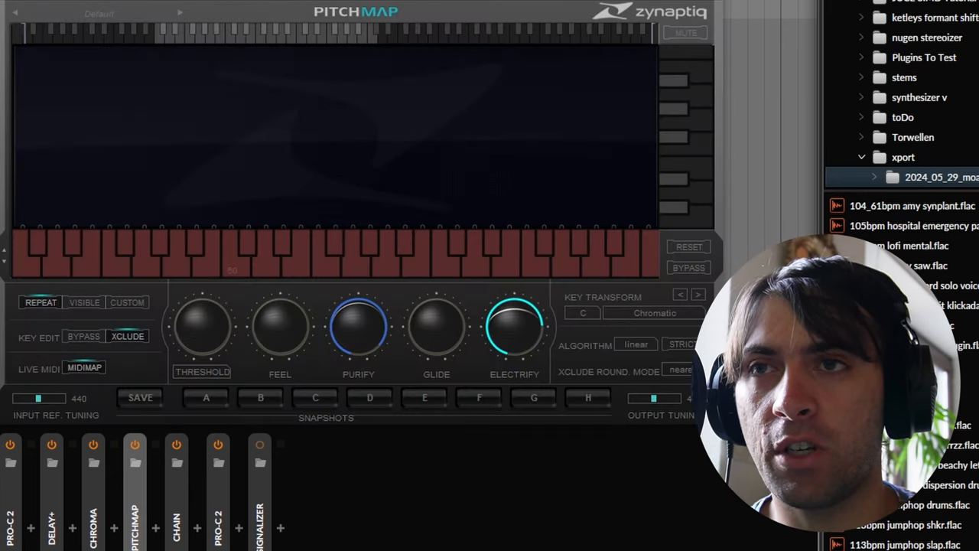
mouse_move(654, 291)
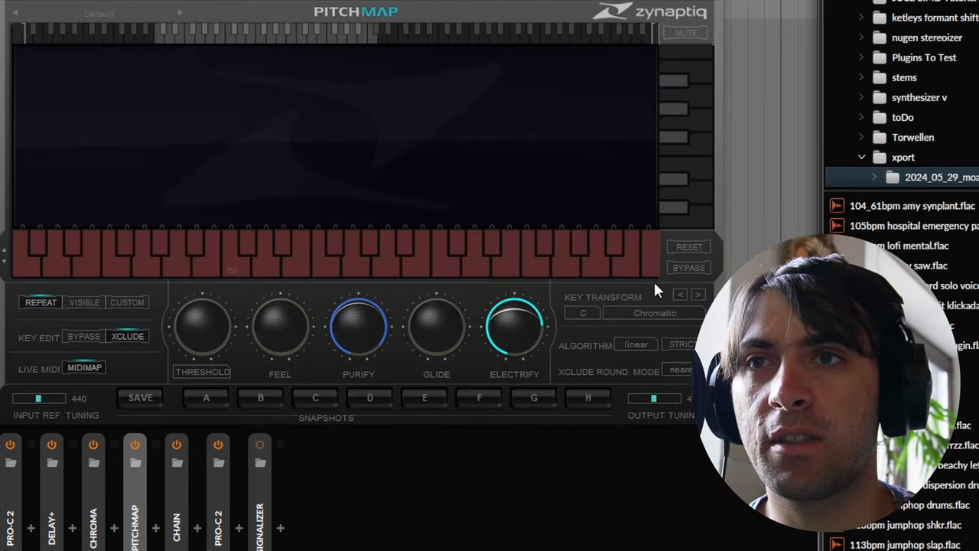
mouse_move(662, 322)
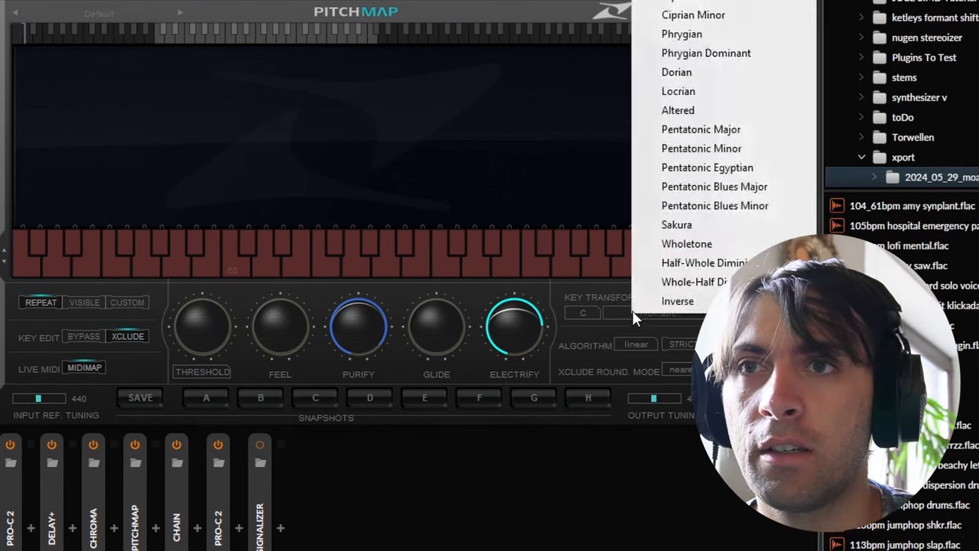
click(676, 72)
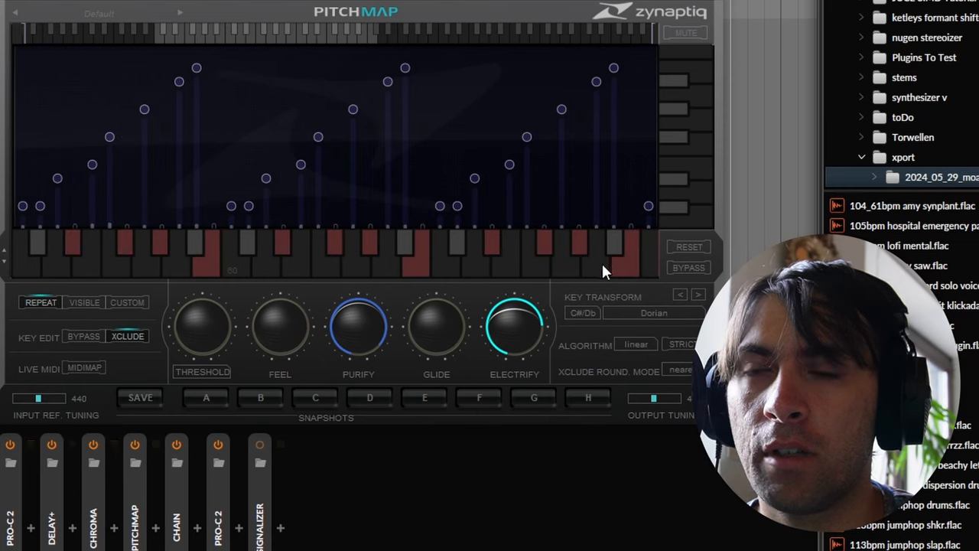
mouse_move(312, 134)
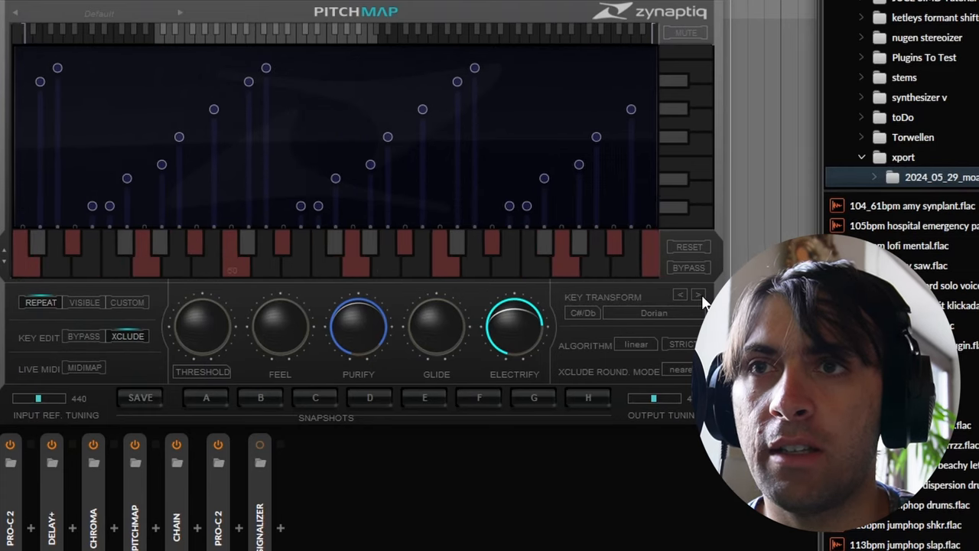
mouse_move(633, 319)
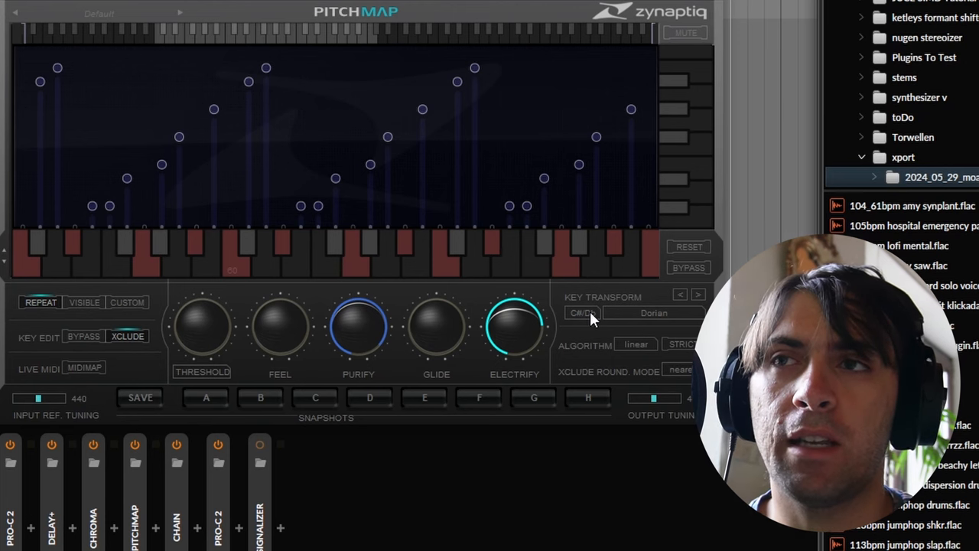
mouse_move(589, 153)
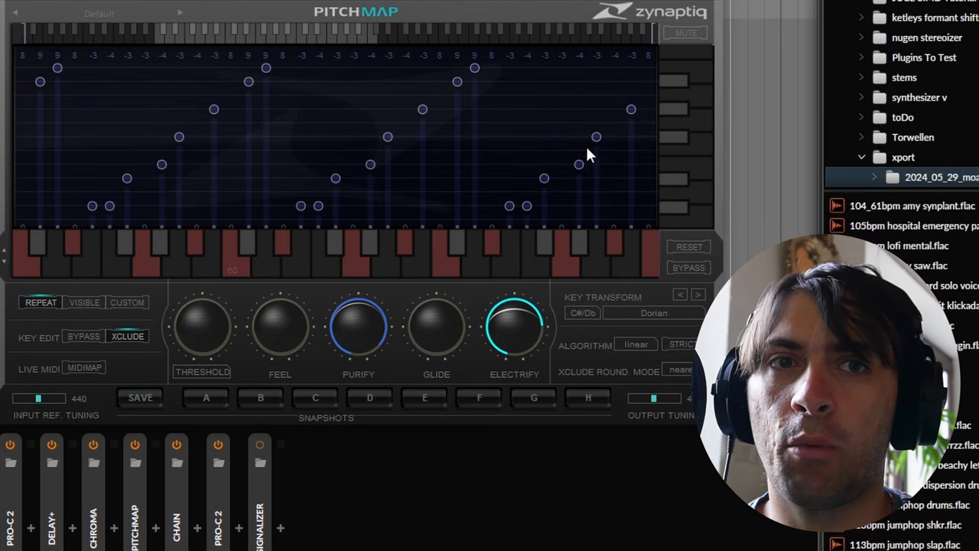
mouse_move(612, 182)
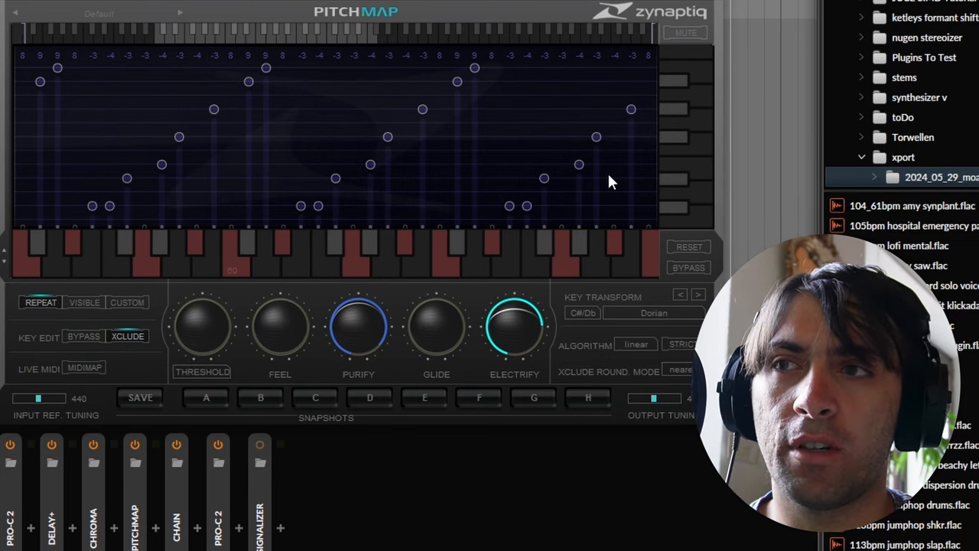
click(84, 367)
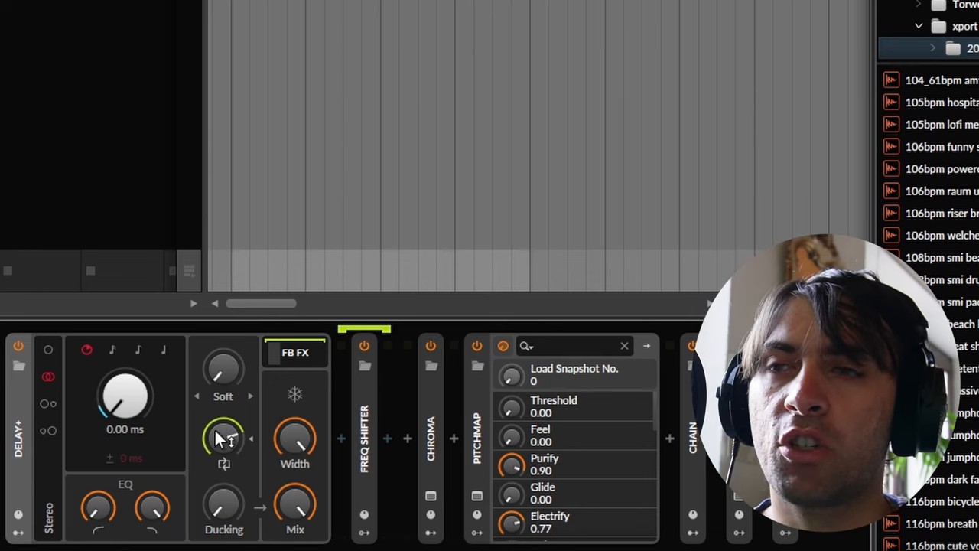
Step: Drag Chroma ahead of Delay+ so the chain runs Chroma, Delay+, Freq Shifter, Pitchmap
drag(222, 436, 222, 429)
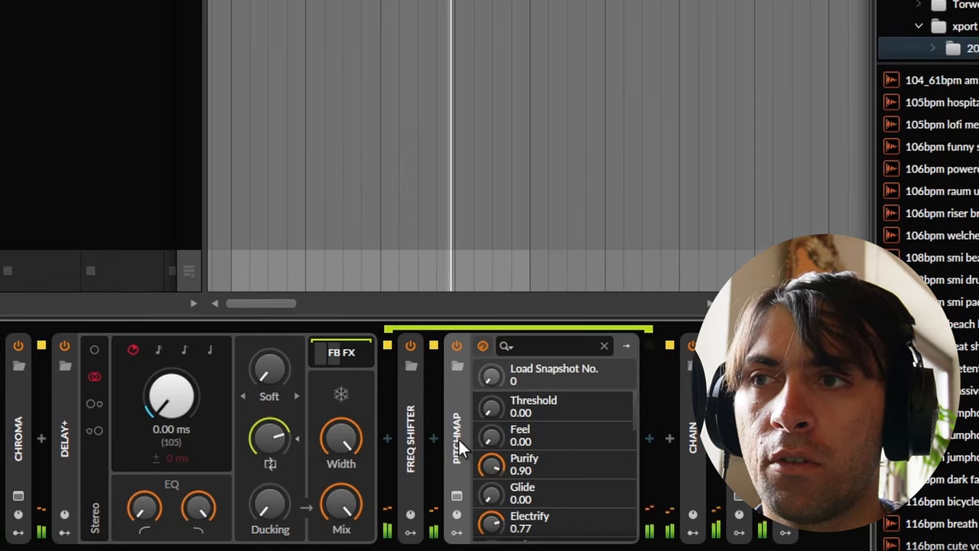
click(457, 496)
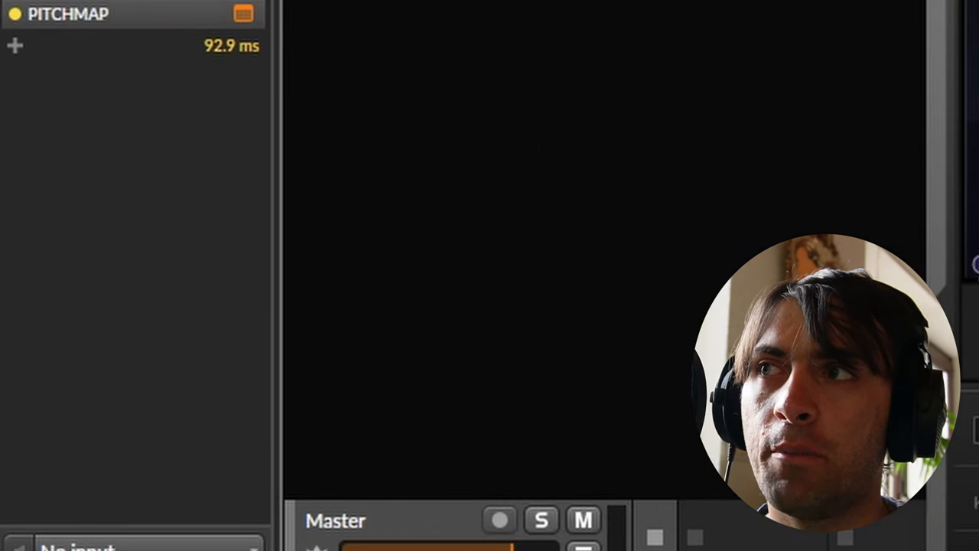
mouse_move(213, 68)
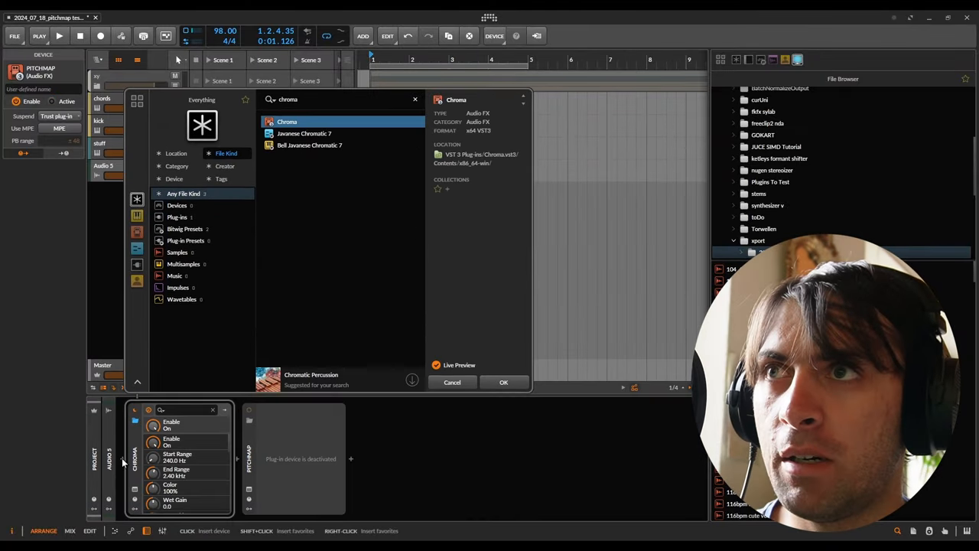
Step: Load Chroma, then search 'kero' and try KeroVee before picking another plugin
click(503, 383)
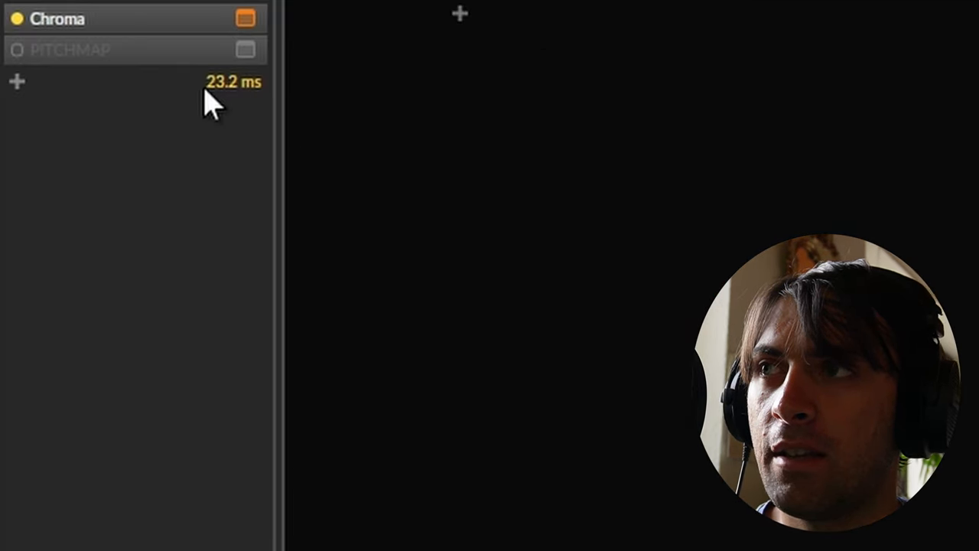
mouse_move(227, 100)
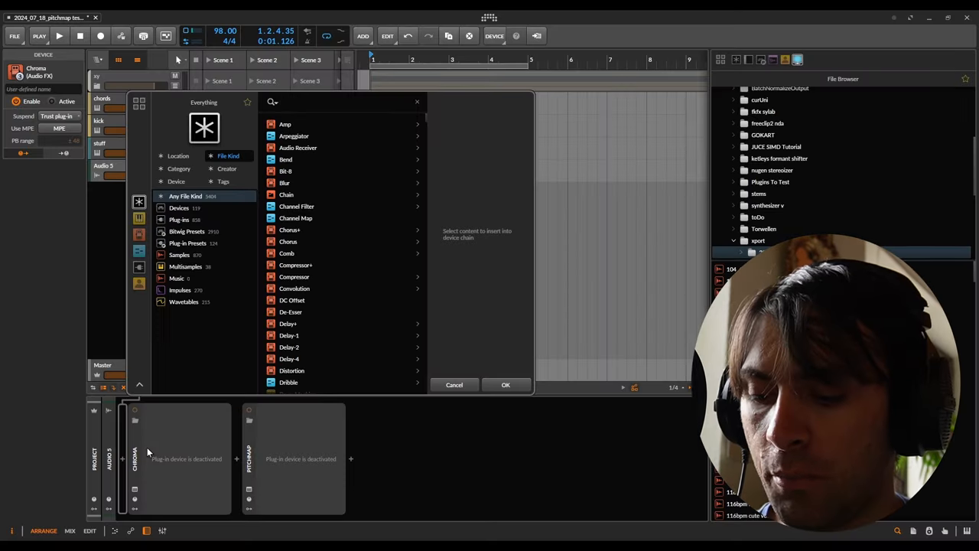
text(kero)
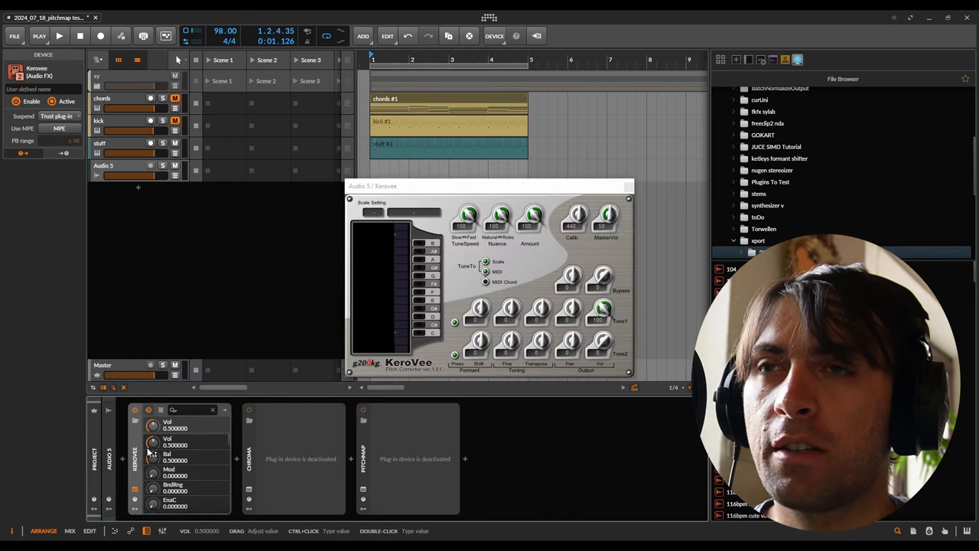
click(104, 165)
text(spoi)
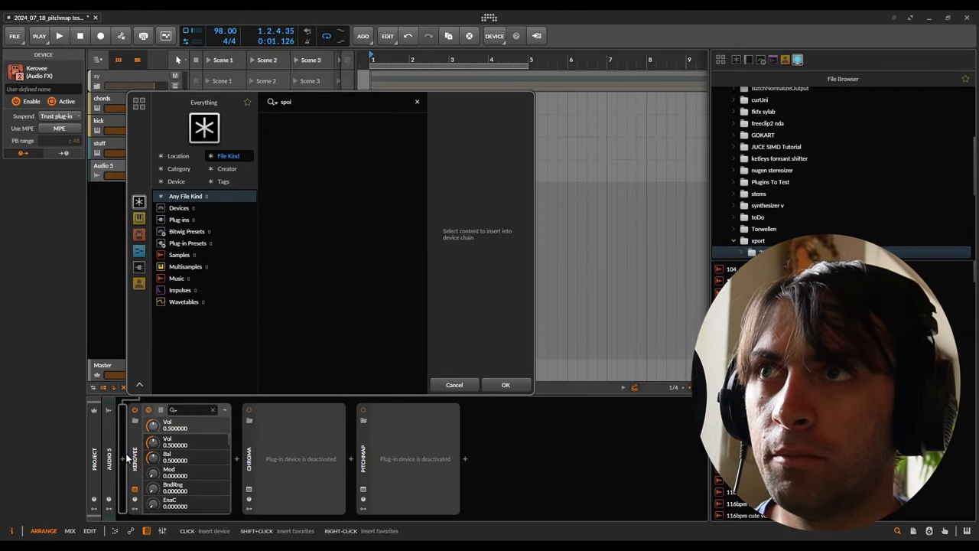
click(504, 385)
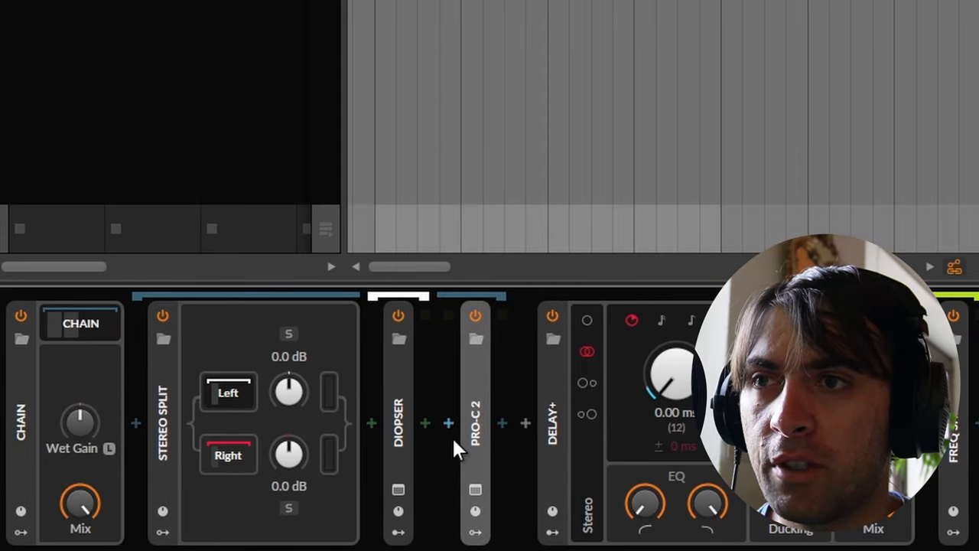
mouse_move(462, 395)
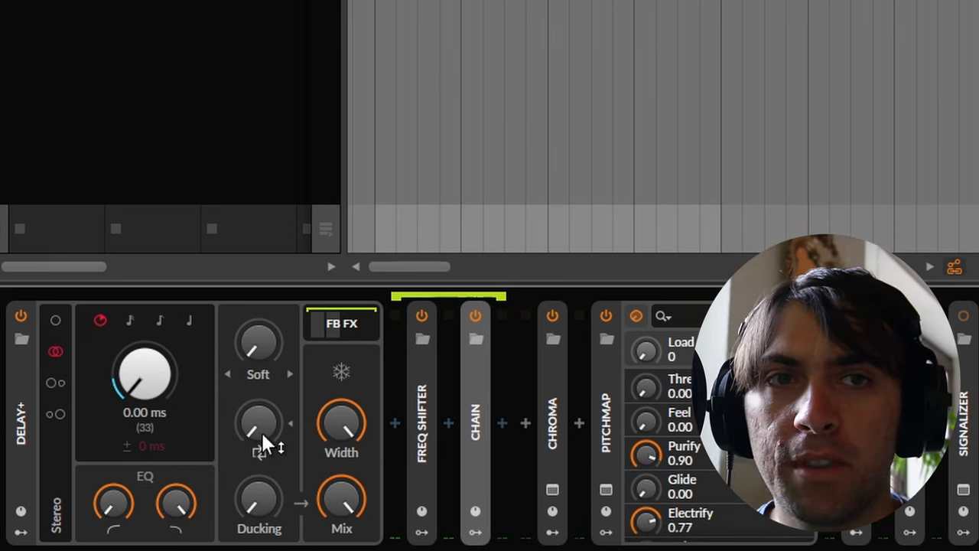
mouse_move(15, 535)
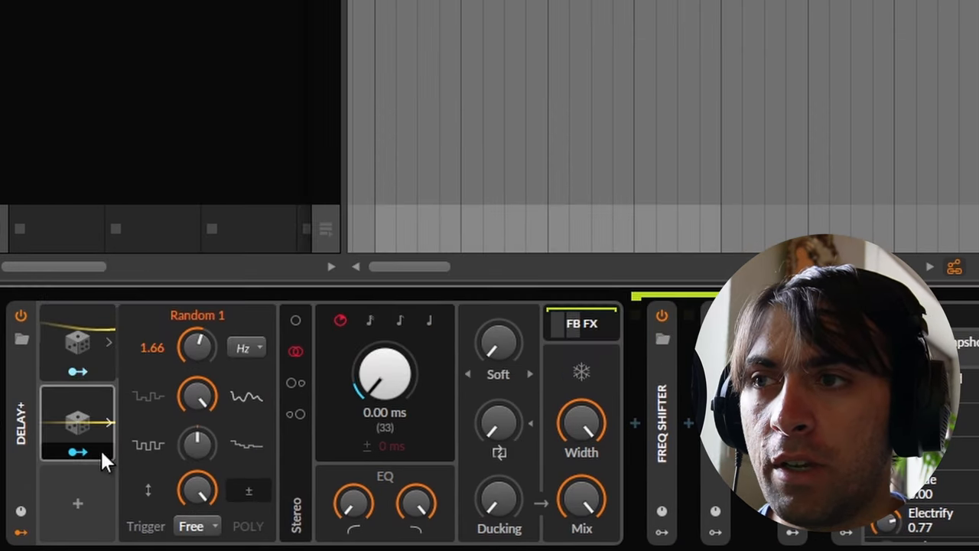
Step: Raise the Freq Shifter's Random modulator rate from 1.00 Hz to about 2.88 Hz
click(498, 422)
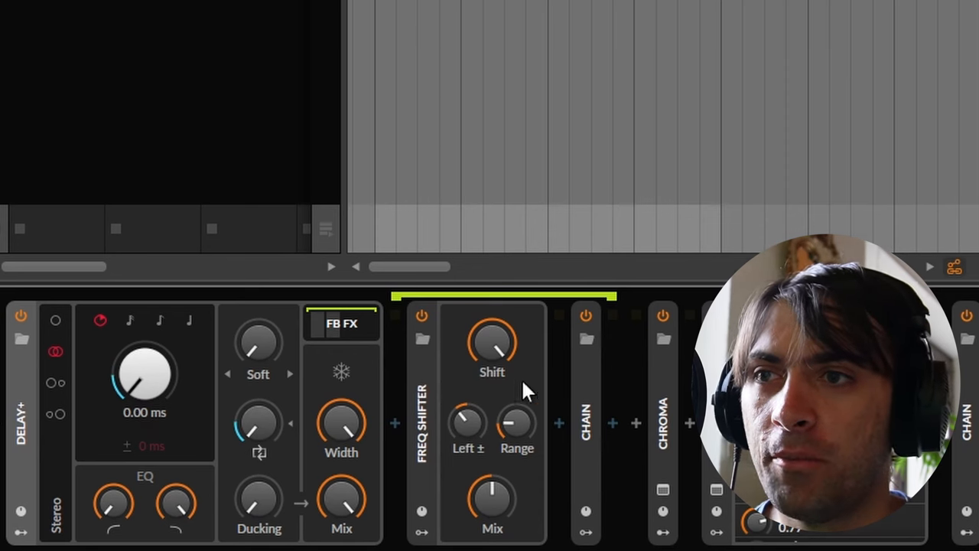
click(456, 343)
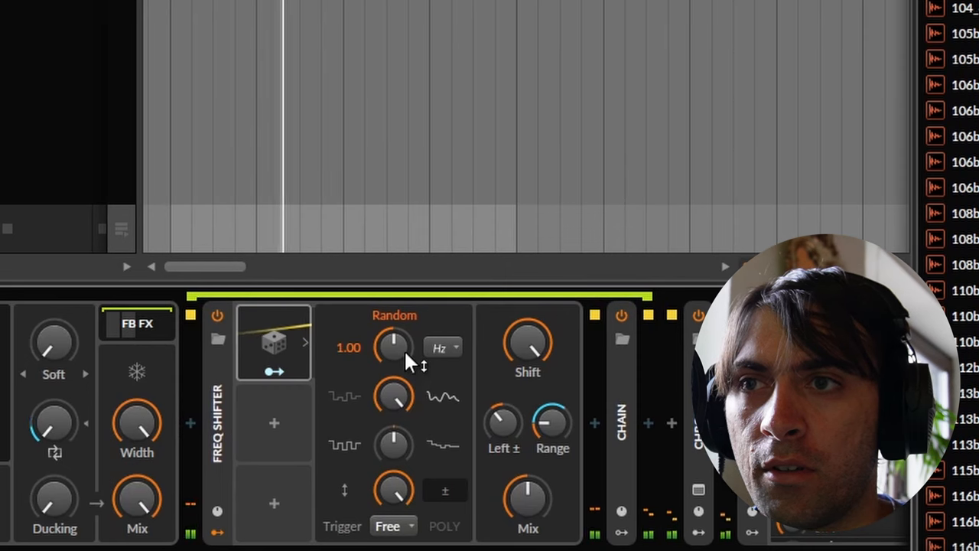
drag(395, 345, 398, 329)
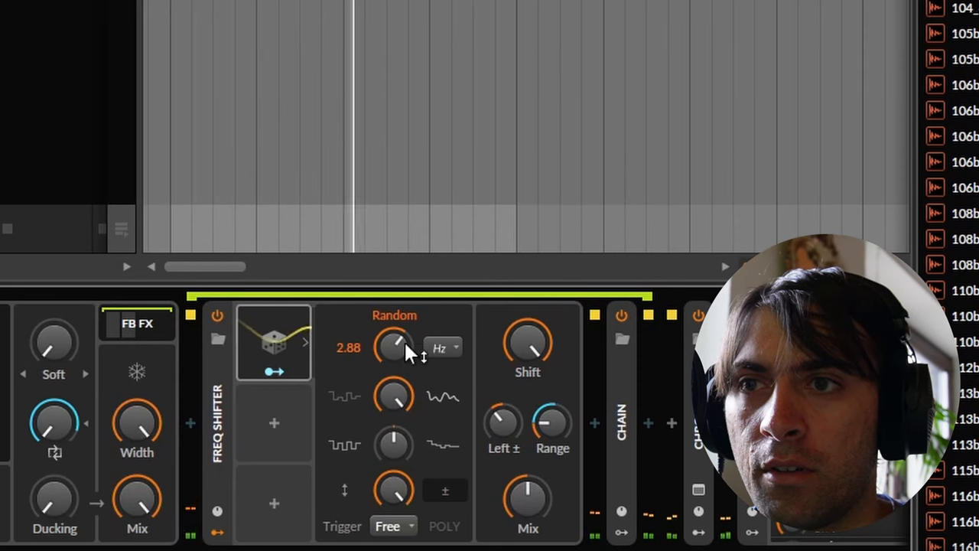
drag(394, 346, 394, 329)
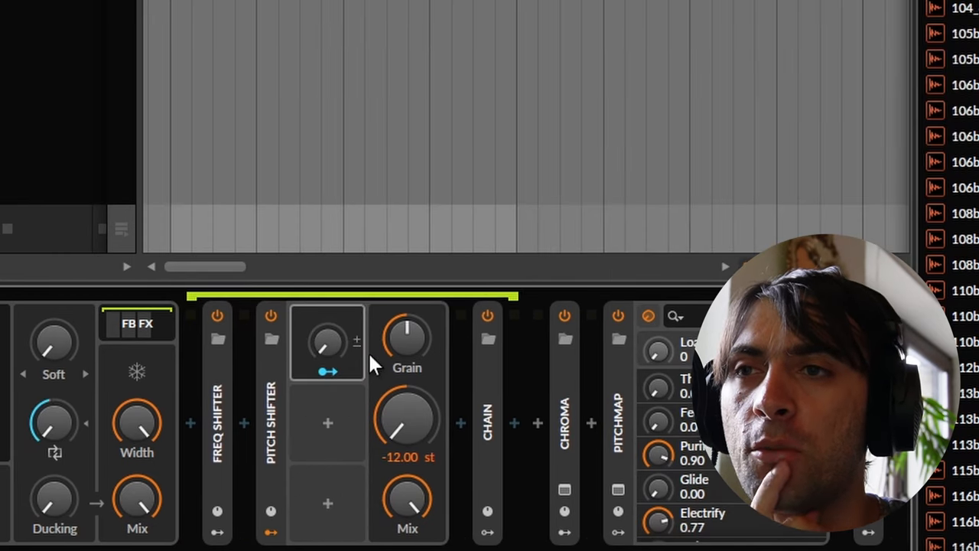
mouse_move(428, 355)
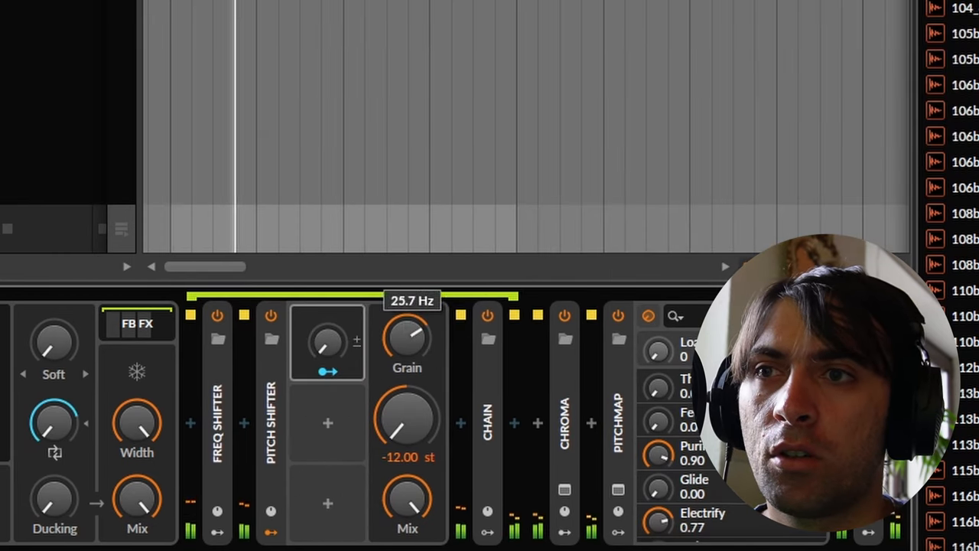
Step: Set the Pitch Shifter's grain rate and the Grain modulator's value
drag(407, 337, 407, 359)
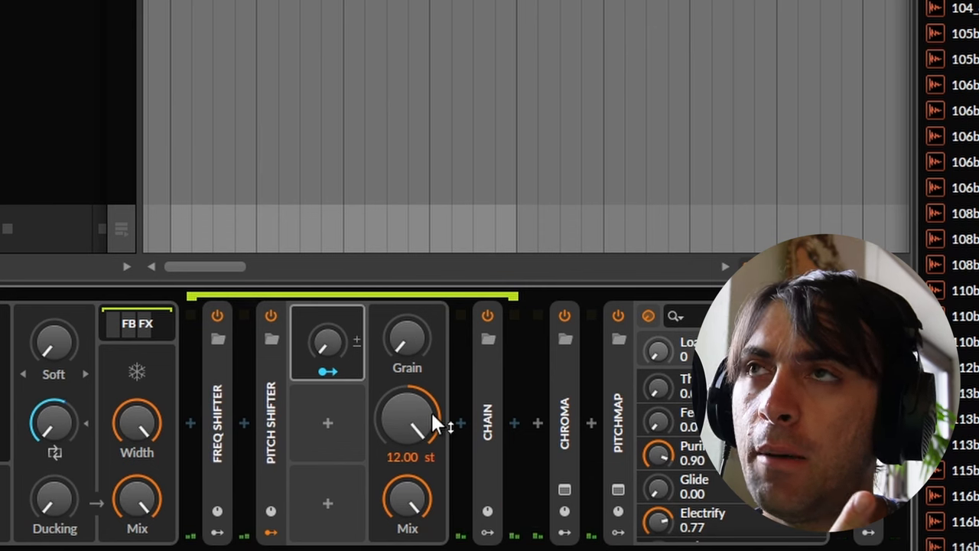
mouse_move(413, 352)
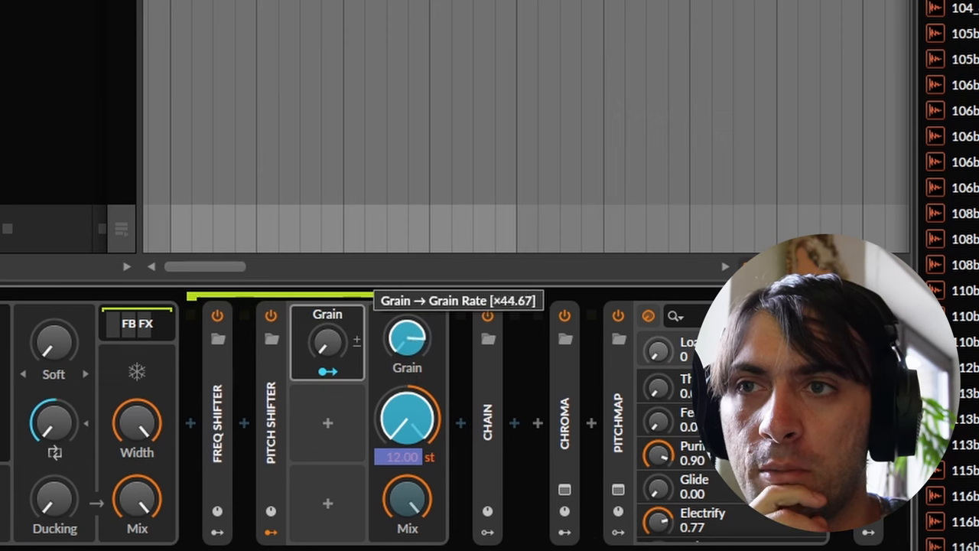
mouse_move(413, 441)
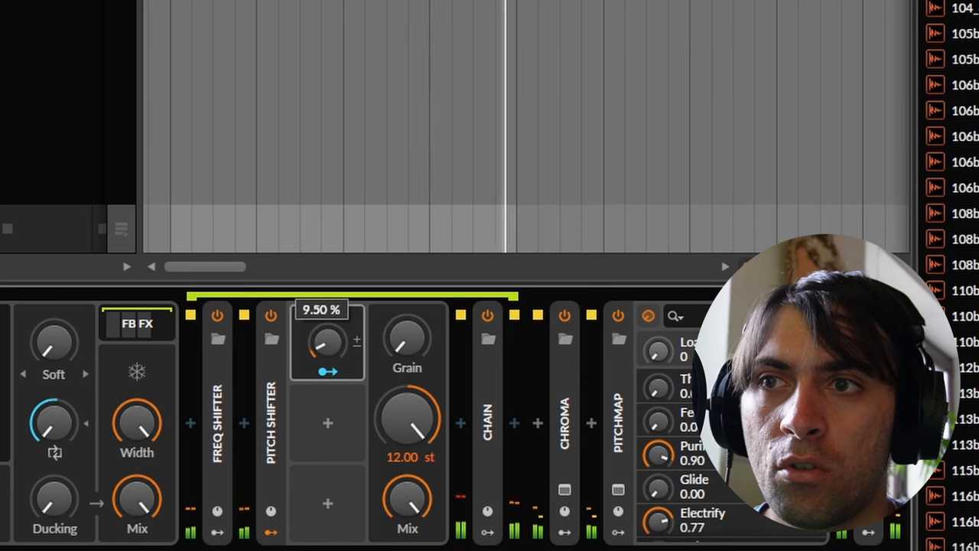
drag(328, 345, 328, 321)
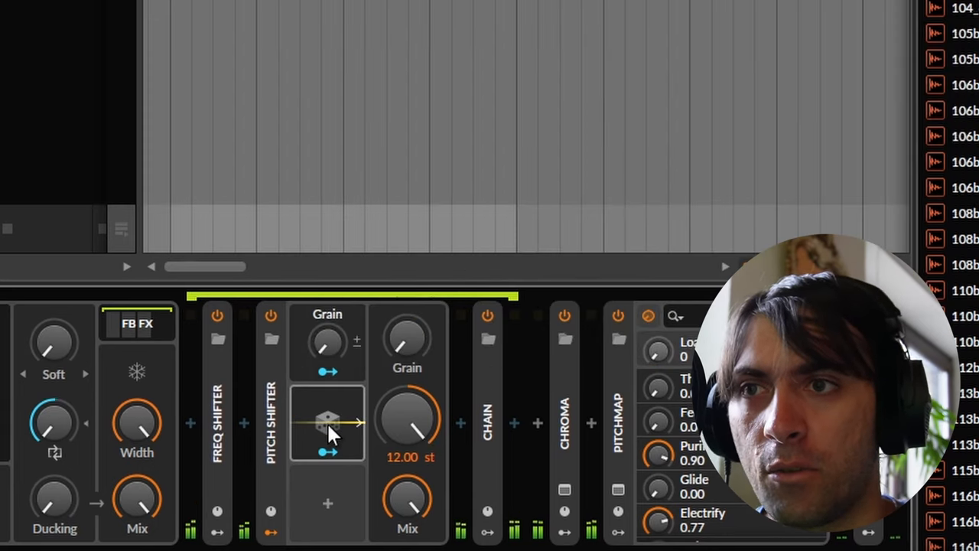
Step: Add a Random modulator to Pitch Shifter with its rate around 0.55 Hz
click(328, 425)
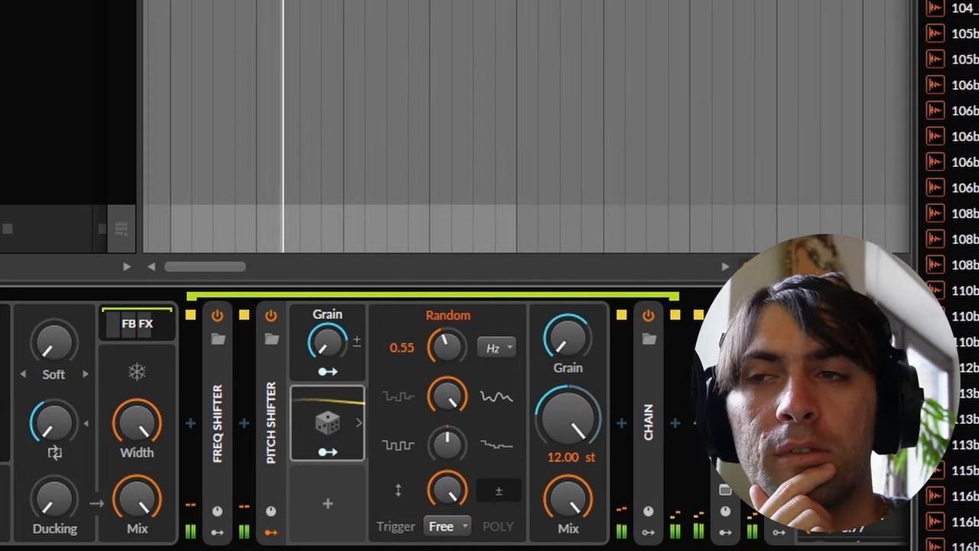
drag(446, 346, 447, 359)
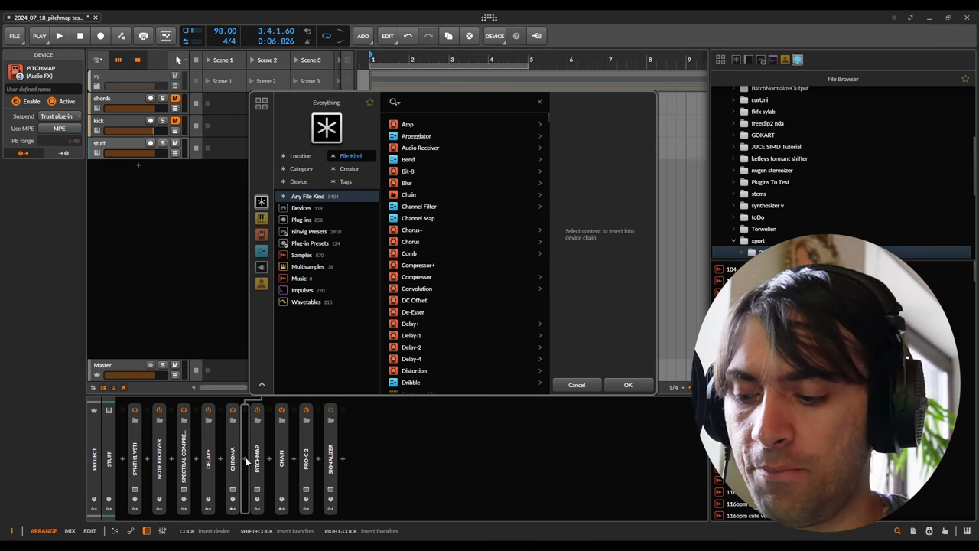
Step: Search 'pro' to insert Pro-Q 2 and add a first band to its curve
text(pro)
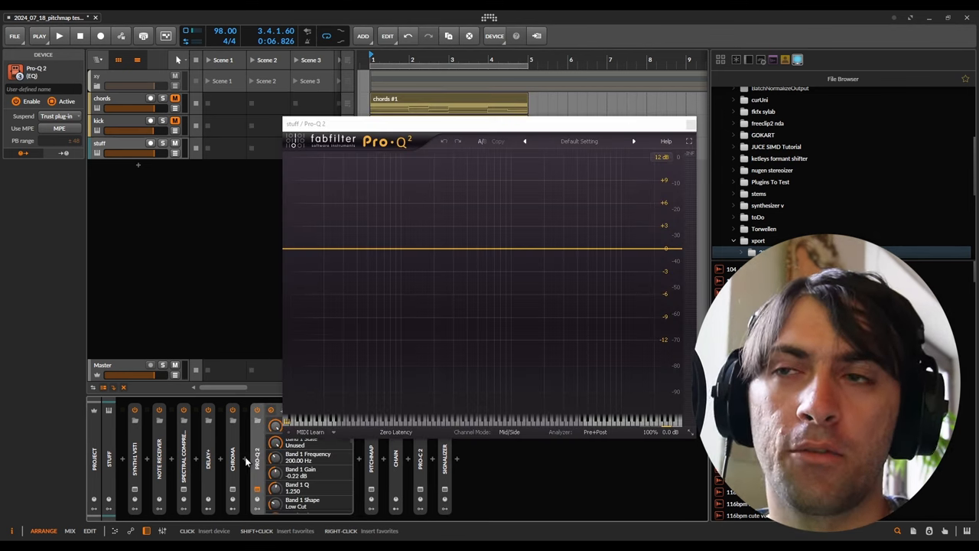
mouse_move(240, 354)
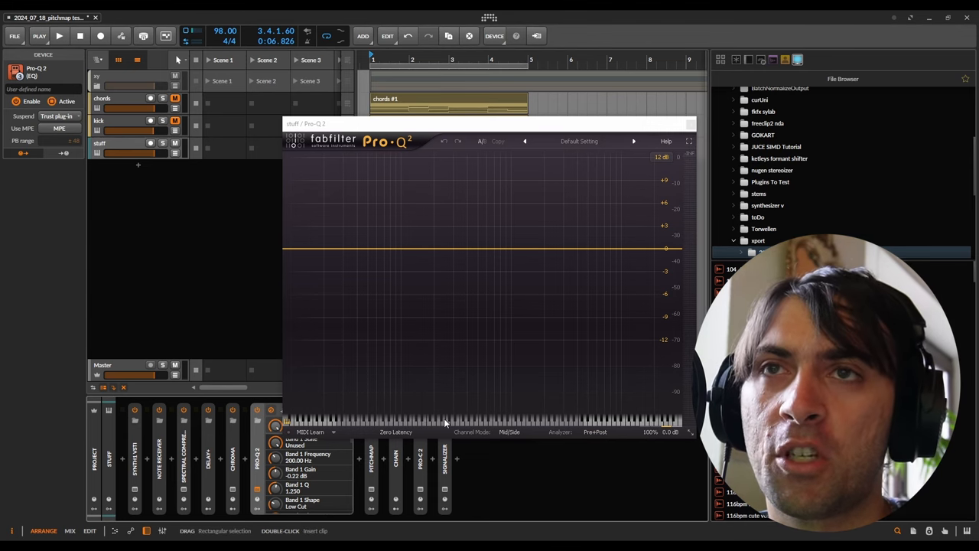
click(688, 141)
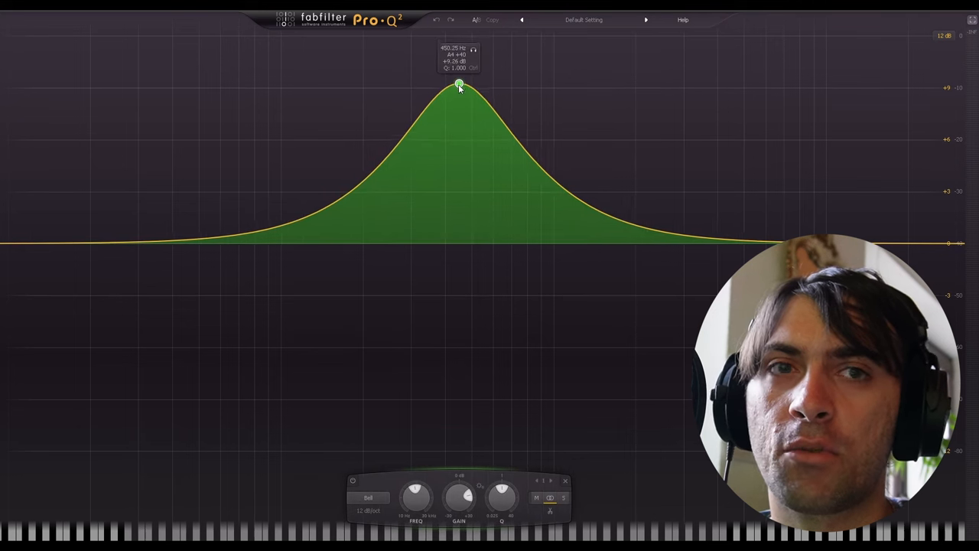
Step: Shape the midrange bell boosts, raising and repositioning them along the curve
drag(459, 83, 461, 77)
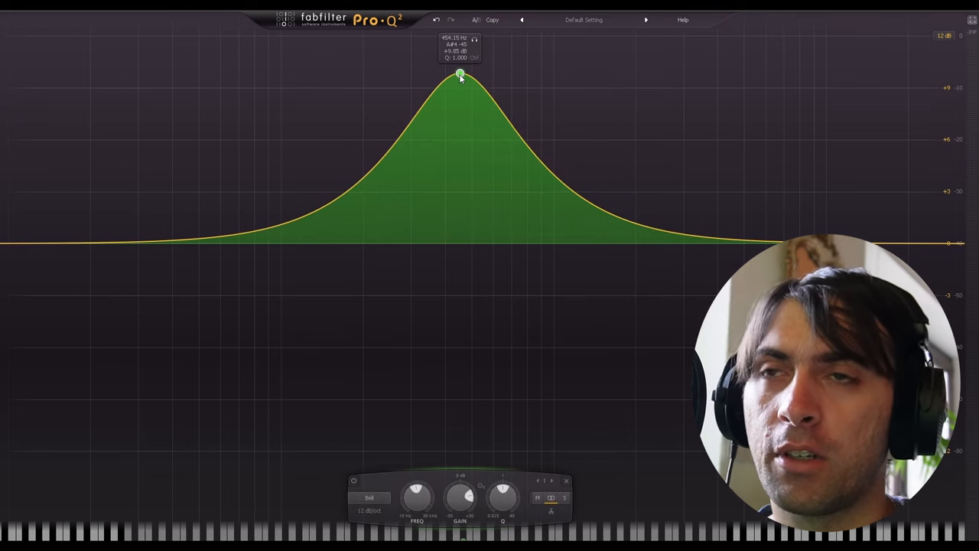
drag(459, 75, 370, 43)
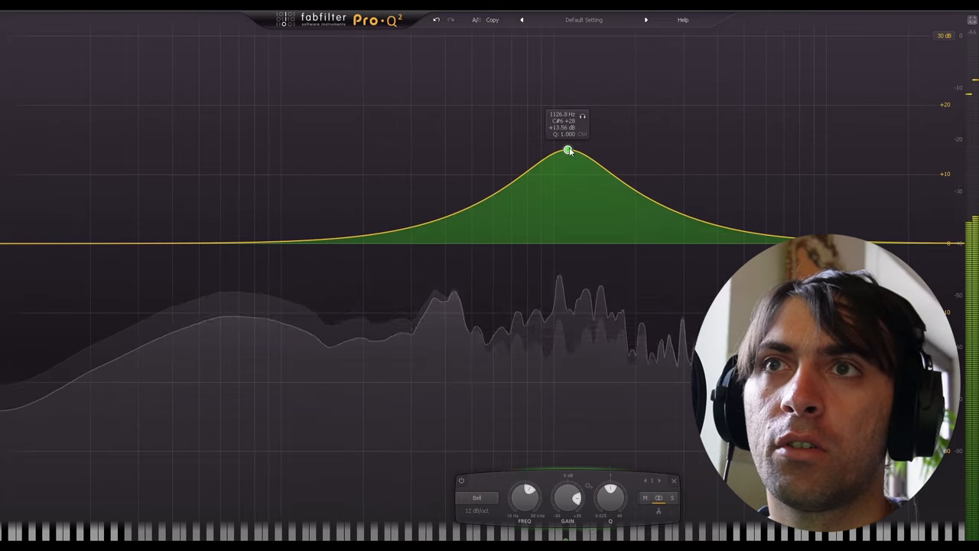
drag(569, 150, 646, 70)
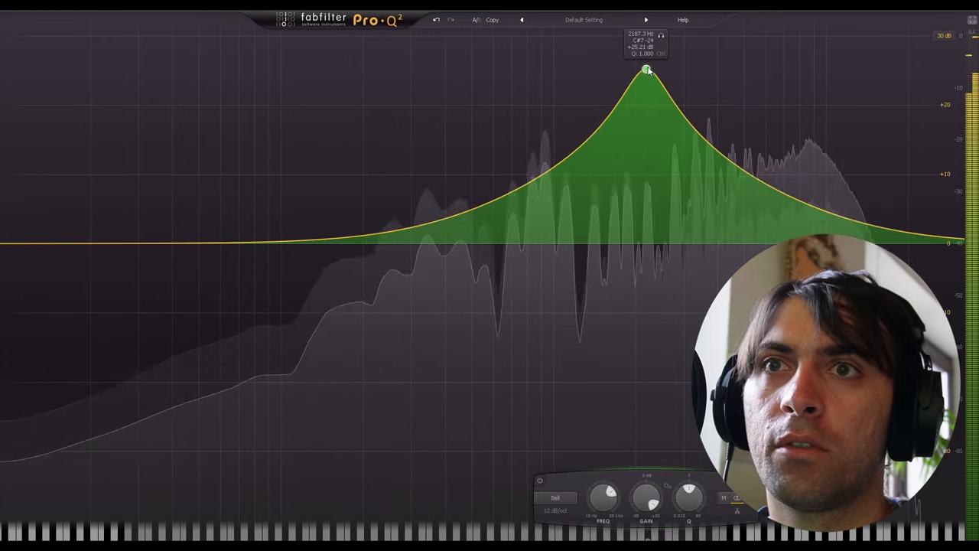
drag(645, 72, 493, 72)
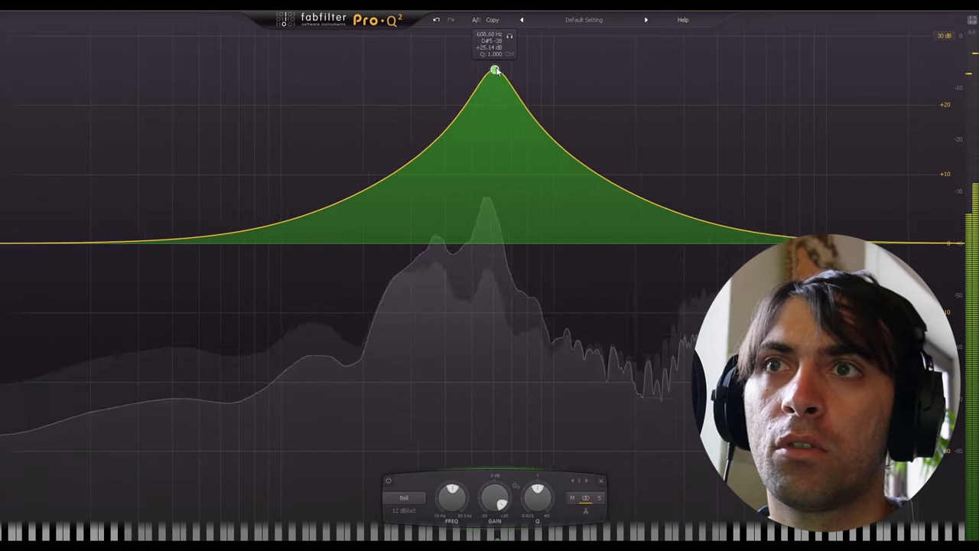
drag(495, 71, 531, 165)
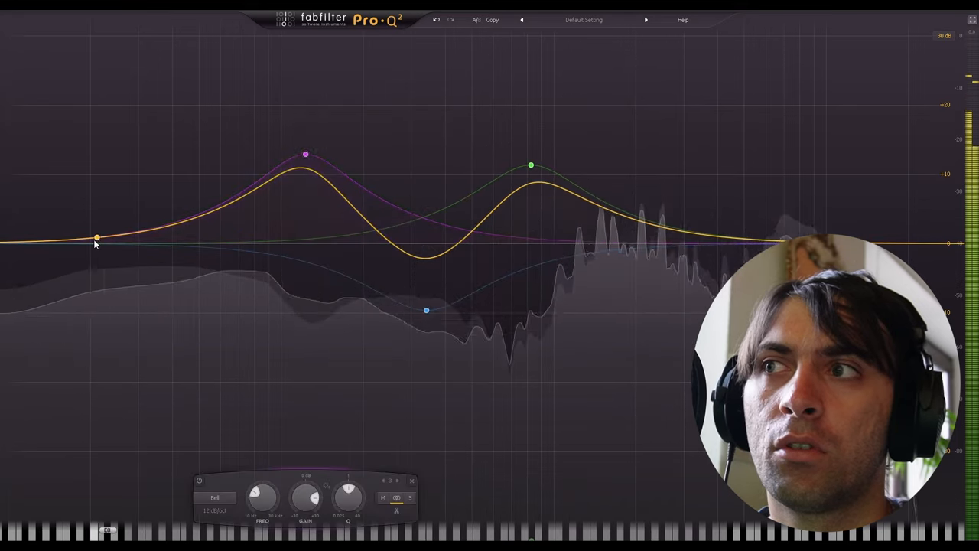
Step: Add a low cut, an upper-mid dip and a high shelf boost at the top end
drag(96, 237, 226, 302)
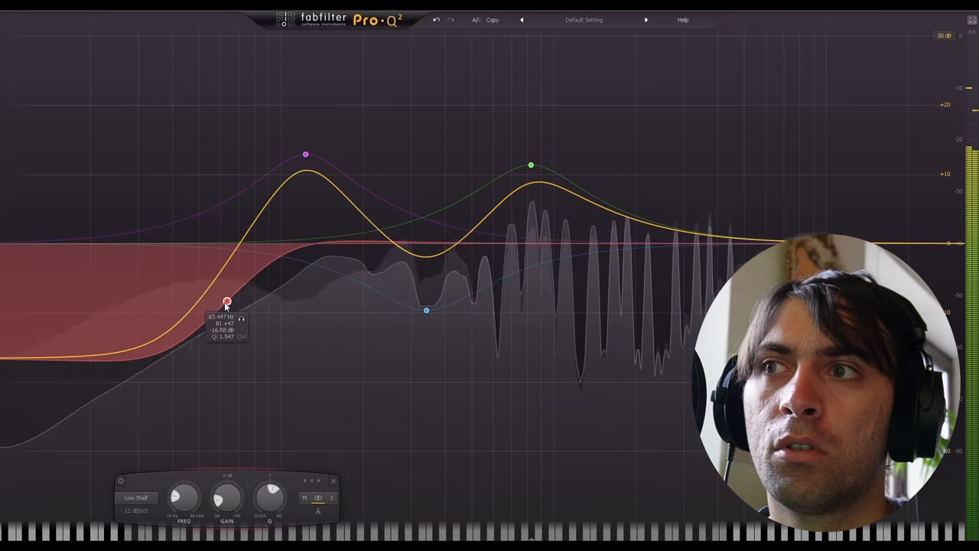
drag(227, 299, 226, 277)
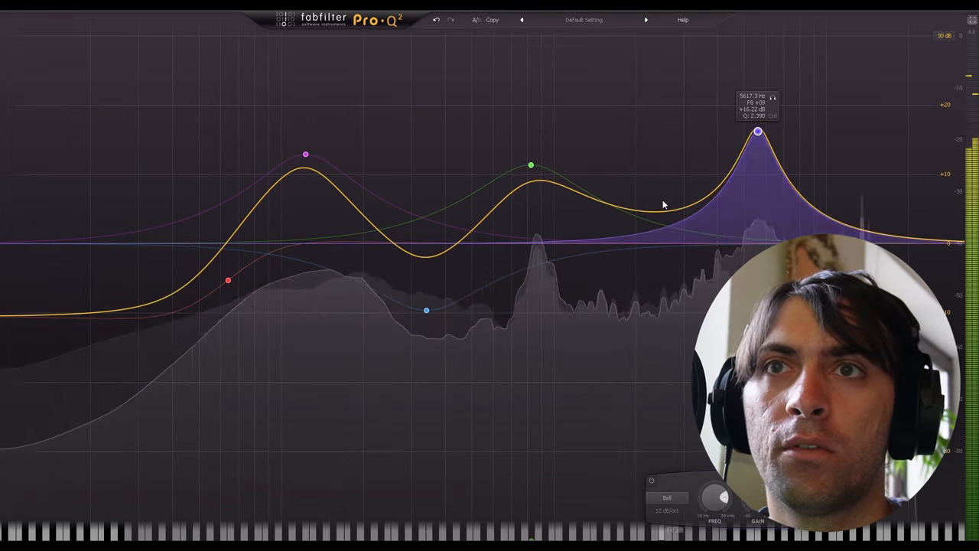
drag(758, 130, 683, 246)
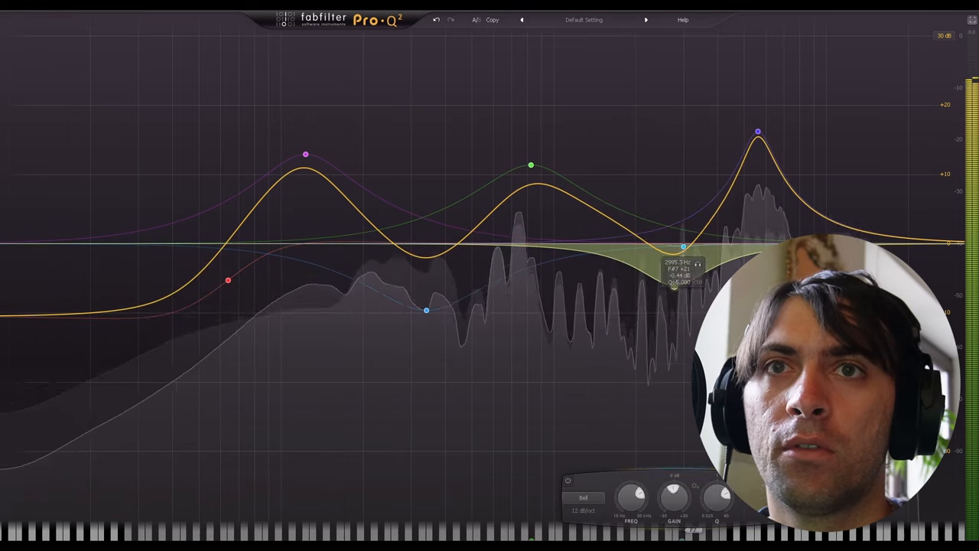
drag(683, 247, 855, 223)
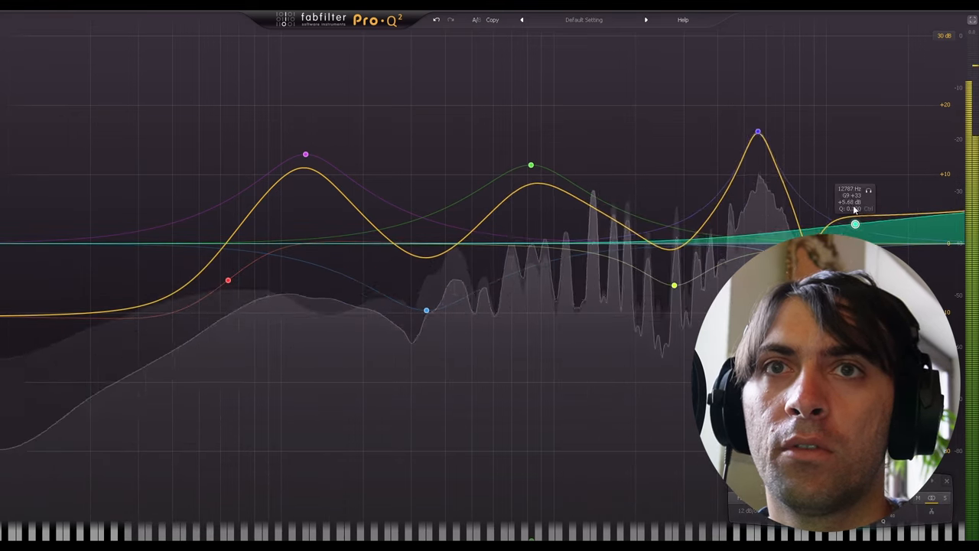
drag(855, 225, 855, 228)
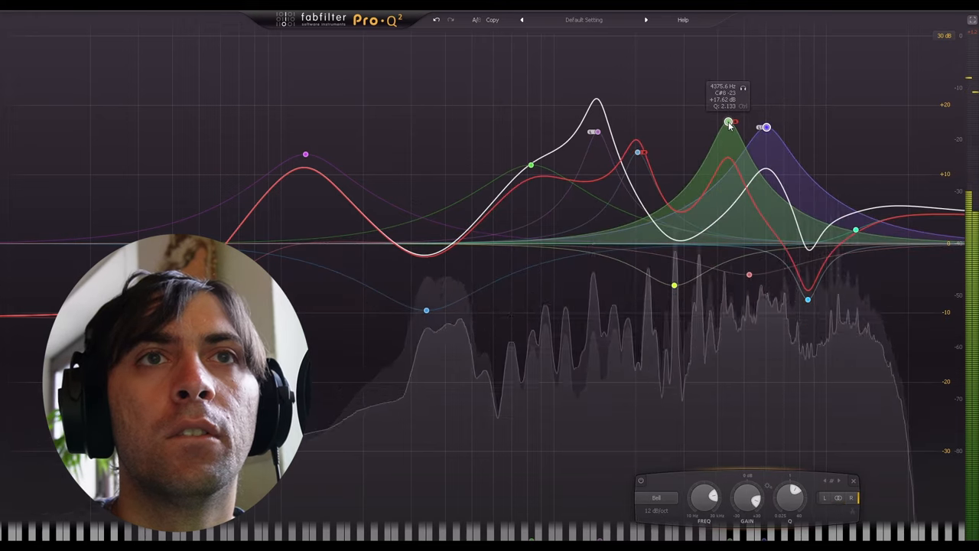
Step: Sweep the green boost band's frequency and settle its position
drag(726, 122, 713, 105)
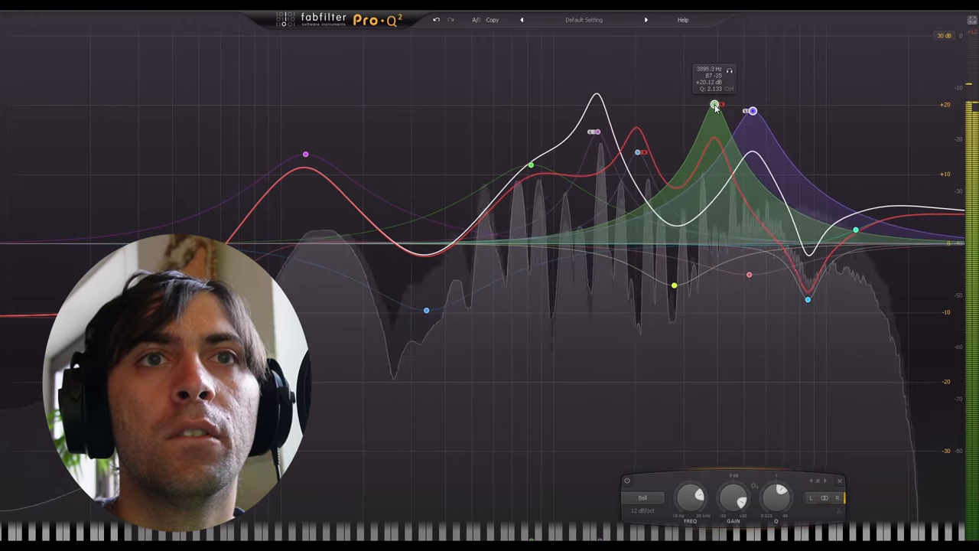
drag(713, 105, 724, 124)
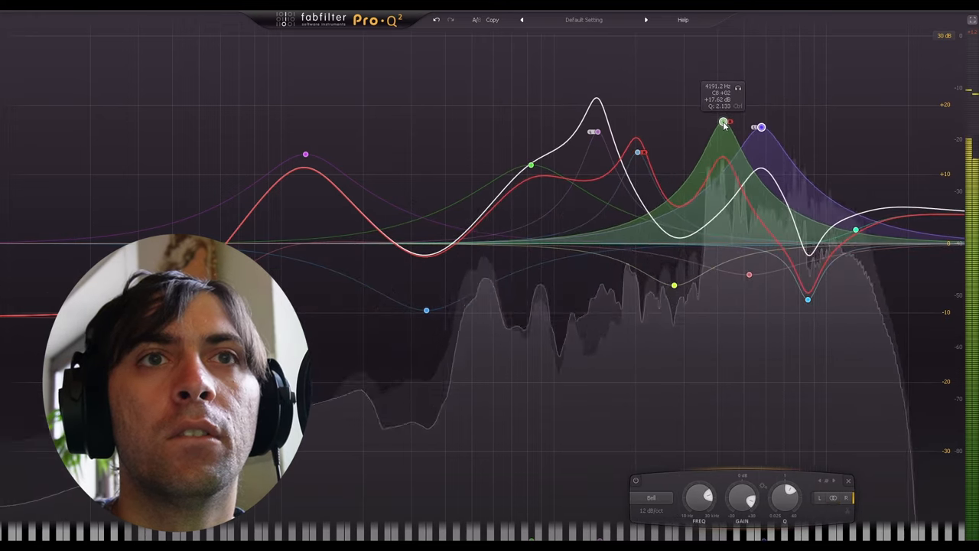
drag(722, 126, 722, 126)
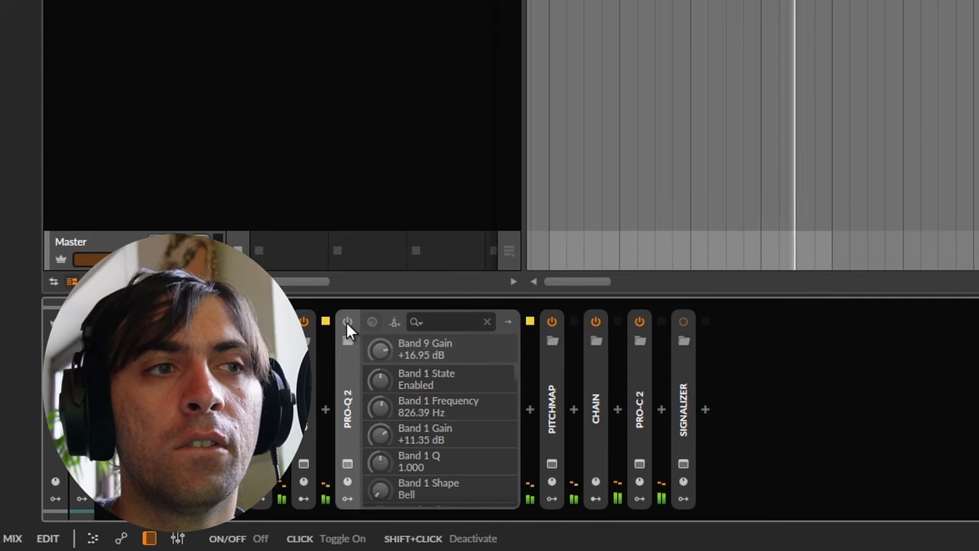
Step: Add a Random modulator to Pro-Q 2 and check its mapped band targets during playback
click(348, 321)
text(ra)
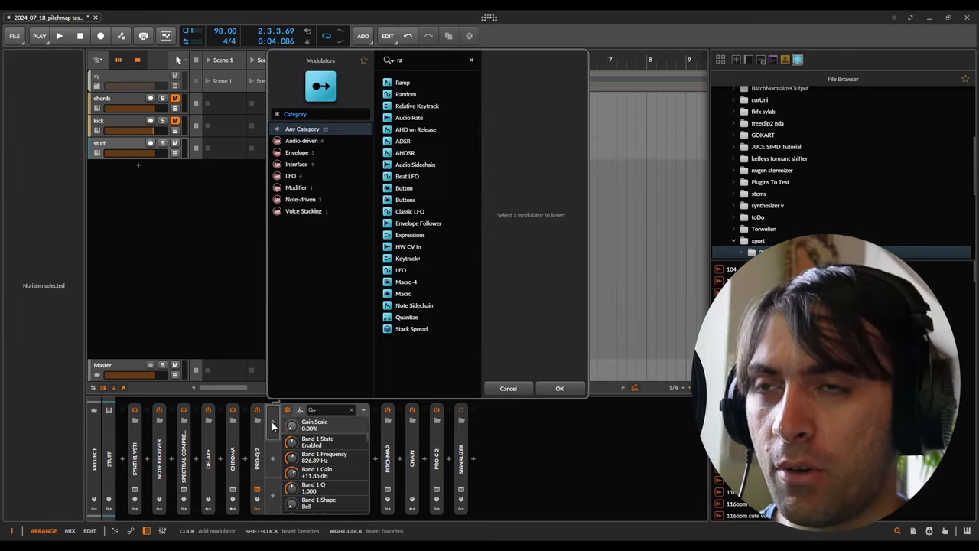
click(560, 389)
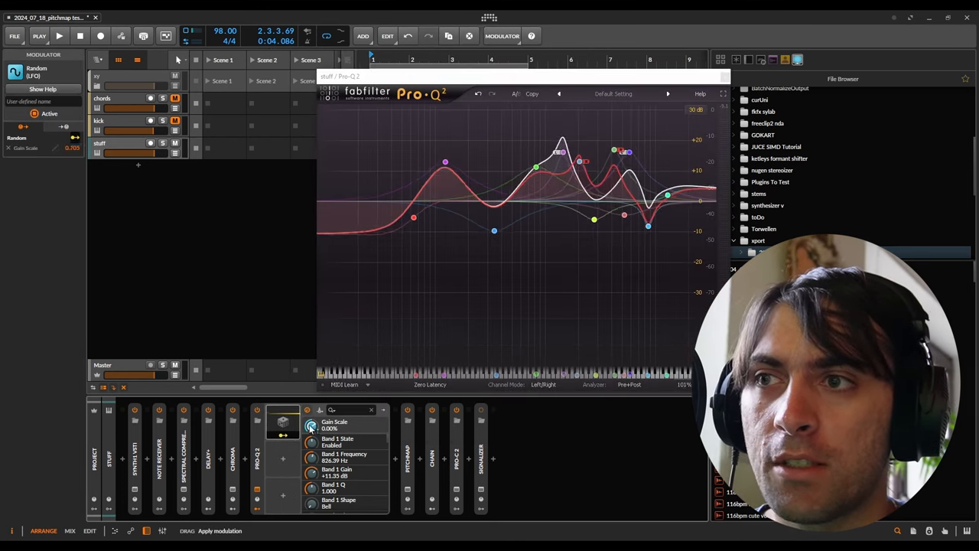
click(60, 36)
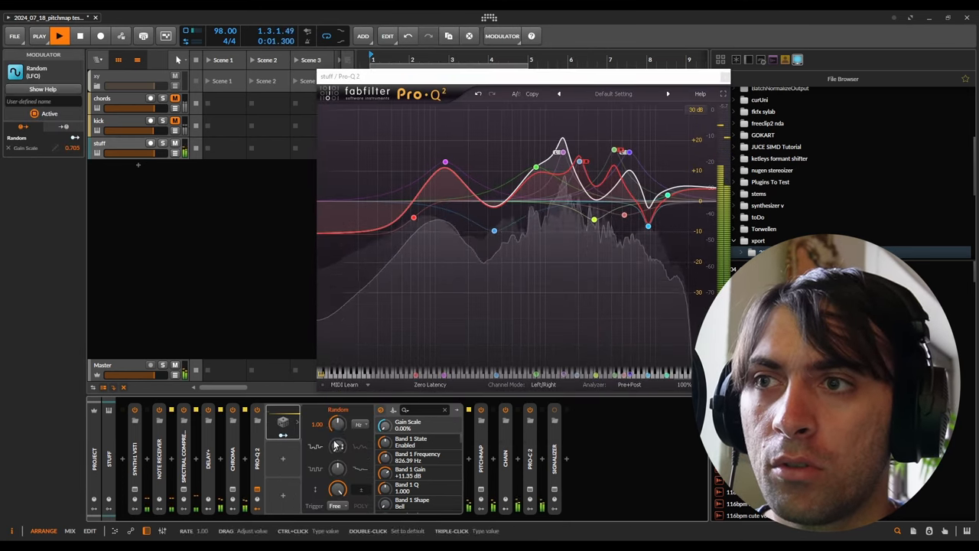
click(338, 447)
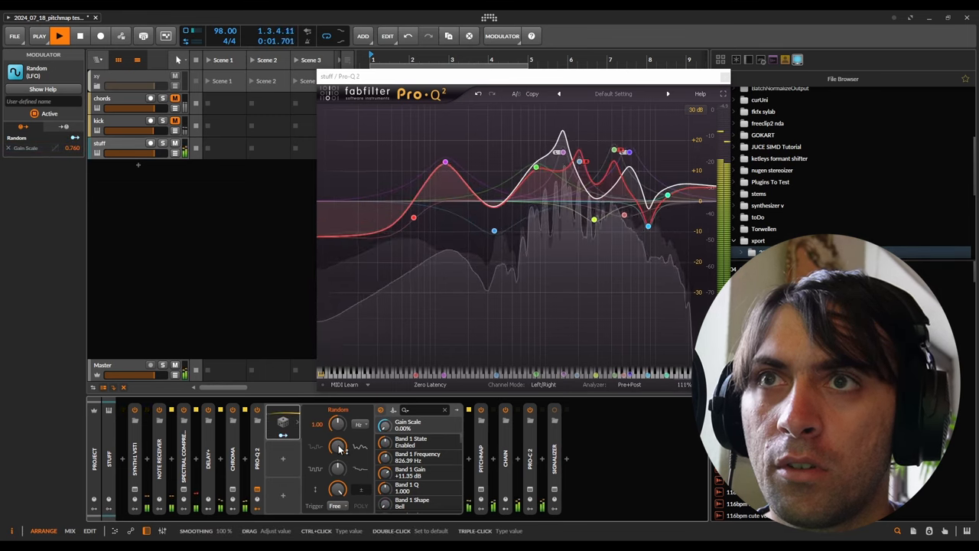
click(60, 37)
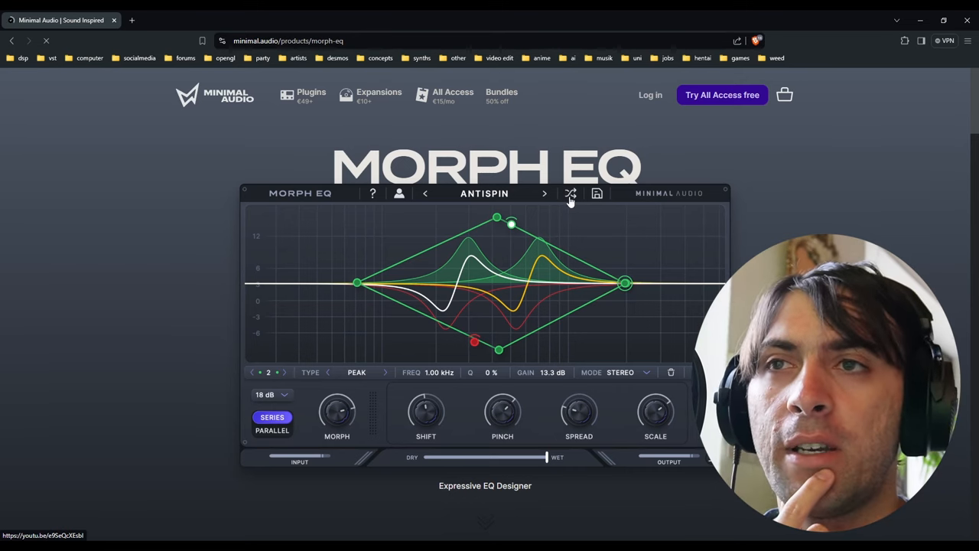
mouse_move(566, 220)
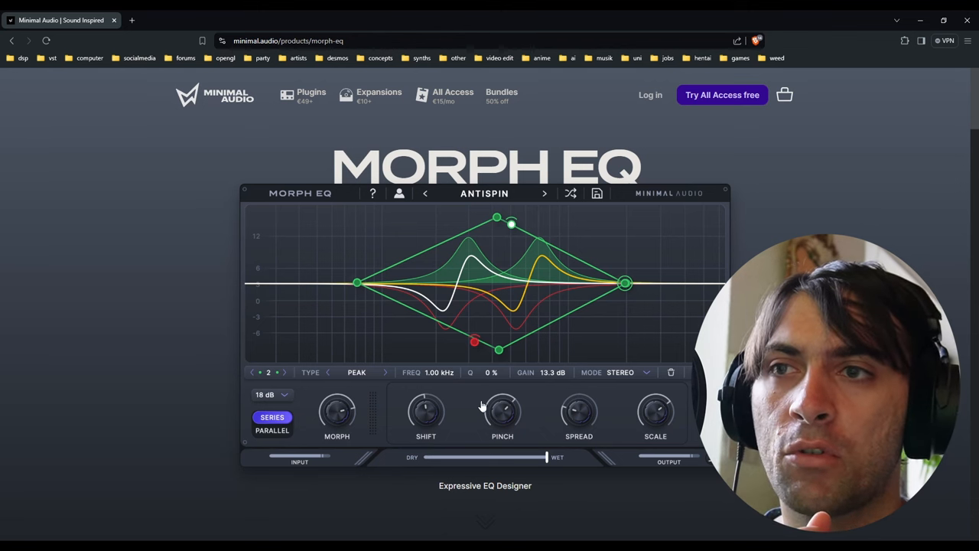
mouse_move(527, 281)
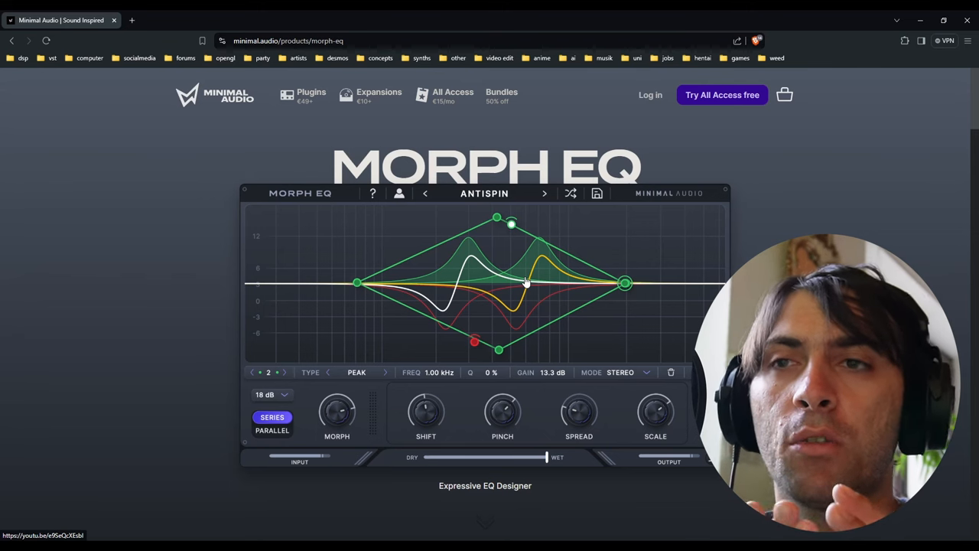
mouse_move(481, 36)
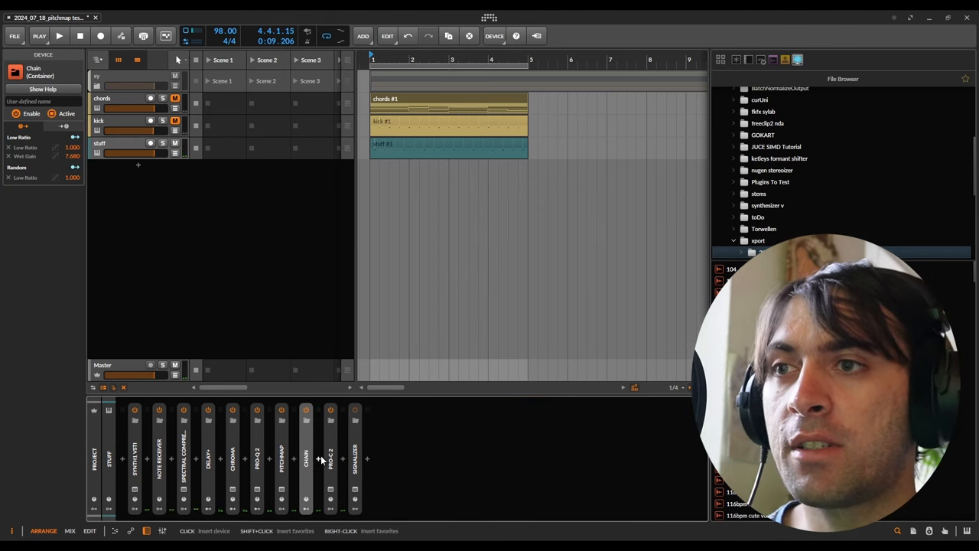
Step: Search 'digi' in the device browser and insert Digitalis at the end of the chain
click(367, 459)
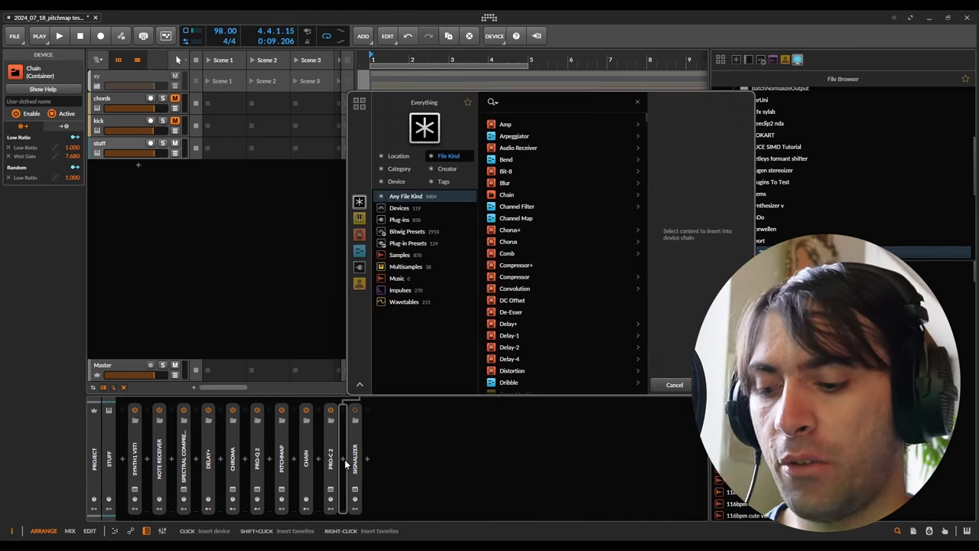
text(digi)
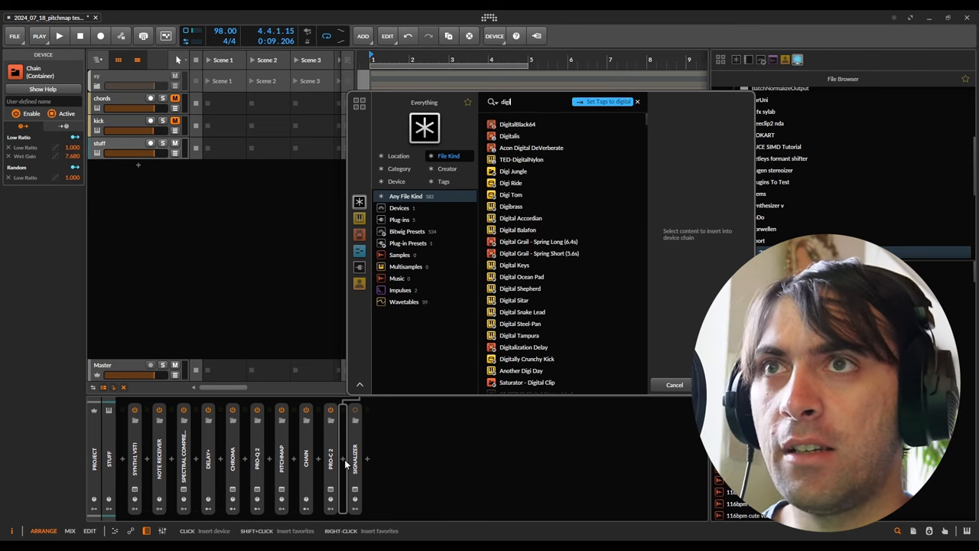
click(507, 133)
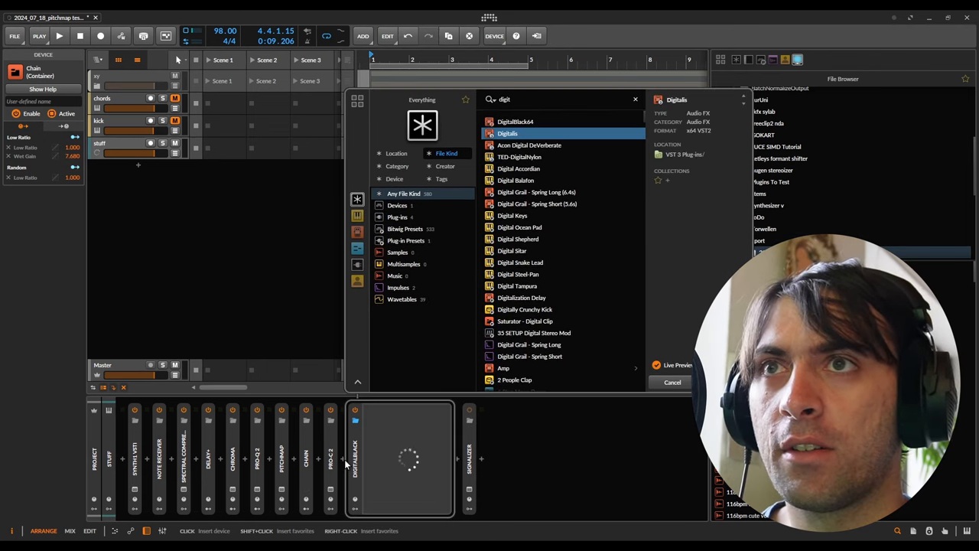
double_click(508, 133)
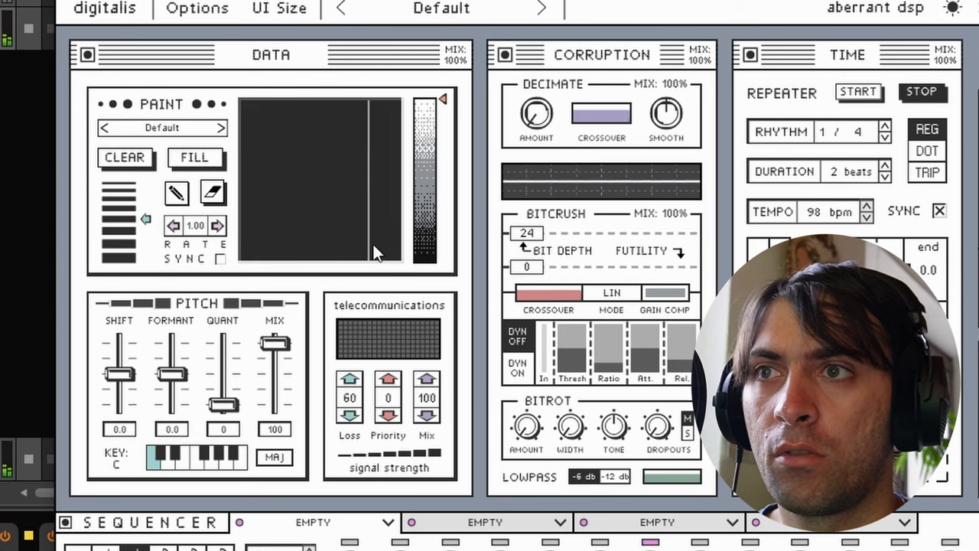
Step: Lower Digitalis's packet loss to 59 and bring up its modulator picker
click(349, 416)
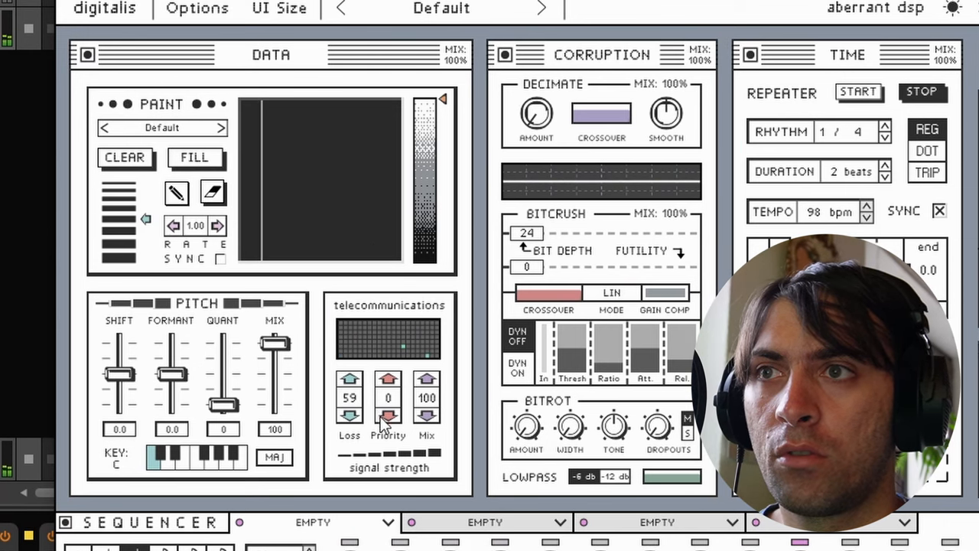
click(349, 416)
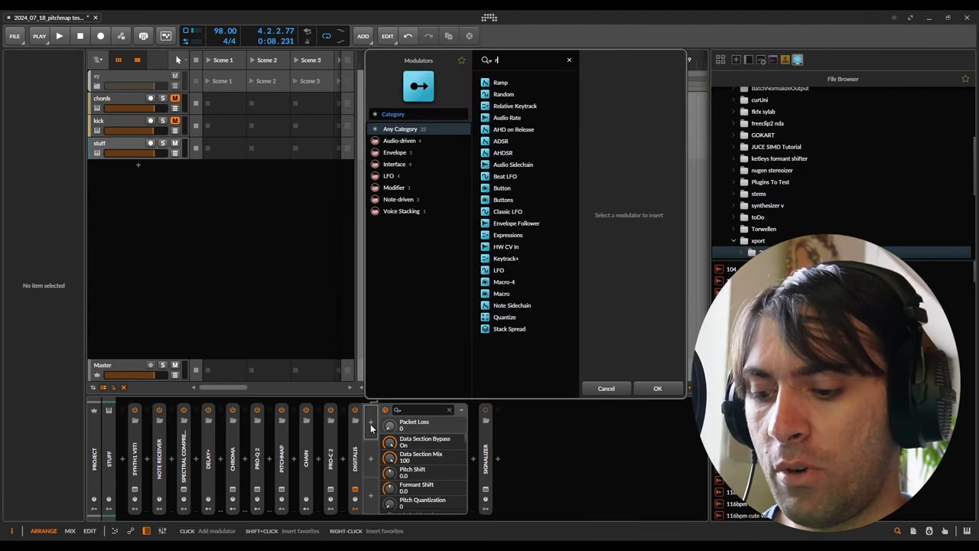
Step: Add a Random modulator to Digitalis, mapped to its Packet Loss and Priority parameters
click(658, 389)
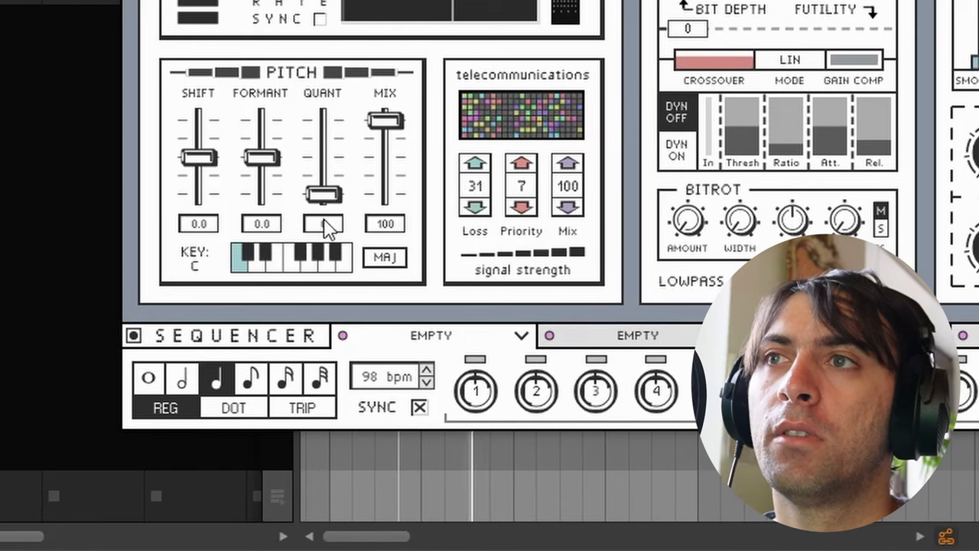
Step: Sweep Digitalis's pitch shift up to 24 and bring it back down to 0
drag(198, 156, 197, 121)
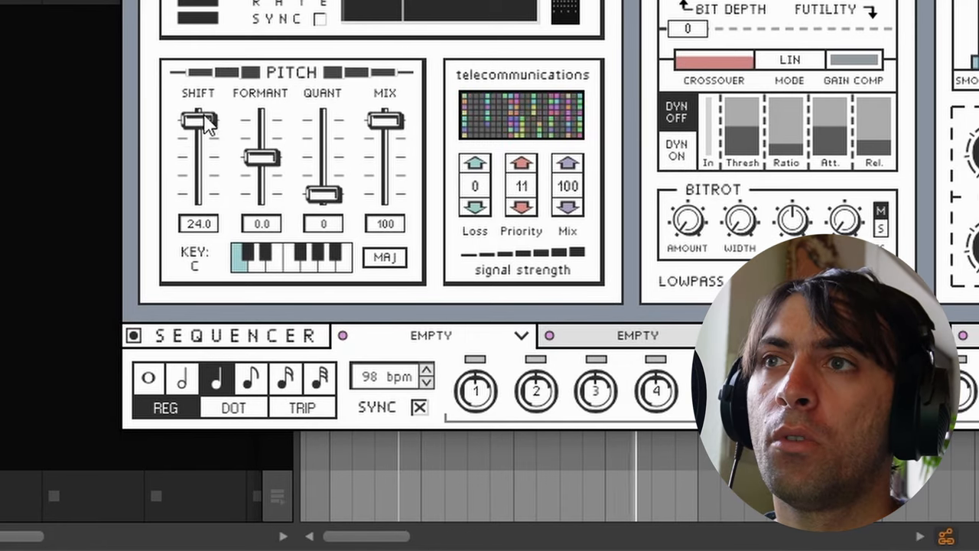
drag(199, 121, 199, 136)
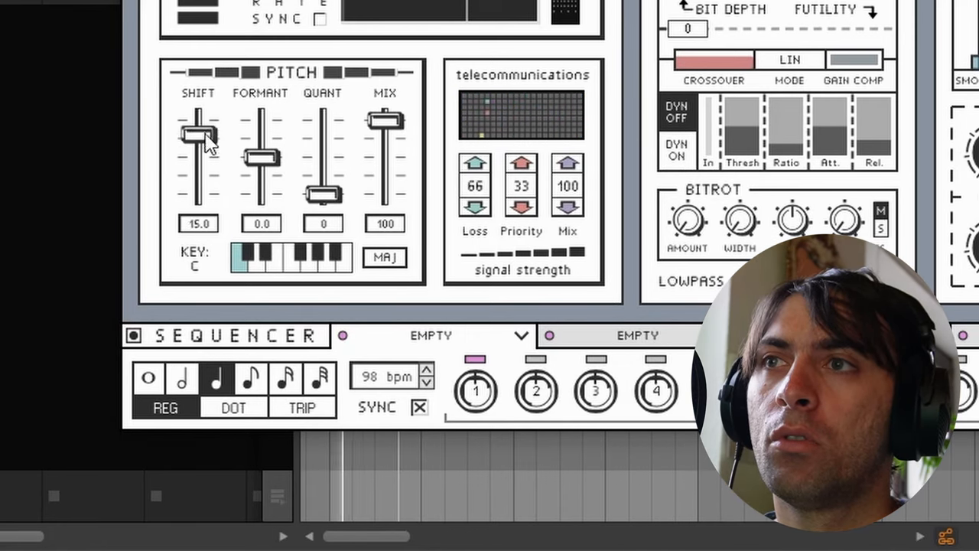
drag(199, 141, 199, 149)
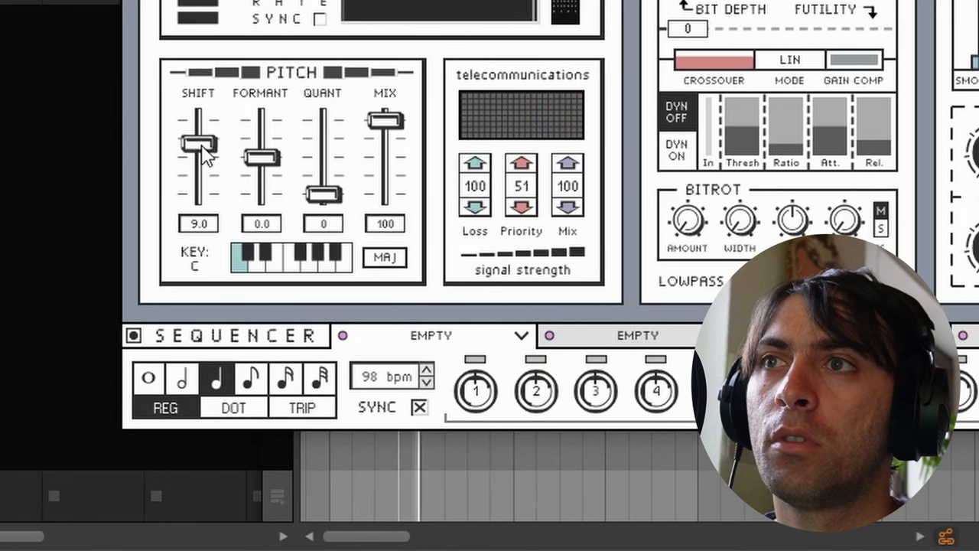
drag(199, 144, 199, 162)
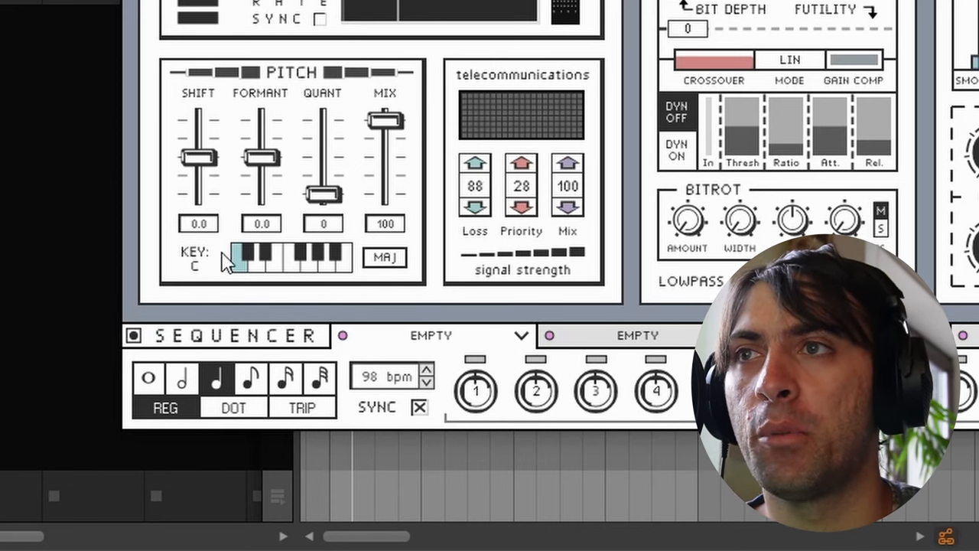
Step: Set the pitch key to C#/Db and adjust pitch quantization up to 100
click(242, 257)
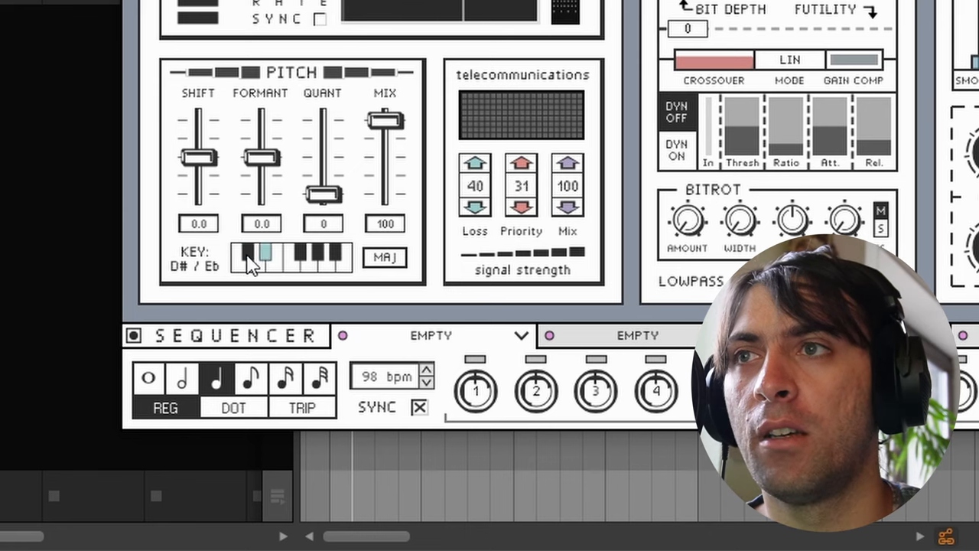
click(241, 257)
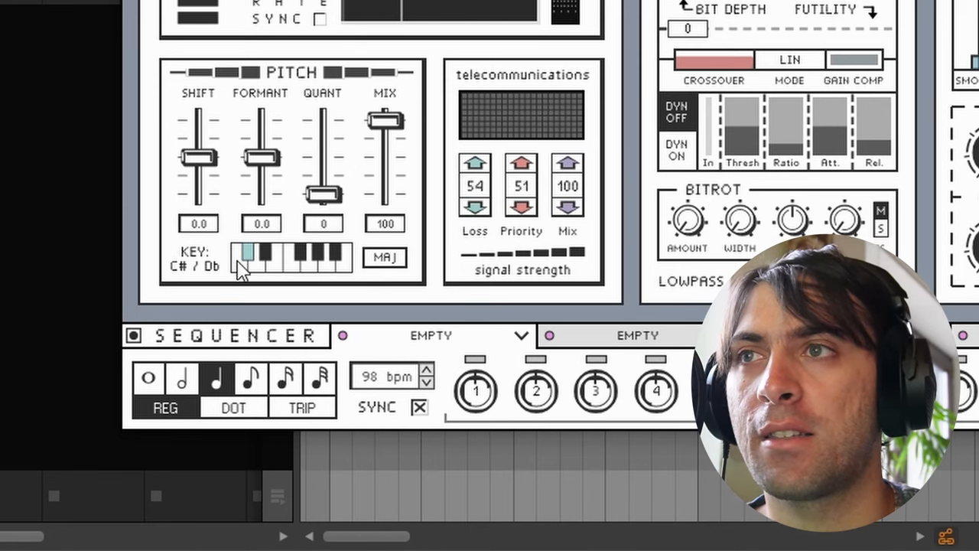
drag(323, 191, 323, 119)
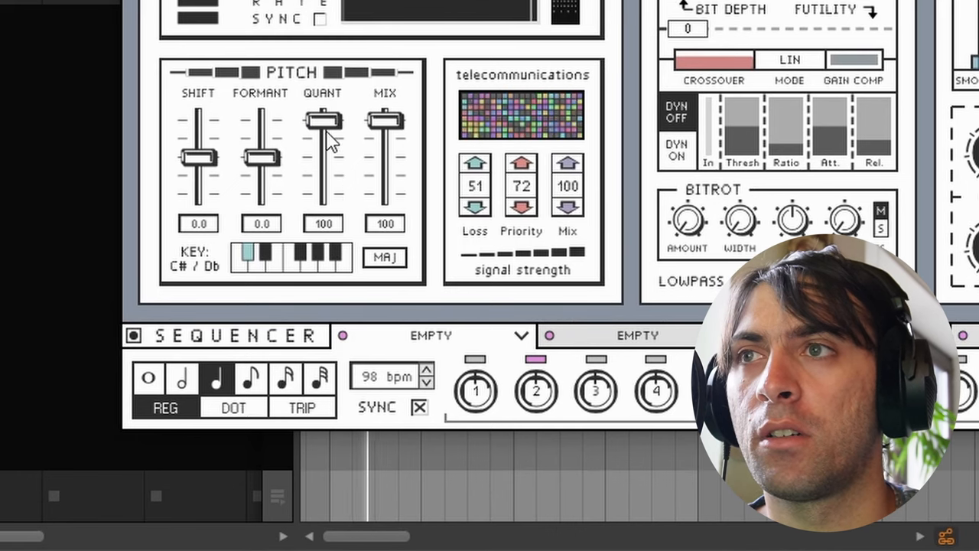
drag(321, 119, 321, 194)
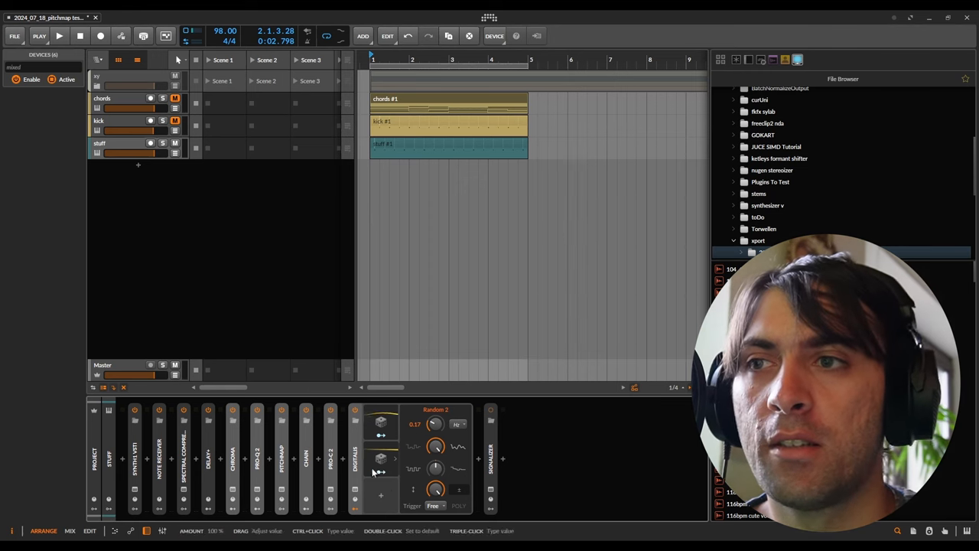
Step: Collapse Digitalis's modulator panel so the compact device chain shows
click(355, 459)
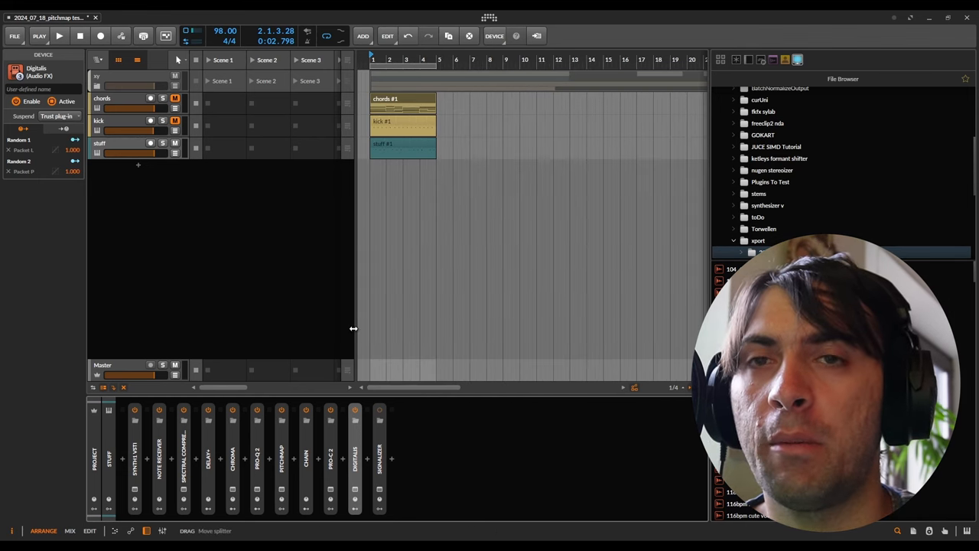
mouse_move(450, 329)
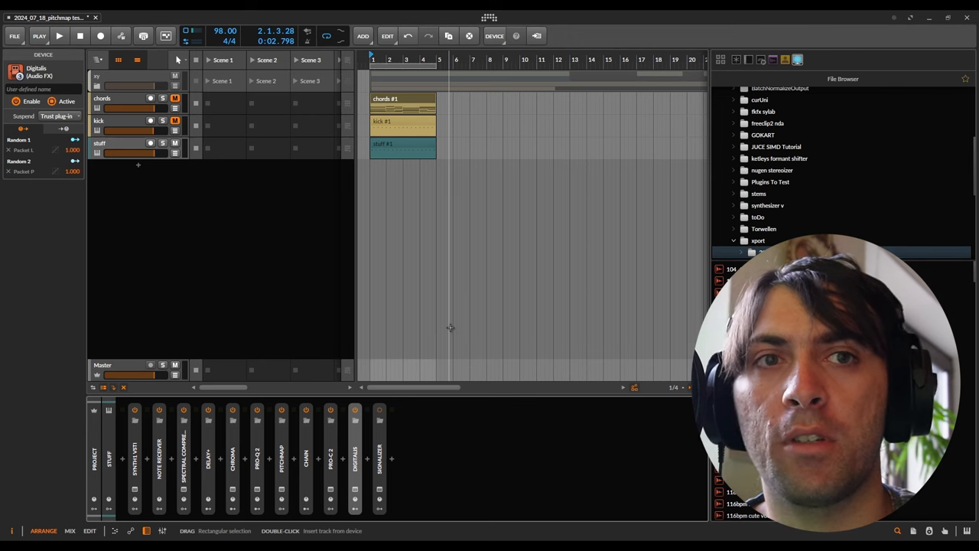